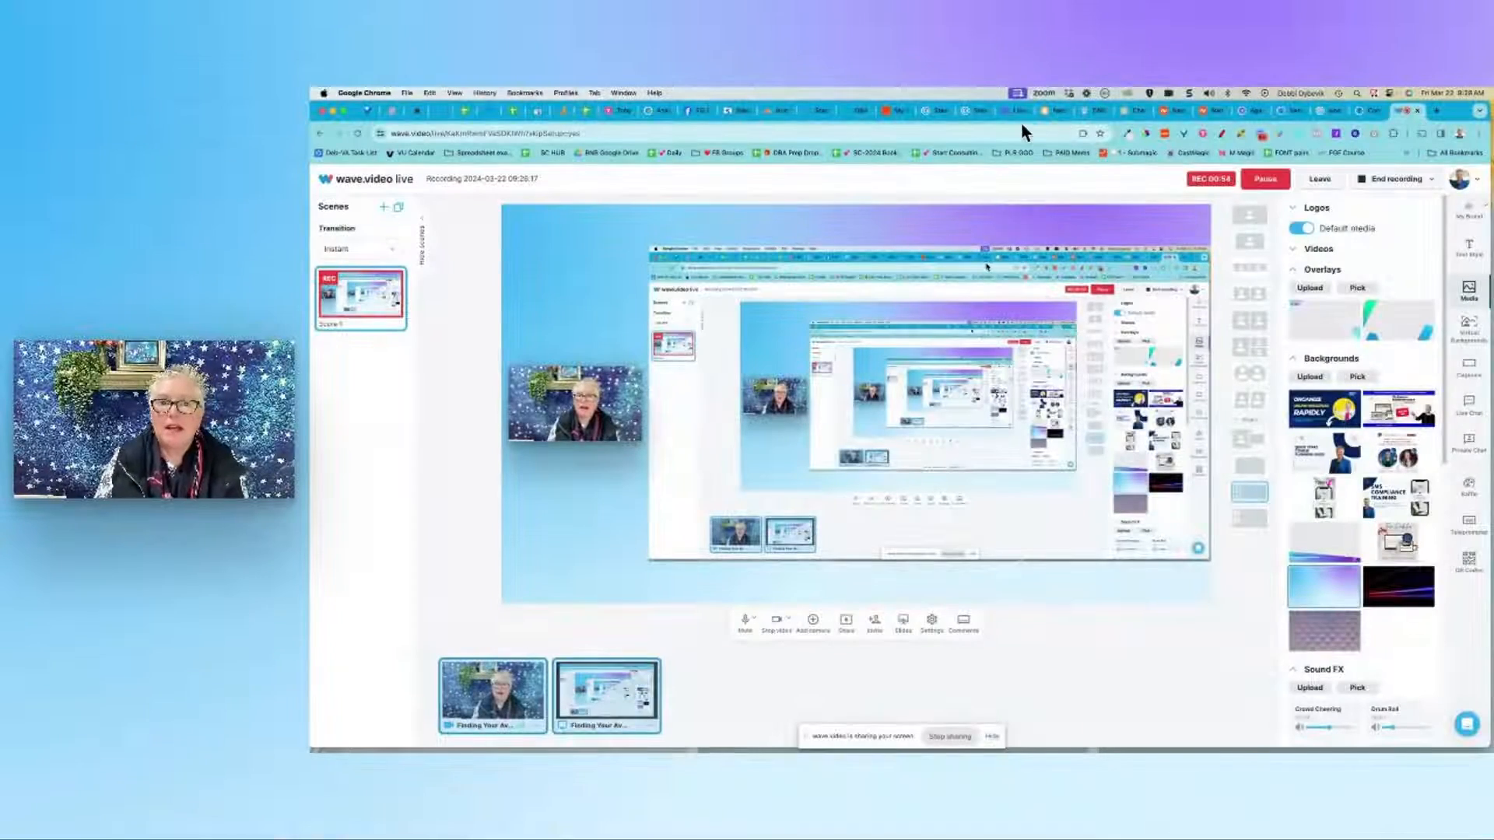
Bring up the Payments > Products list in the GoHighLevel tab.
left_click(781, 112)
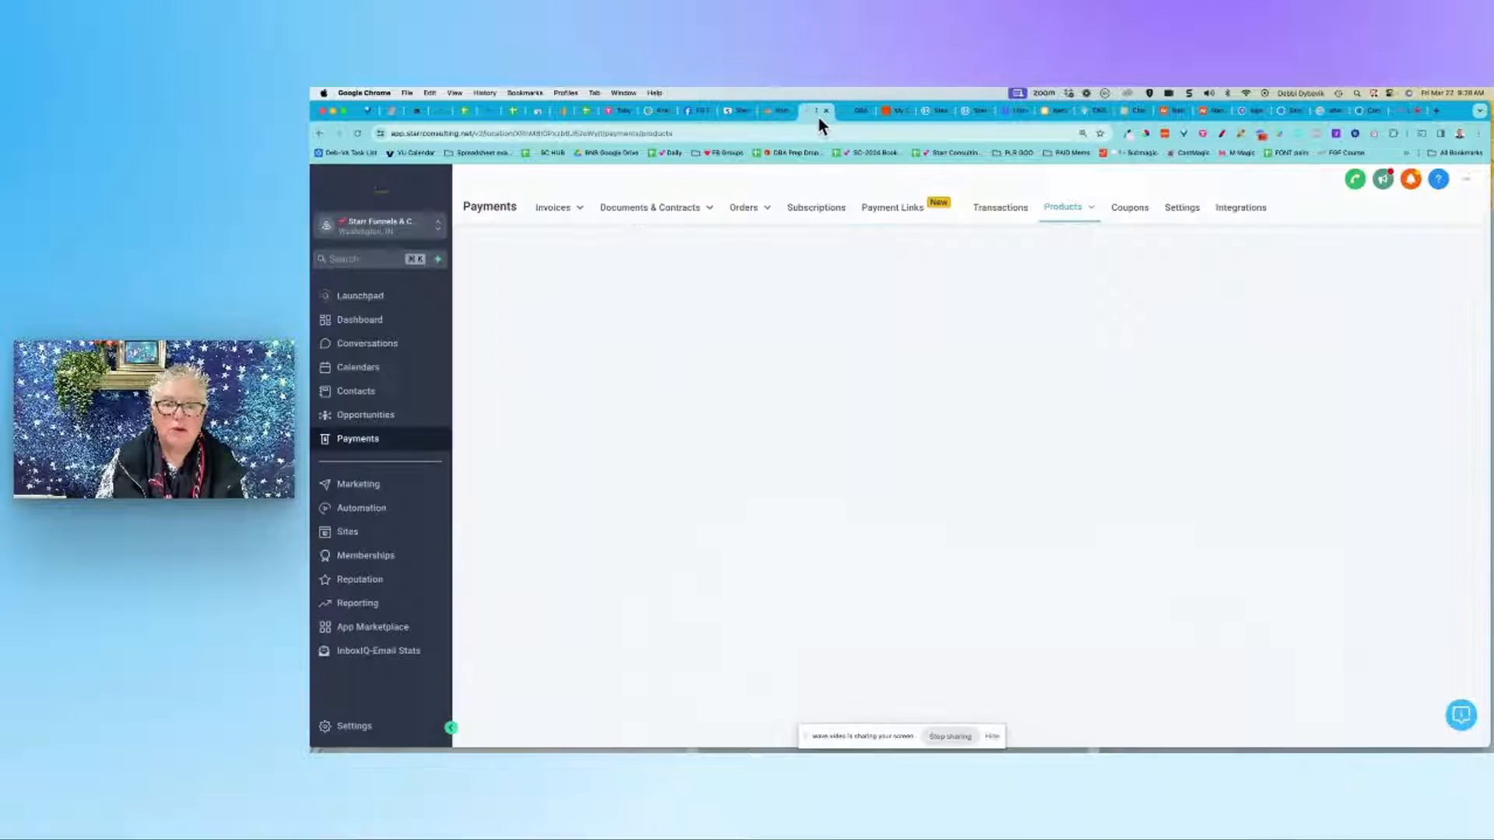
left_click(1063, 207)
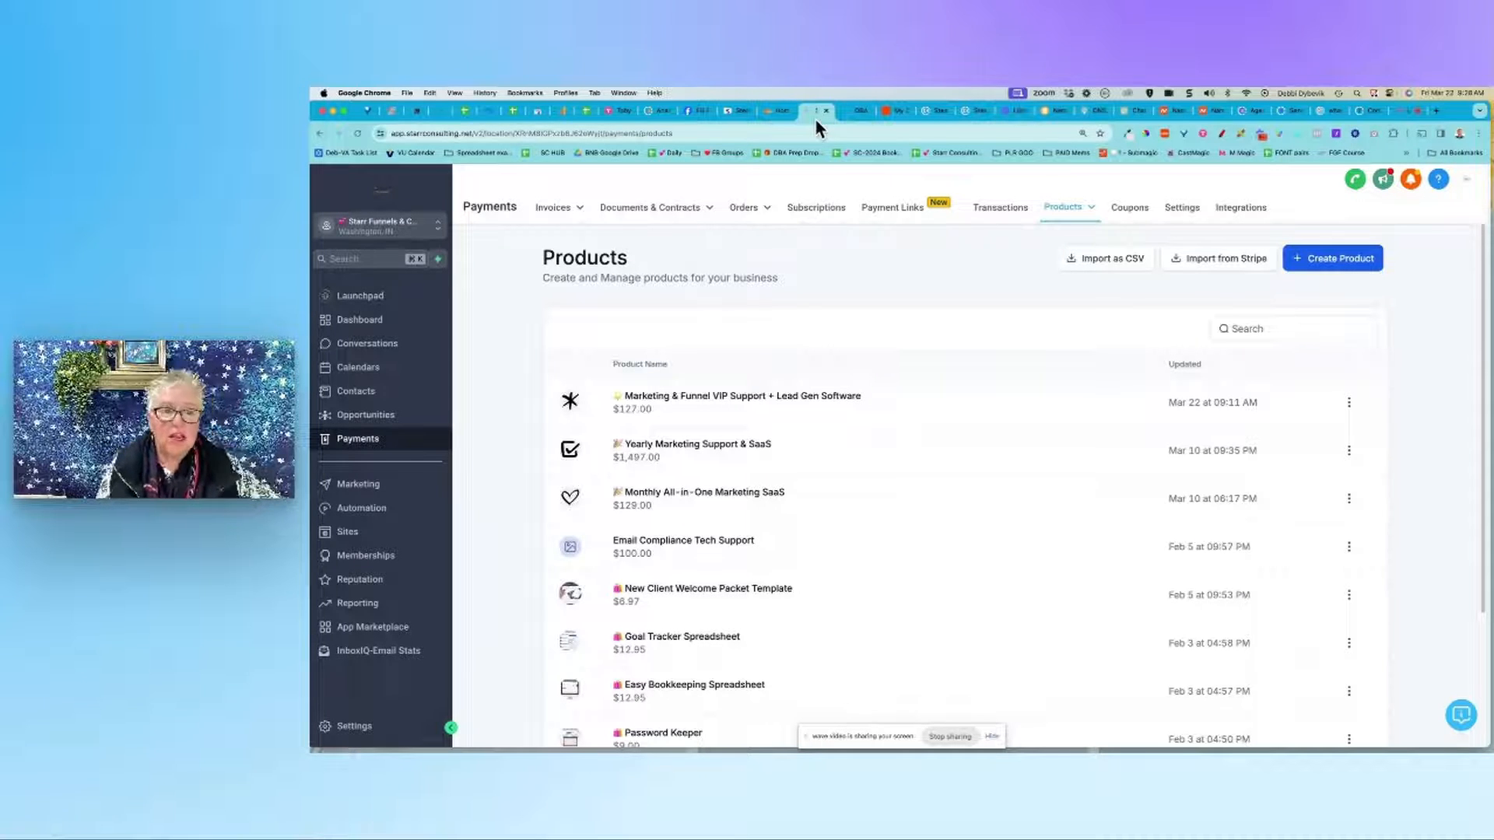
mouse_move(354, 579)
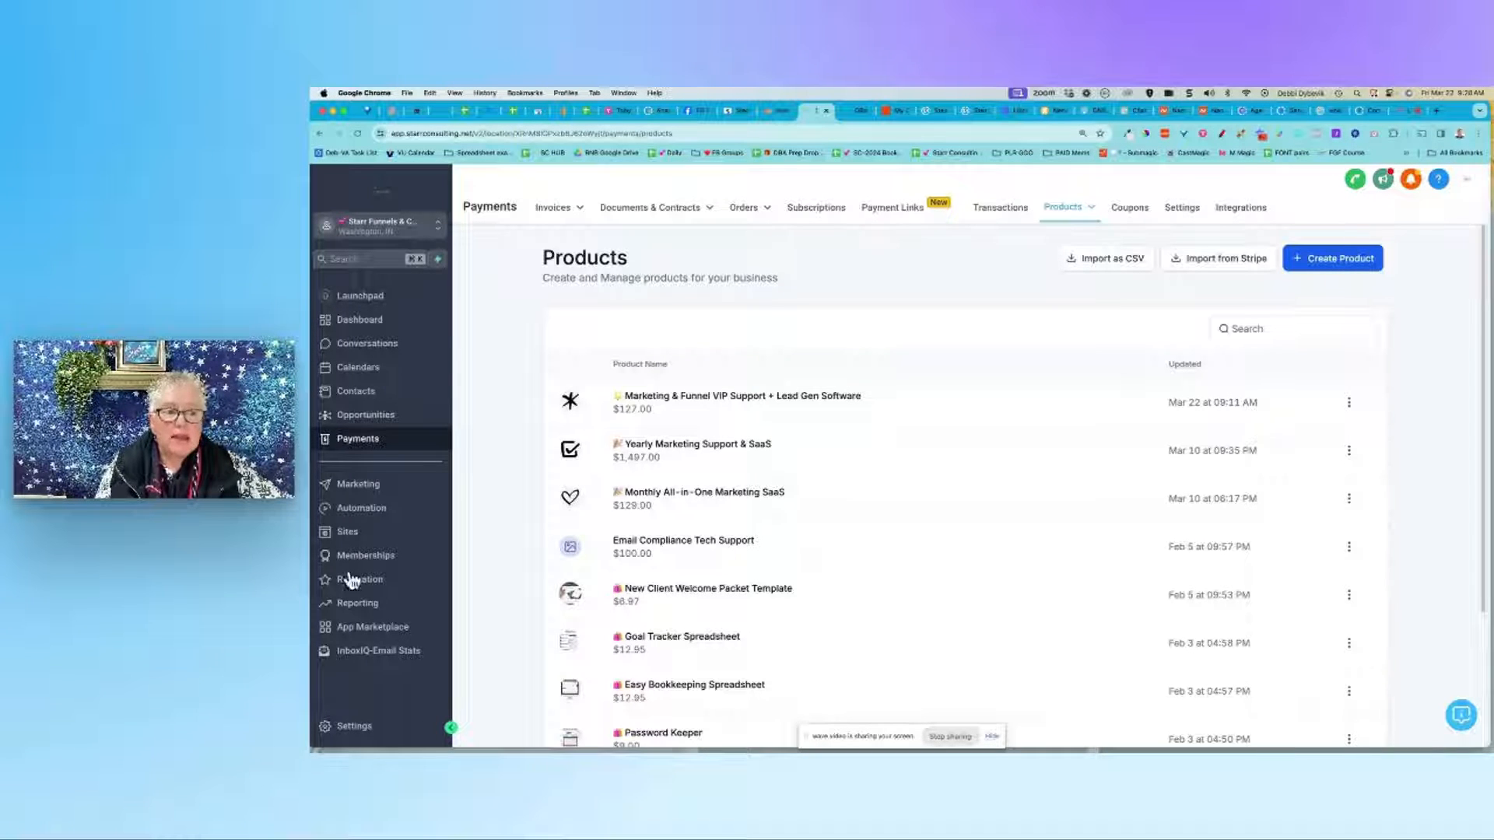
mouse_move(367, 342)
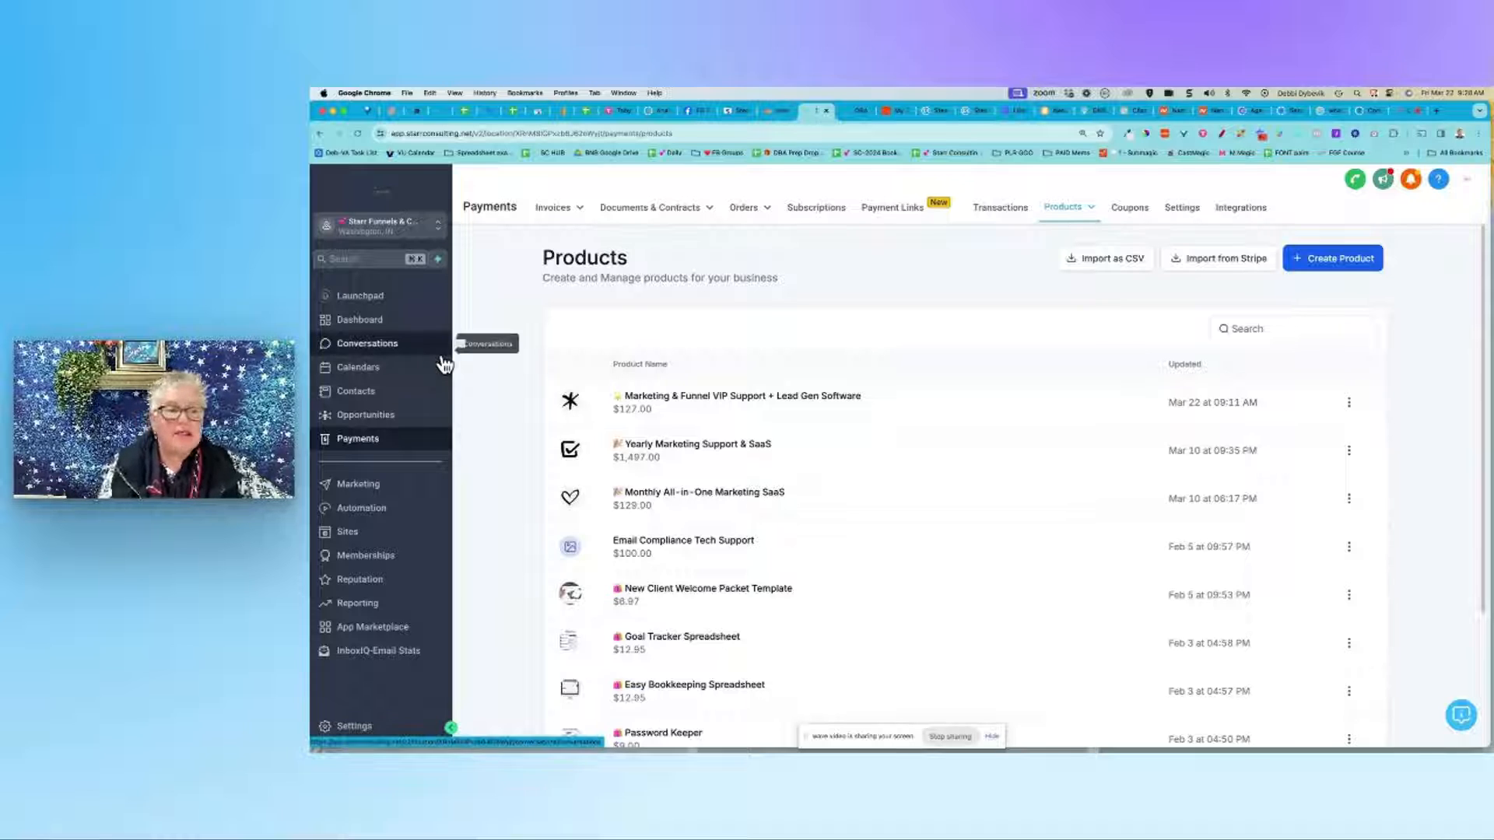
mouse_move(358, 445)
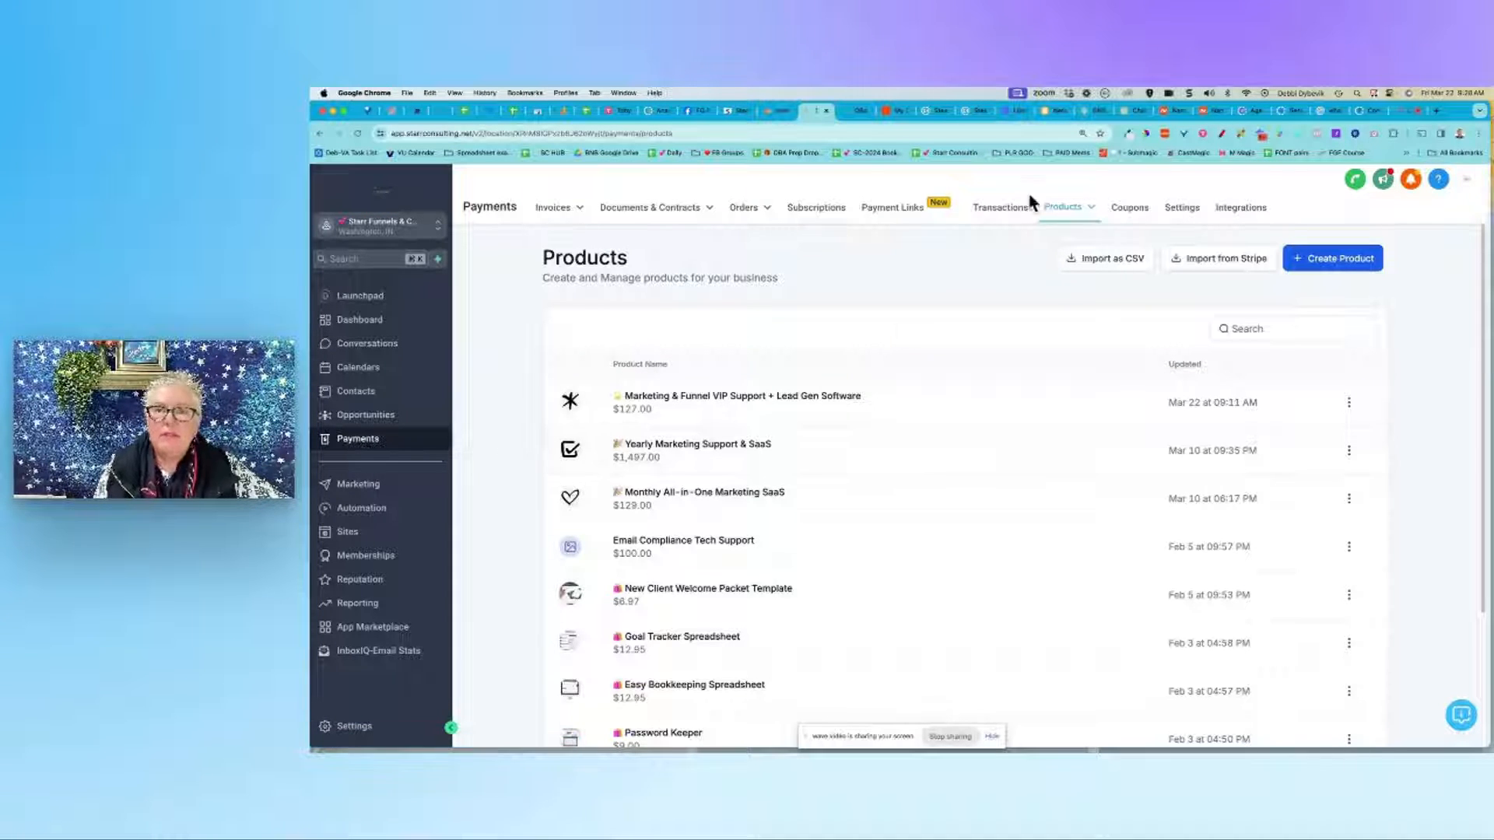
left_click(1064, 207)
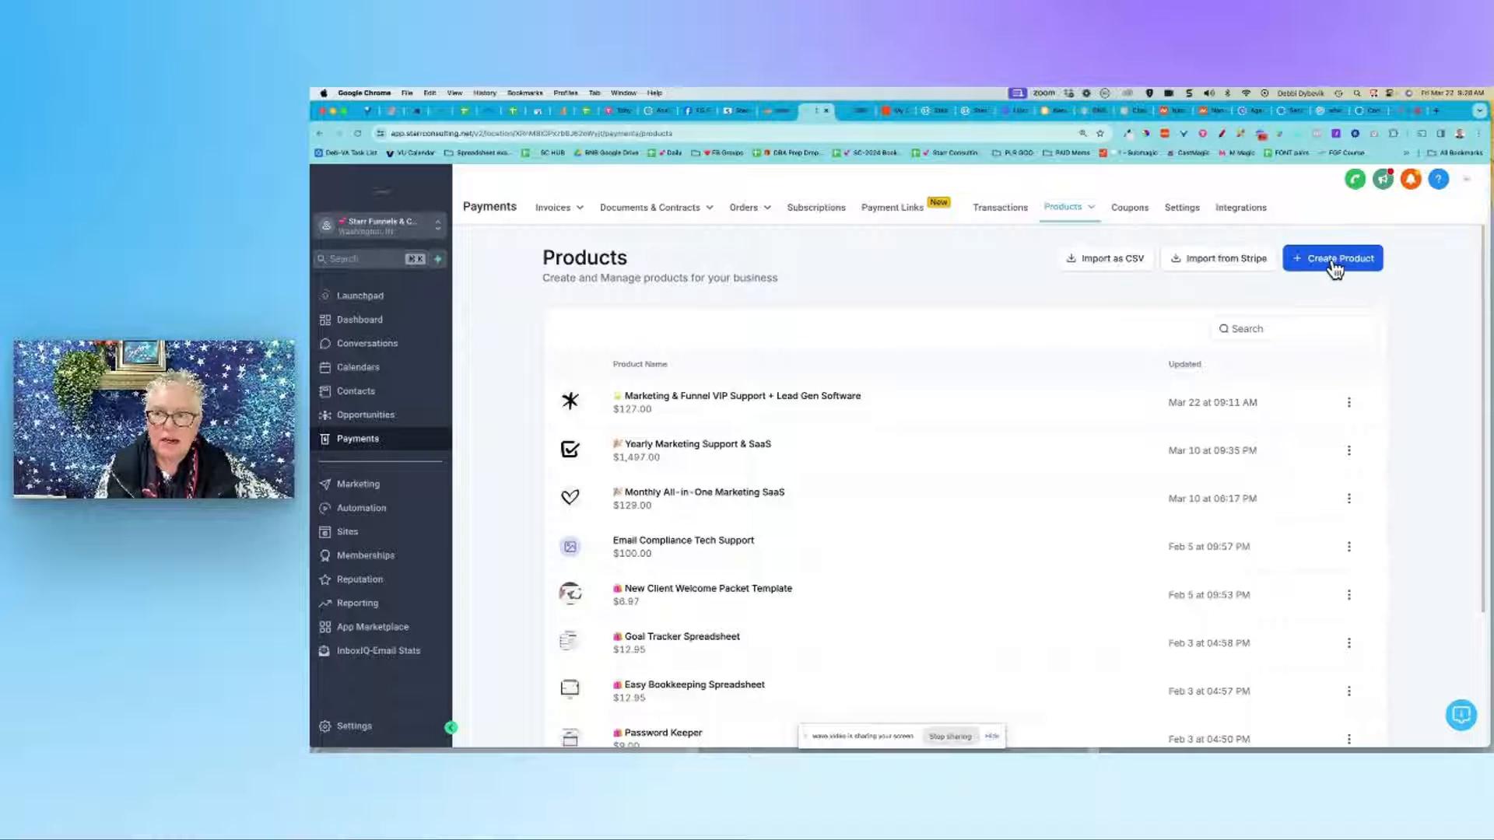
mouse_move(1117, 397)
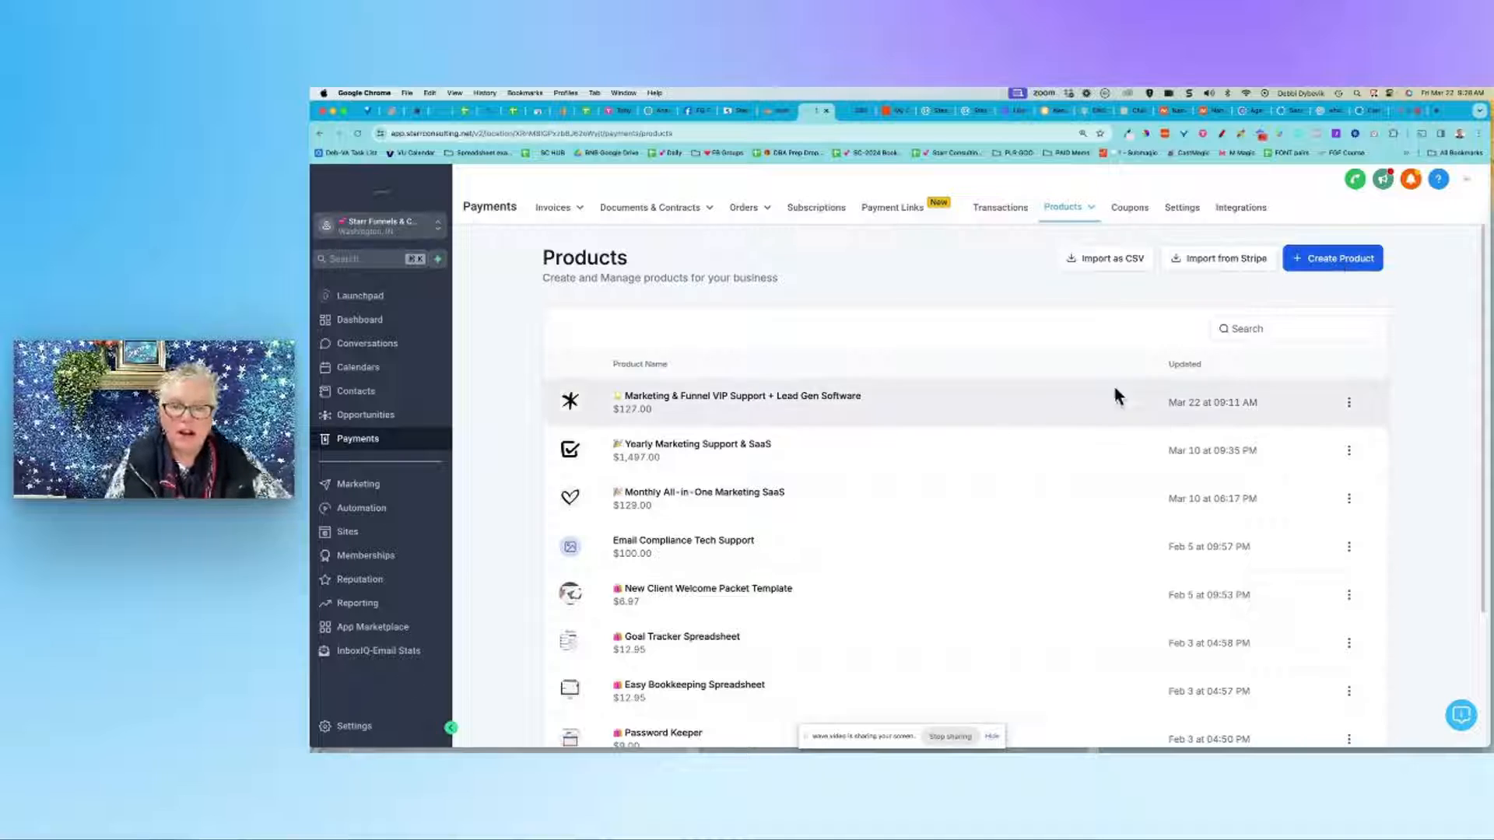
mouse_move(994, 423)
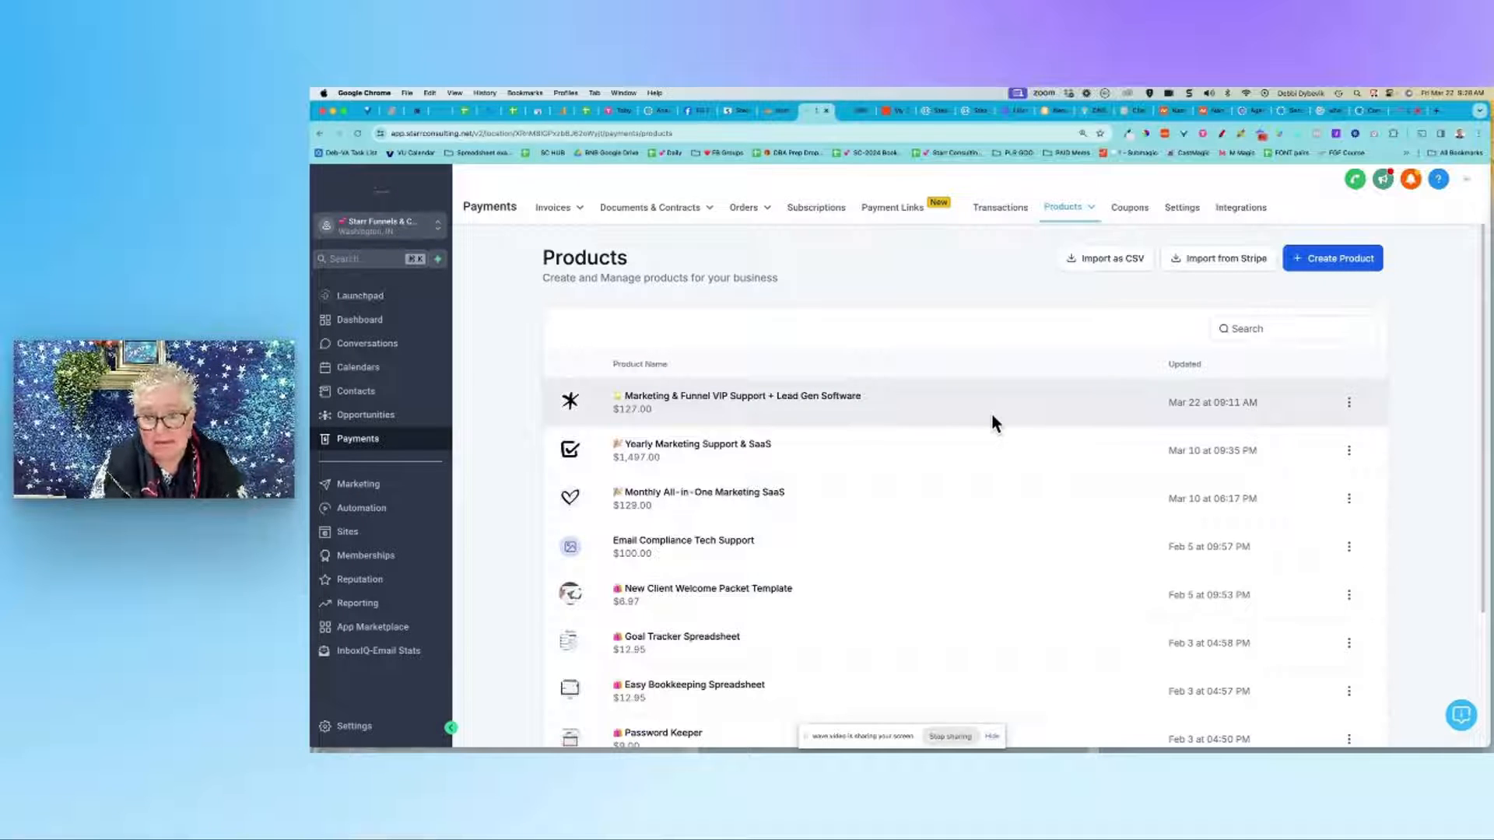
mouse_move(582, 406)
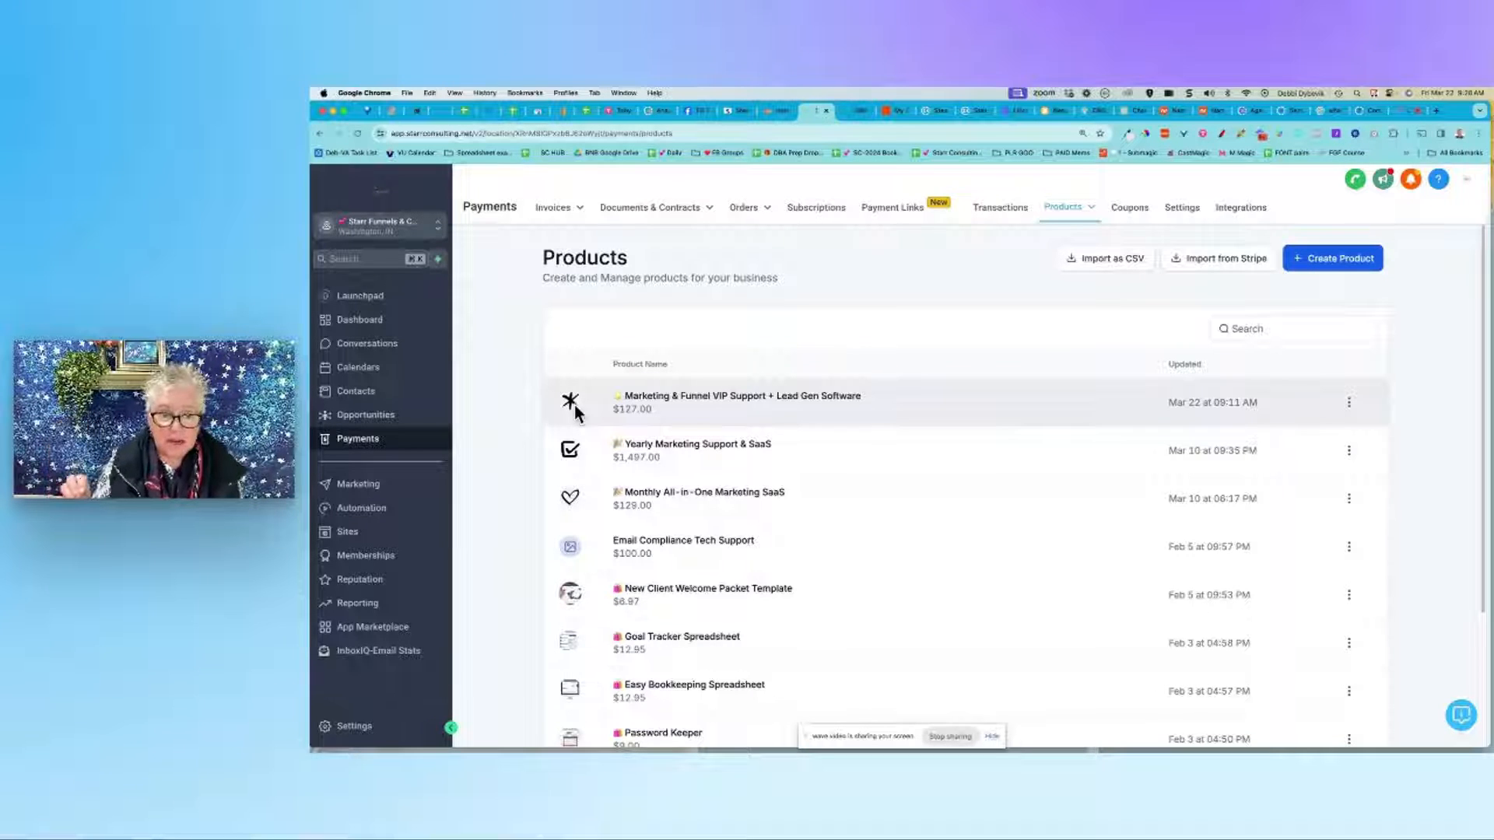
mouse_move(745, 406)
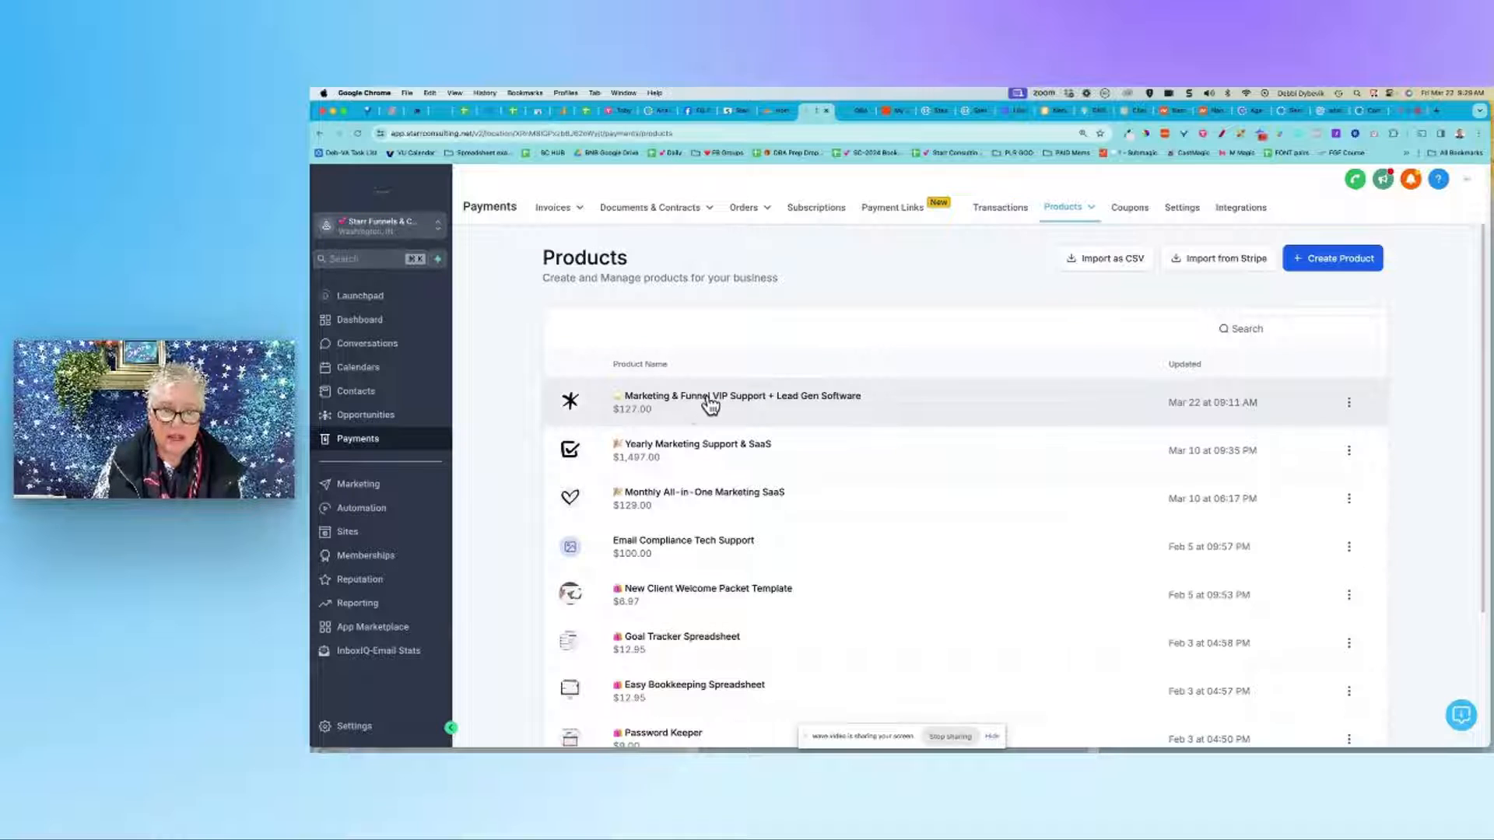
Open the Marketing & Funnel VIP Support product for editing and review its Product Information.
left_click(739, 401)
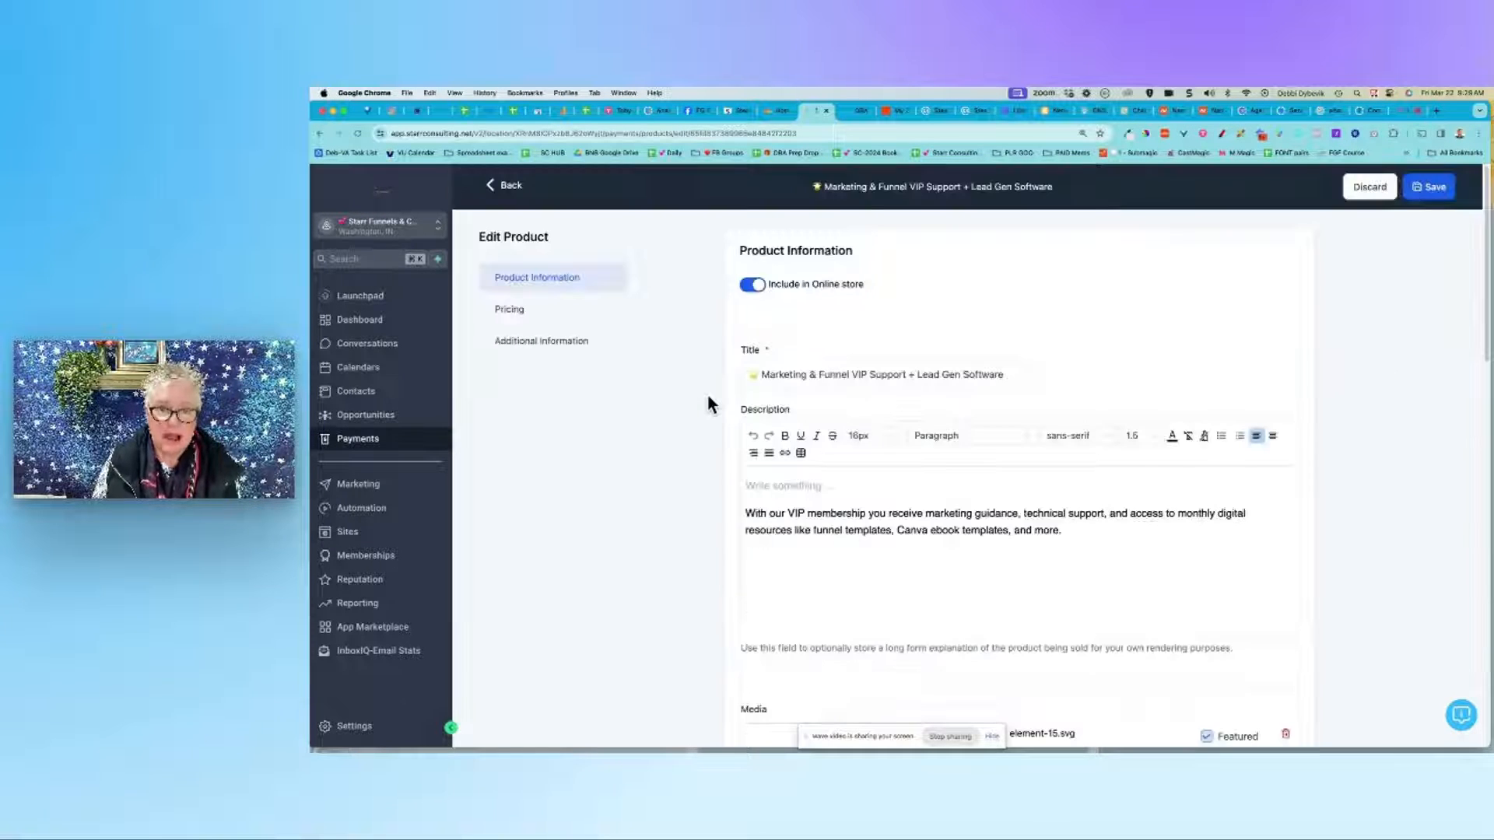
left_click(886, 374)
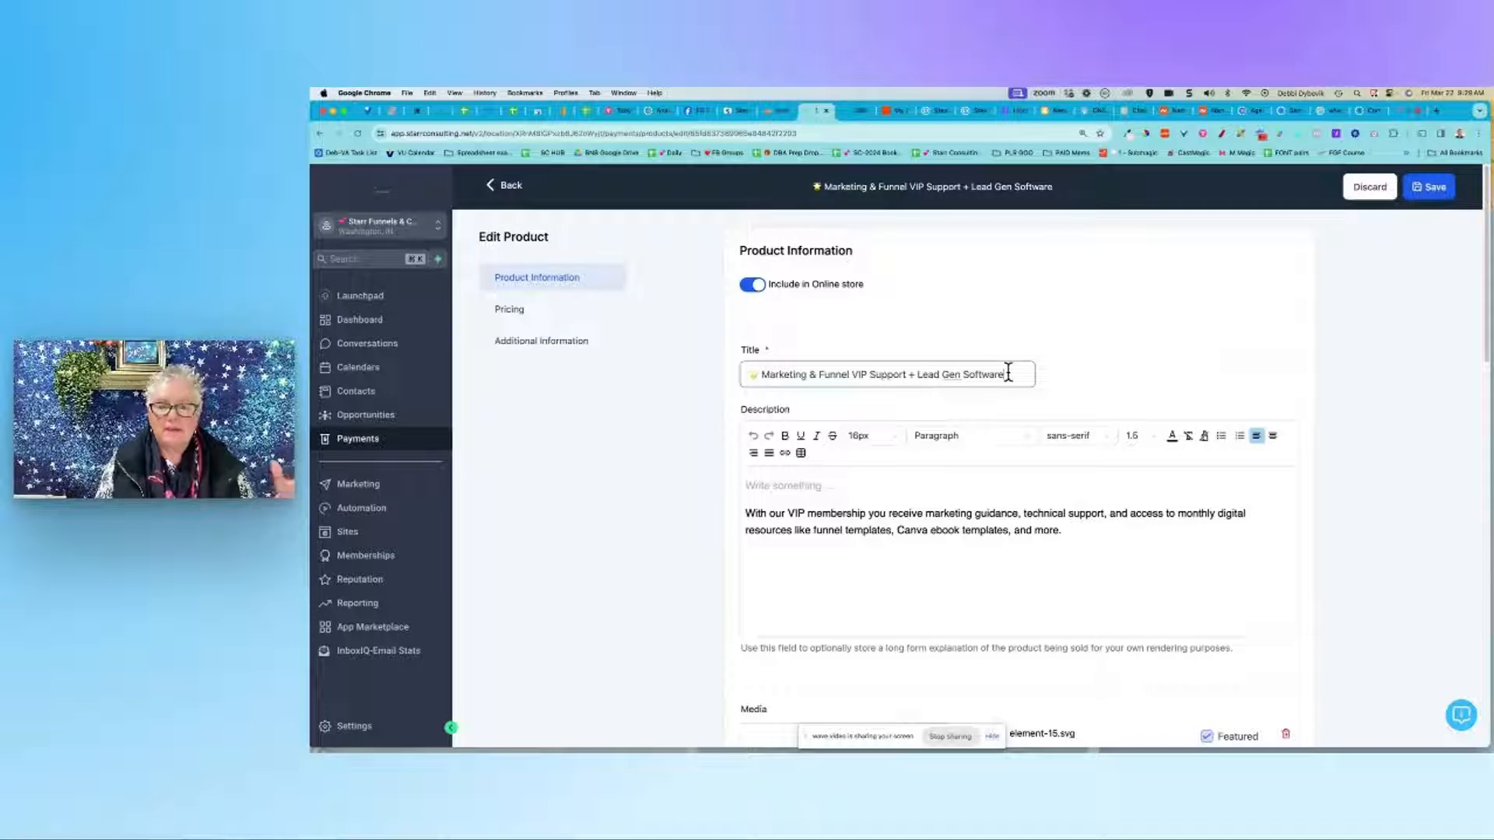
scroll("down", 3)
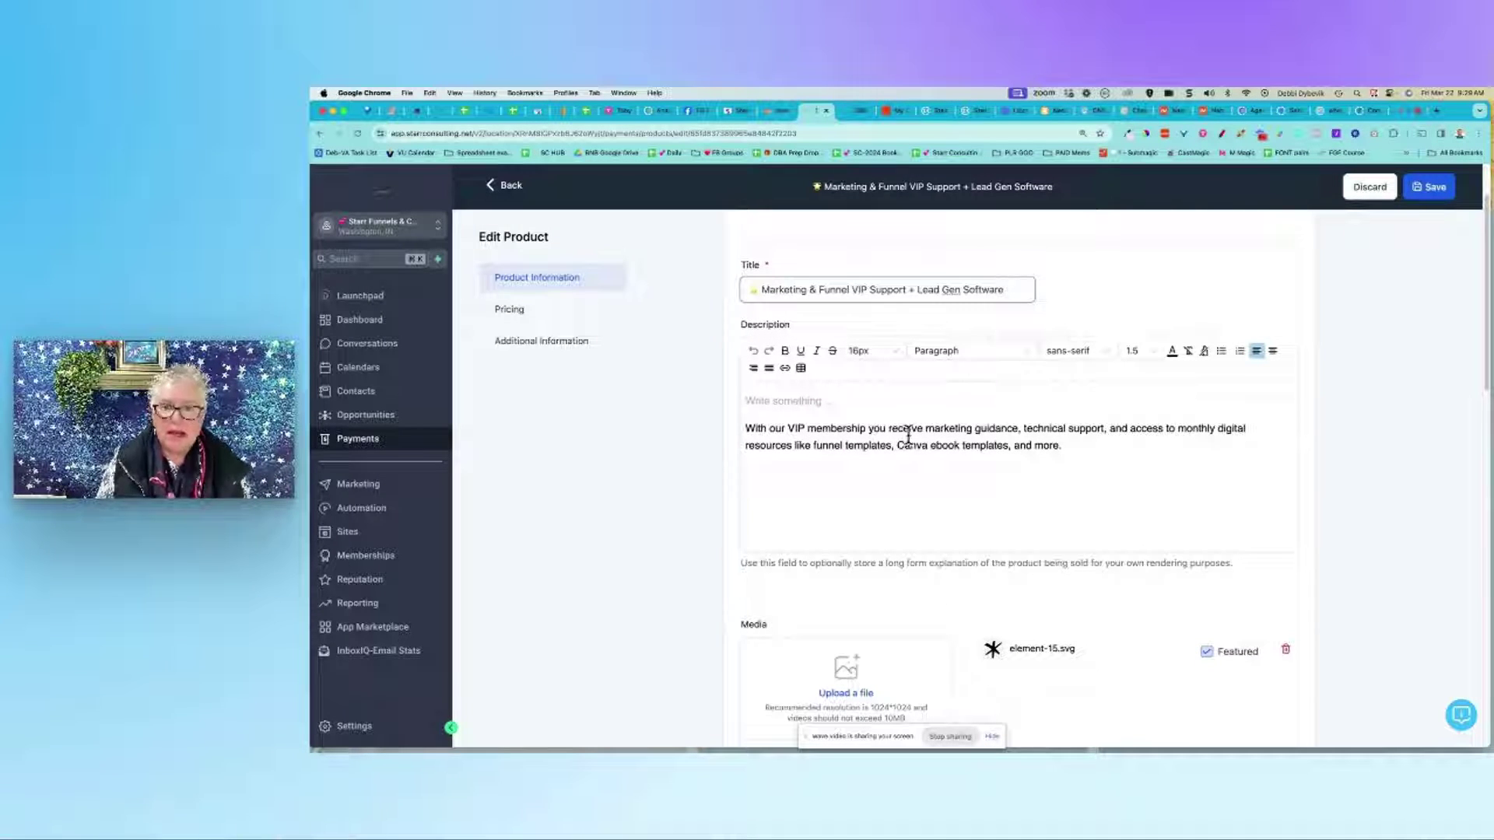
scroll("down", 3)
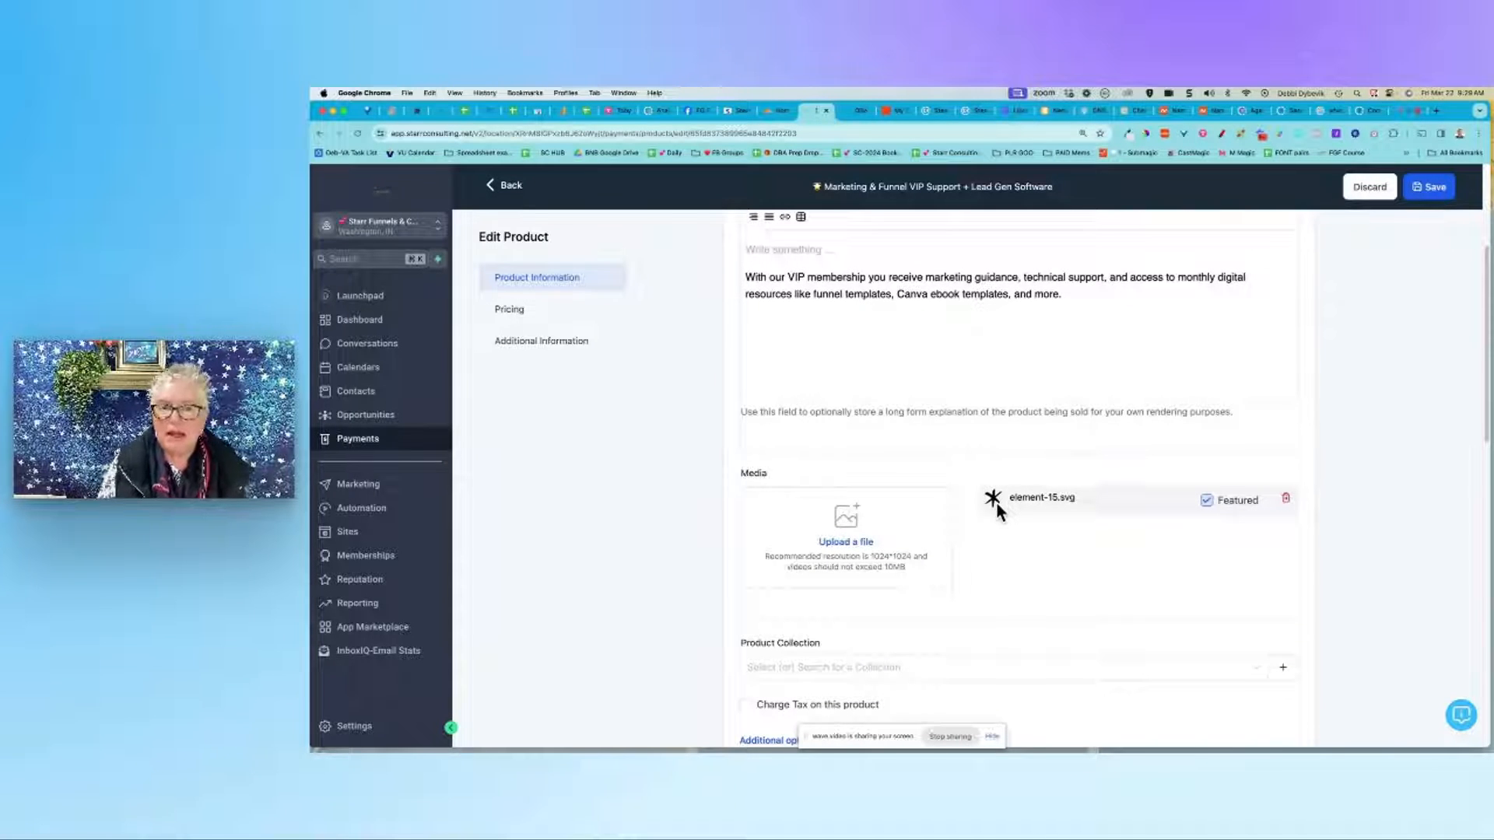
scroll("down", 3)
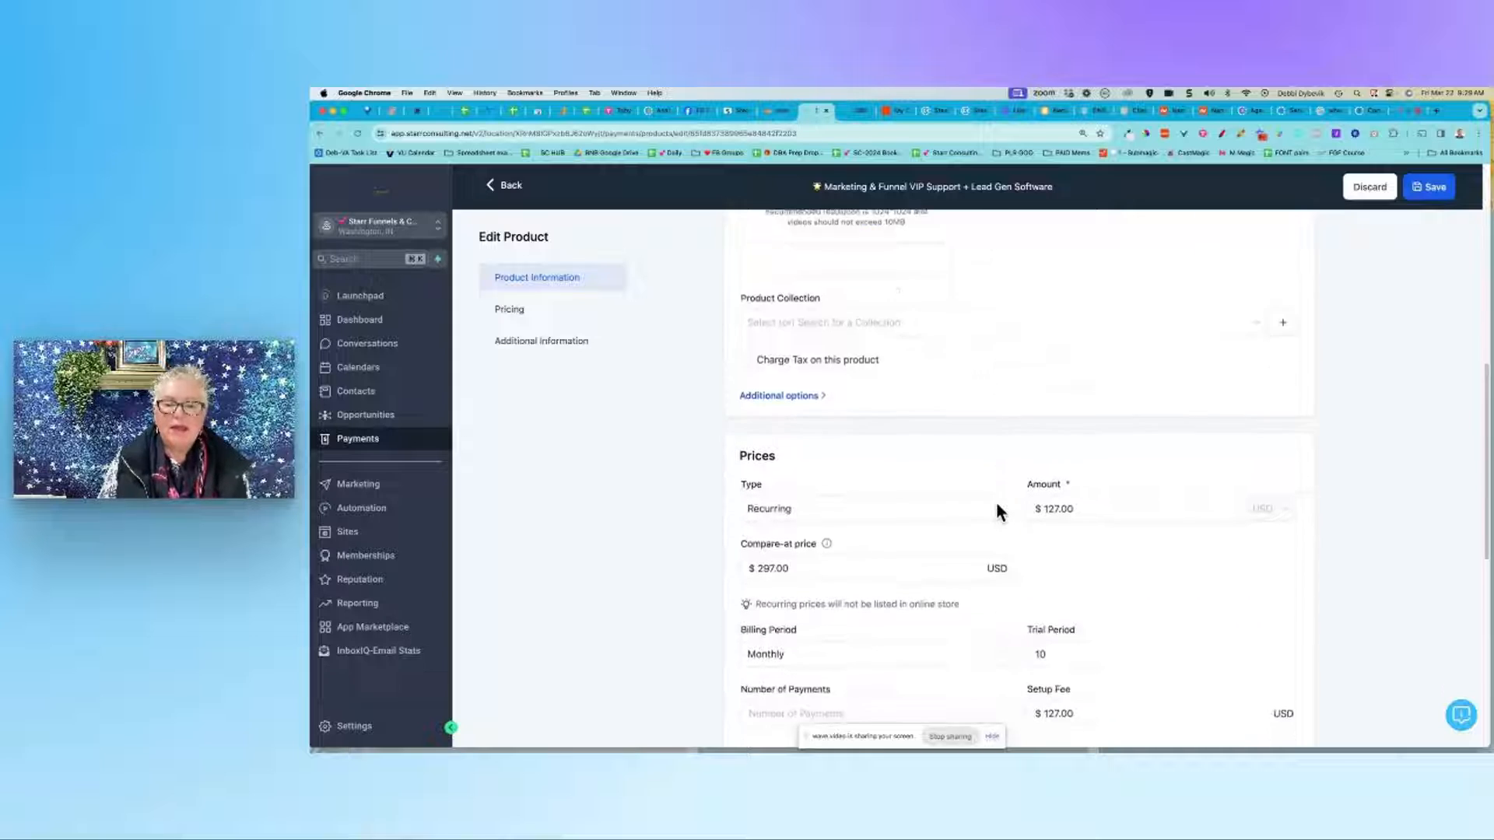
scroll("down", 3)
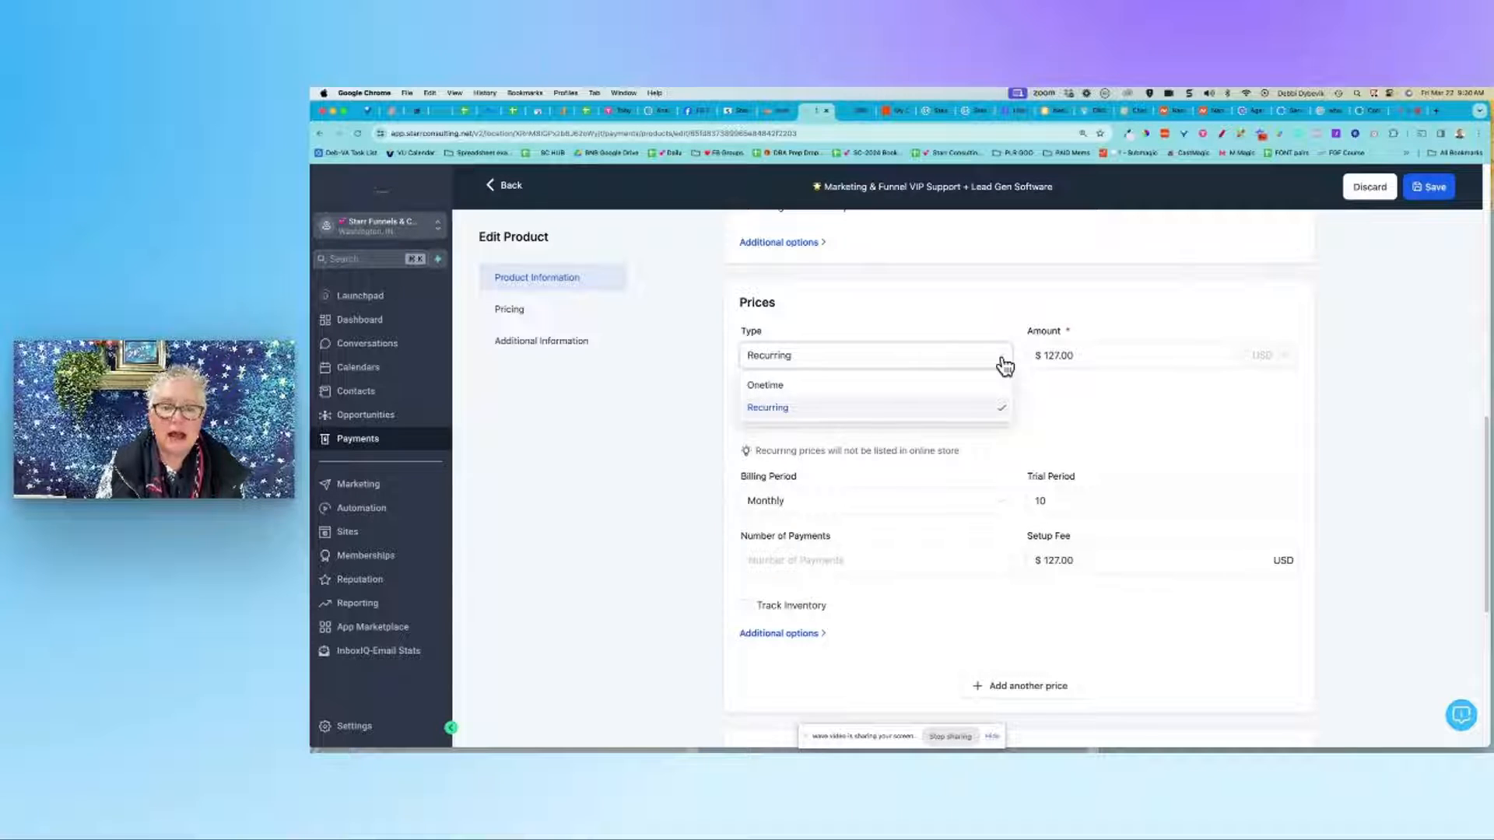
left_click(767, 406)
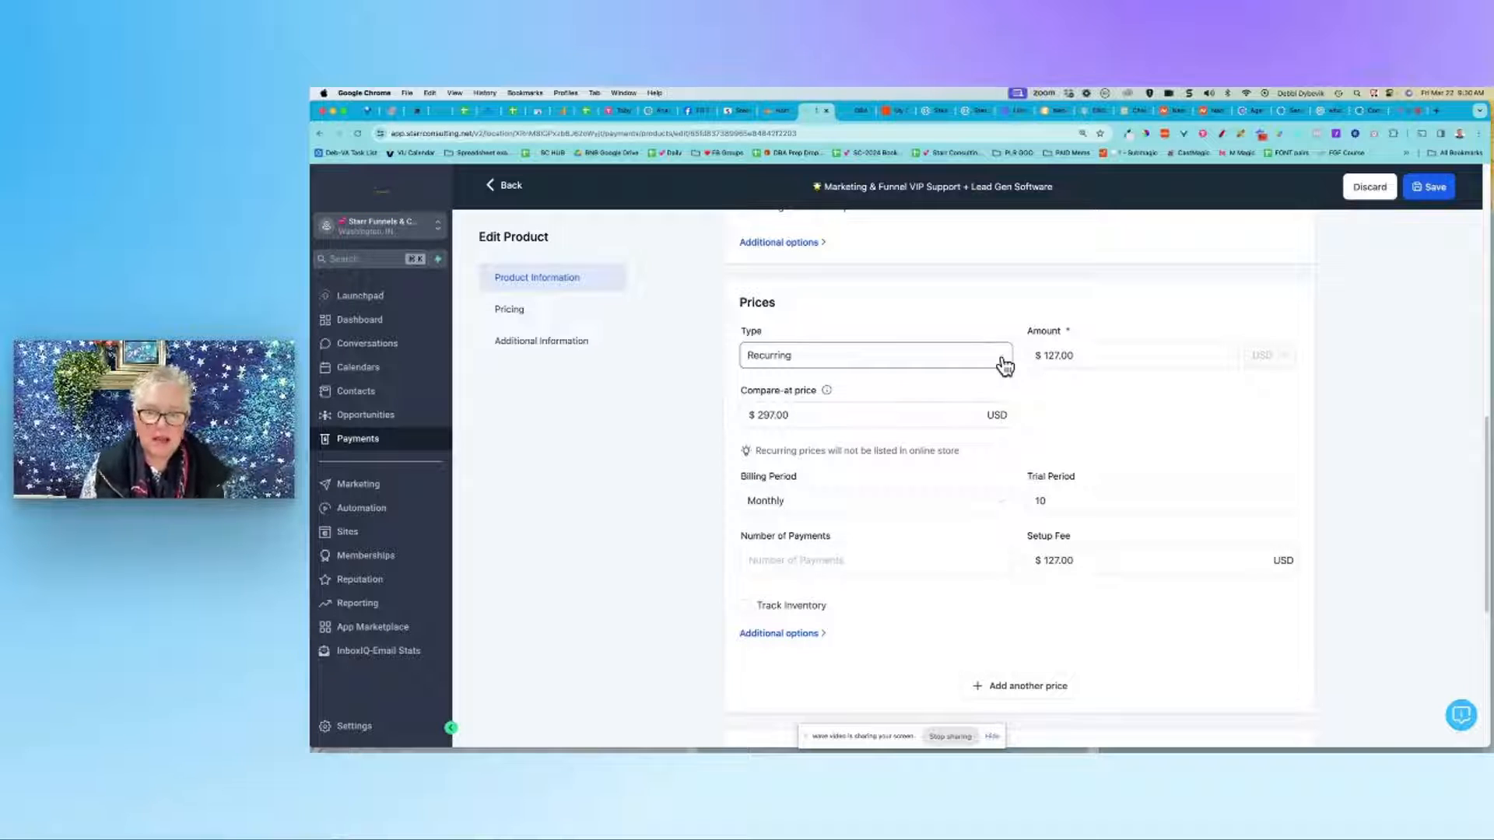
left_click(1131, 354)
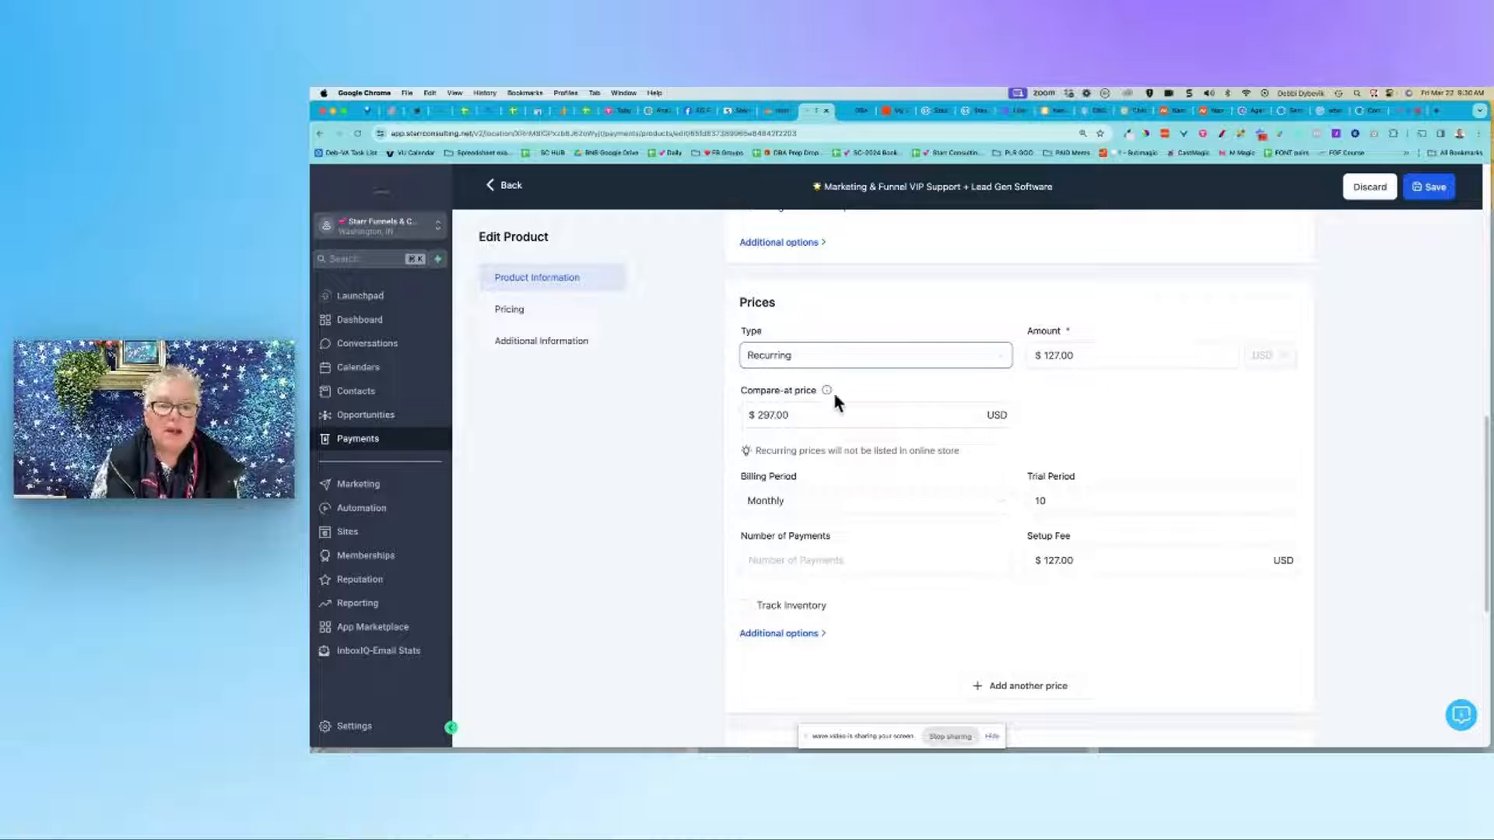
left_click(809, 414)
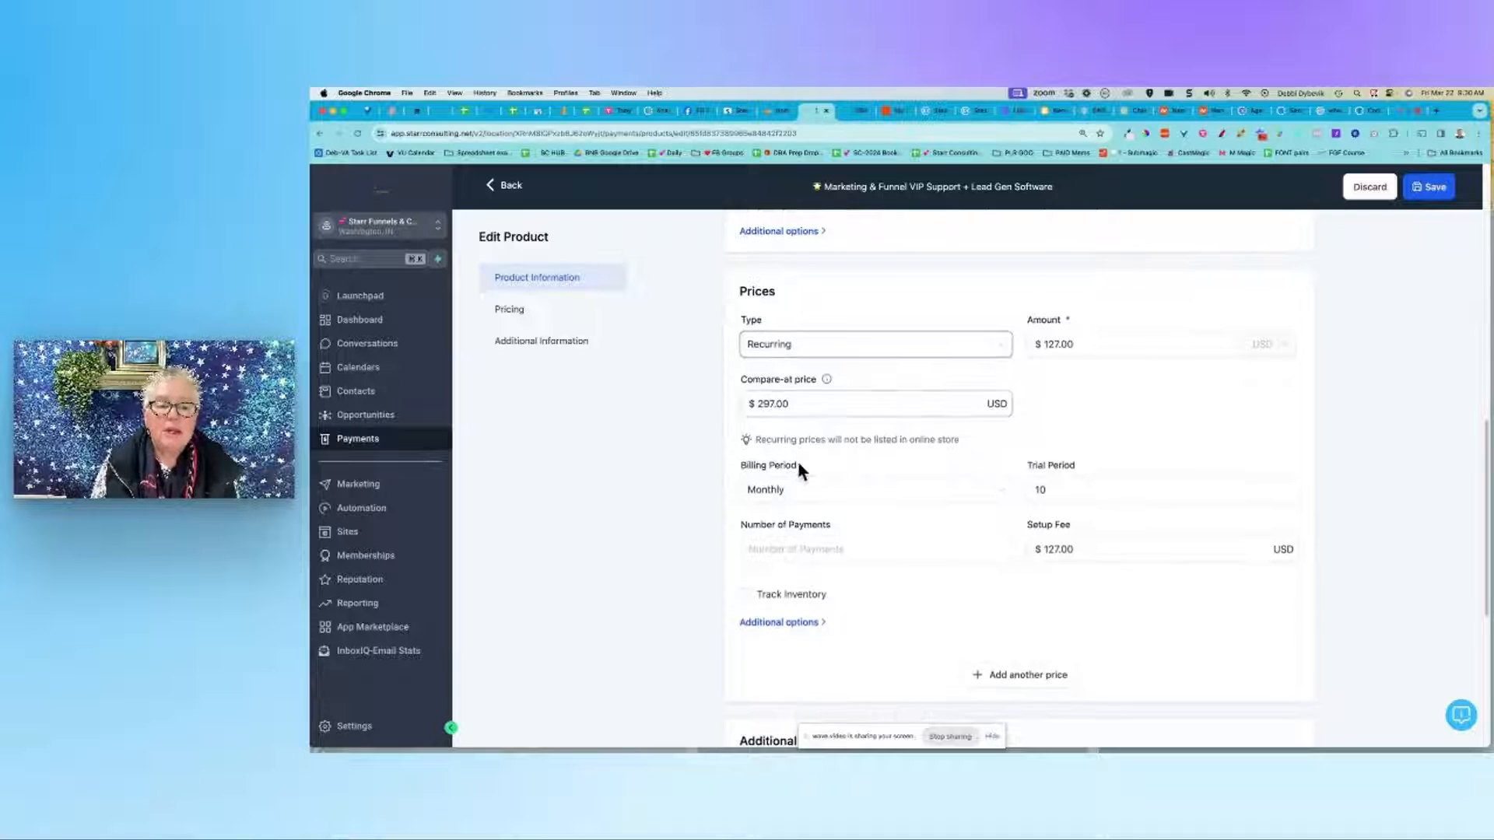
left_click(872, 489)
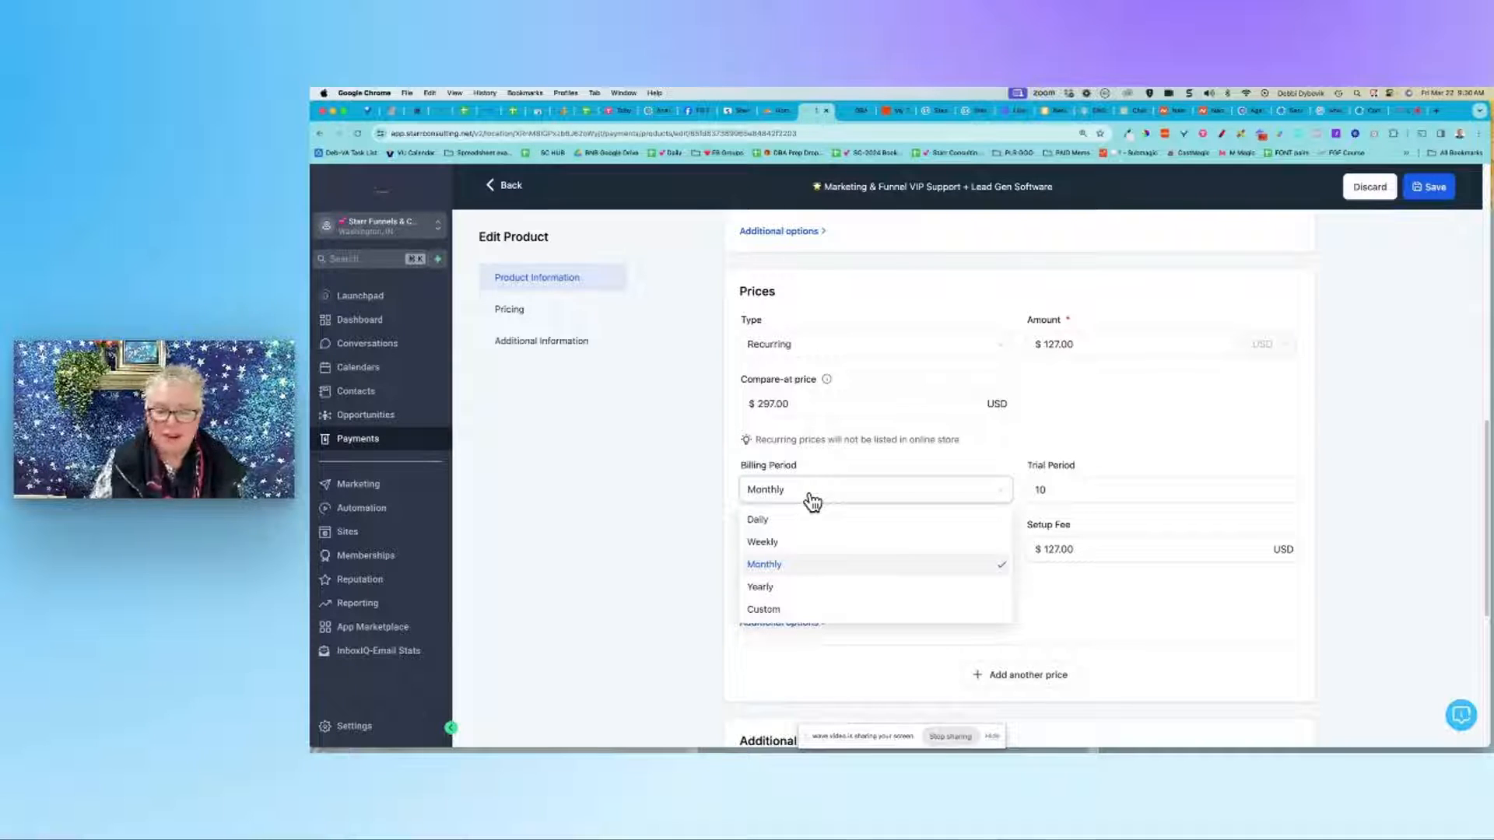
left_click(763, 563)
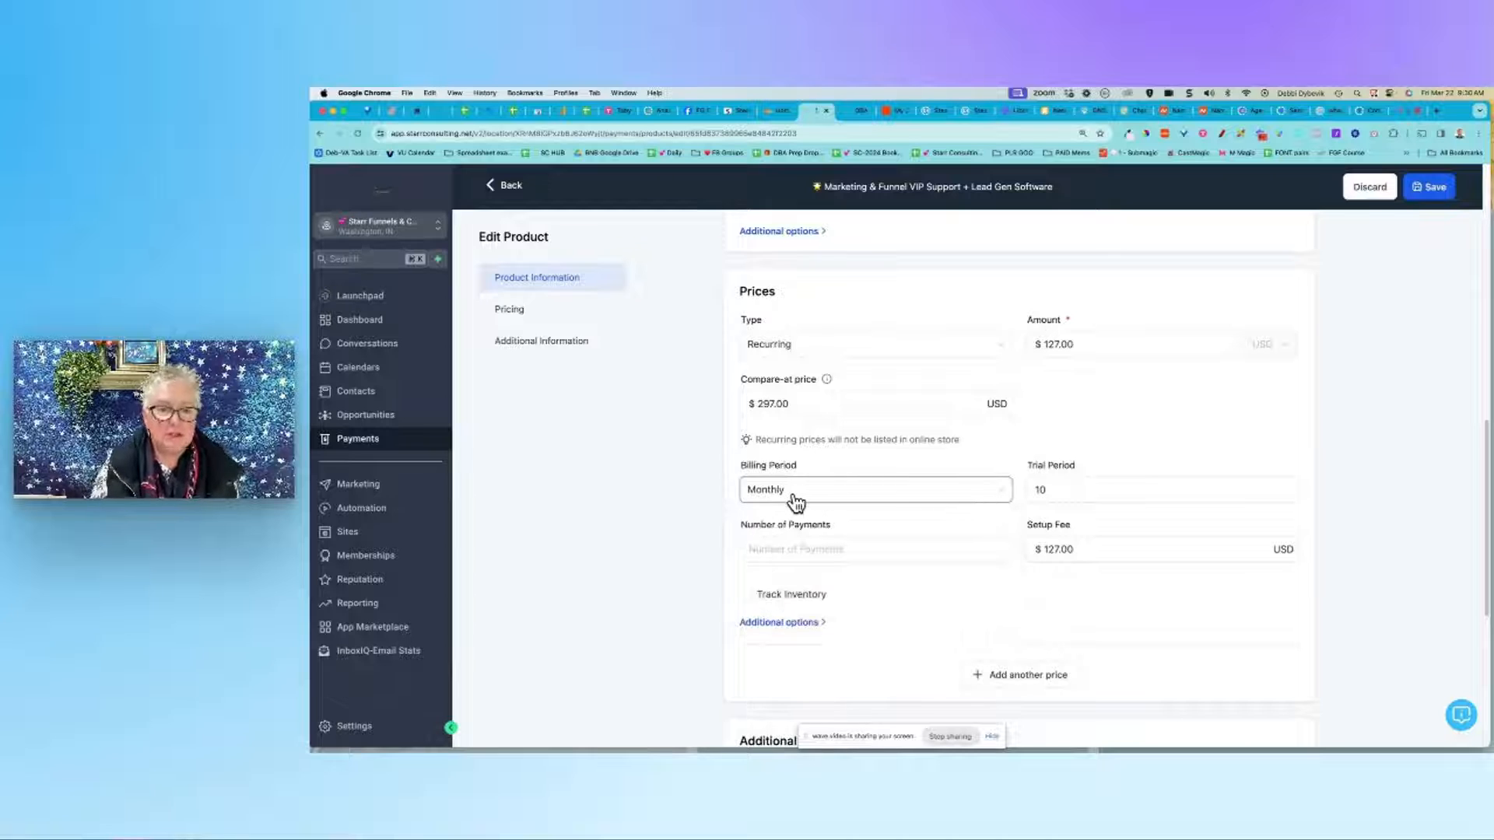
mouse_move(1124, 481)
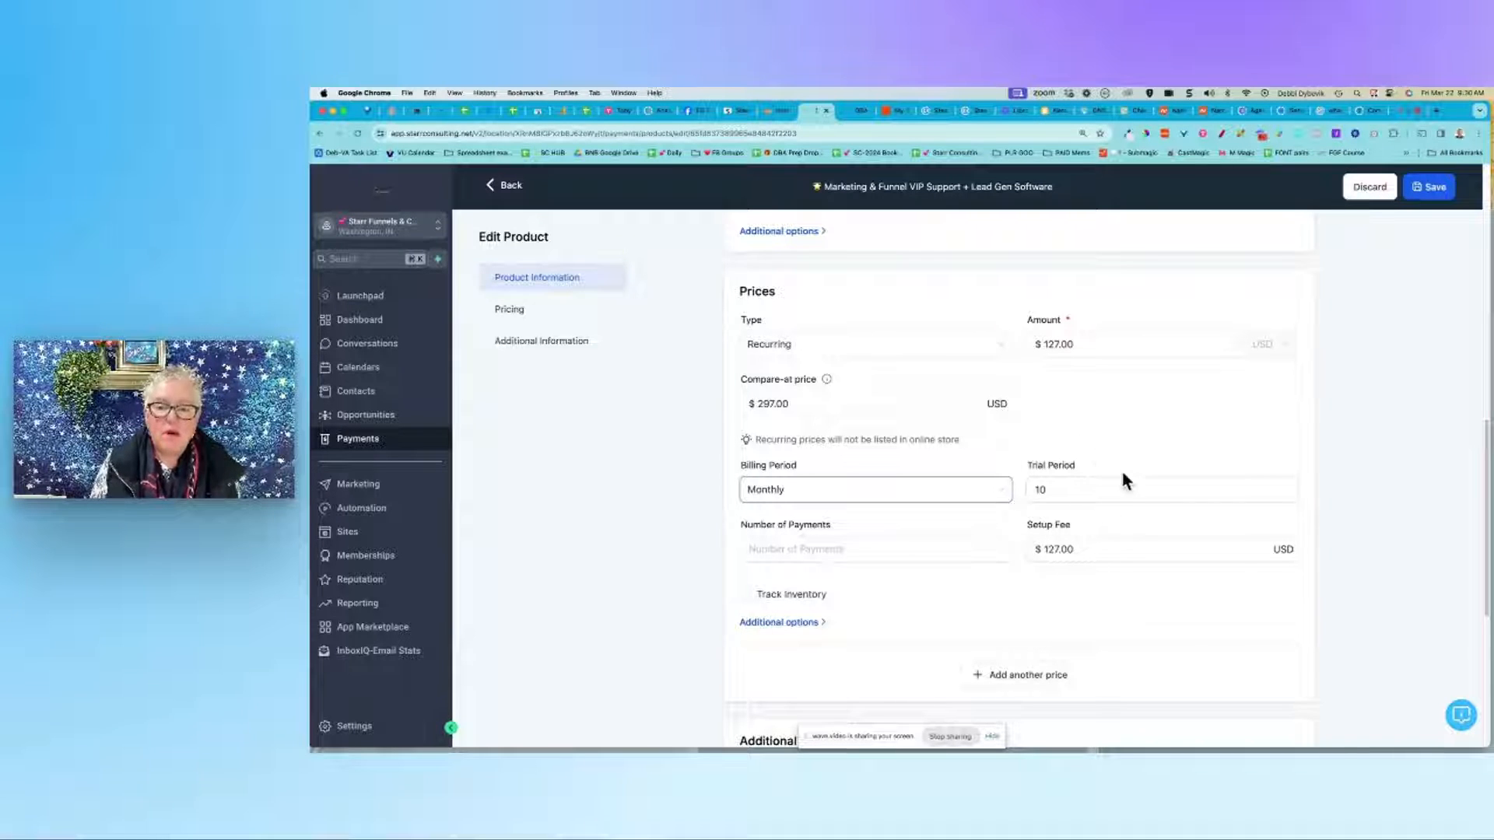
Review the recurring $127 monthly price, trial period of 10 and $127 setup fee fields.
left_click(1144, 489)
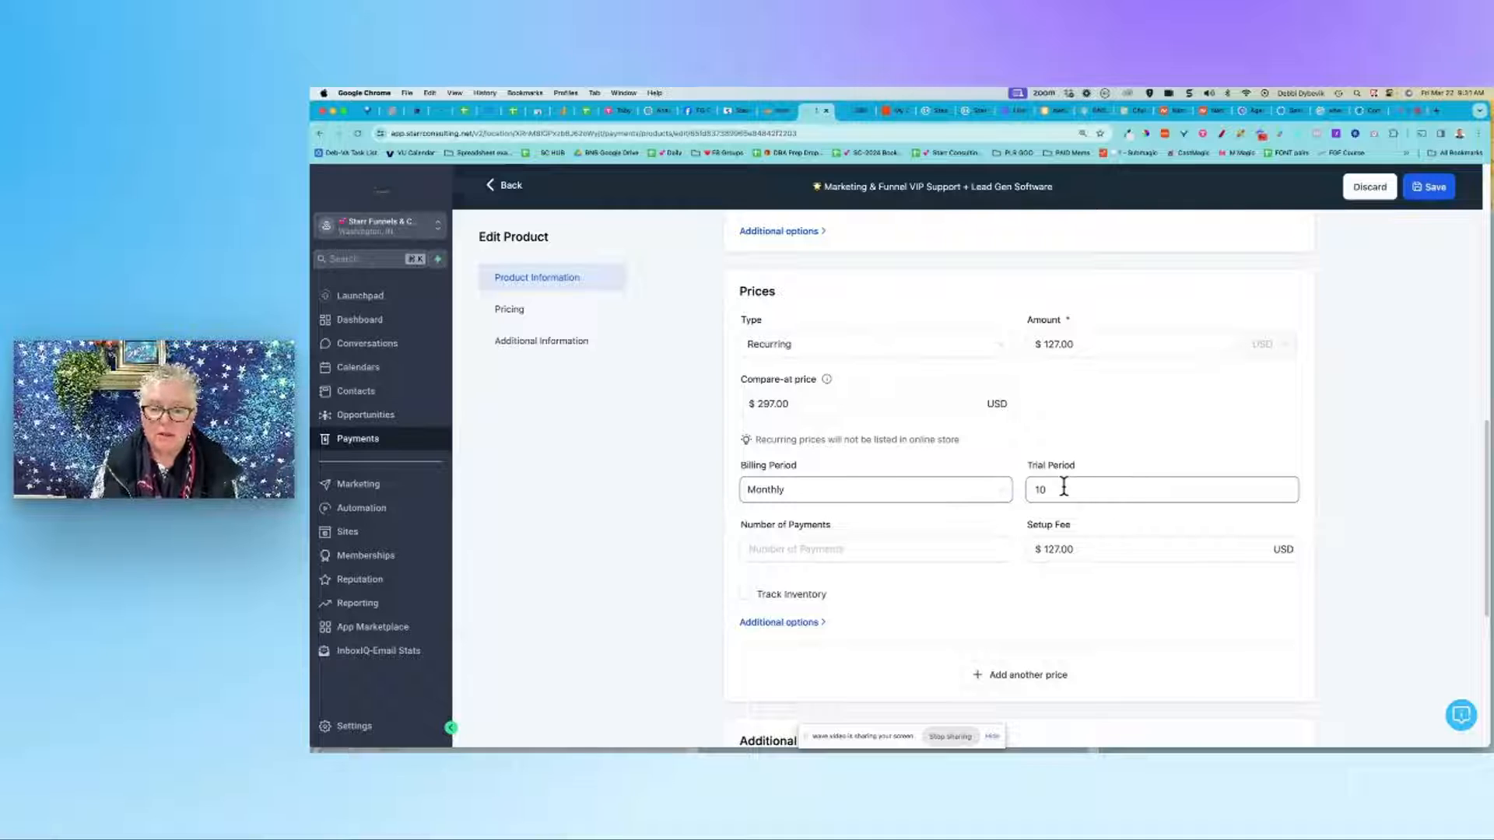
left_click(873, 549)
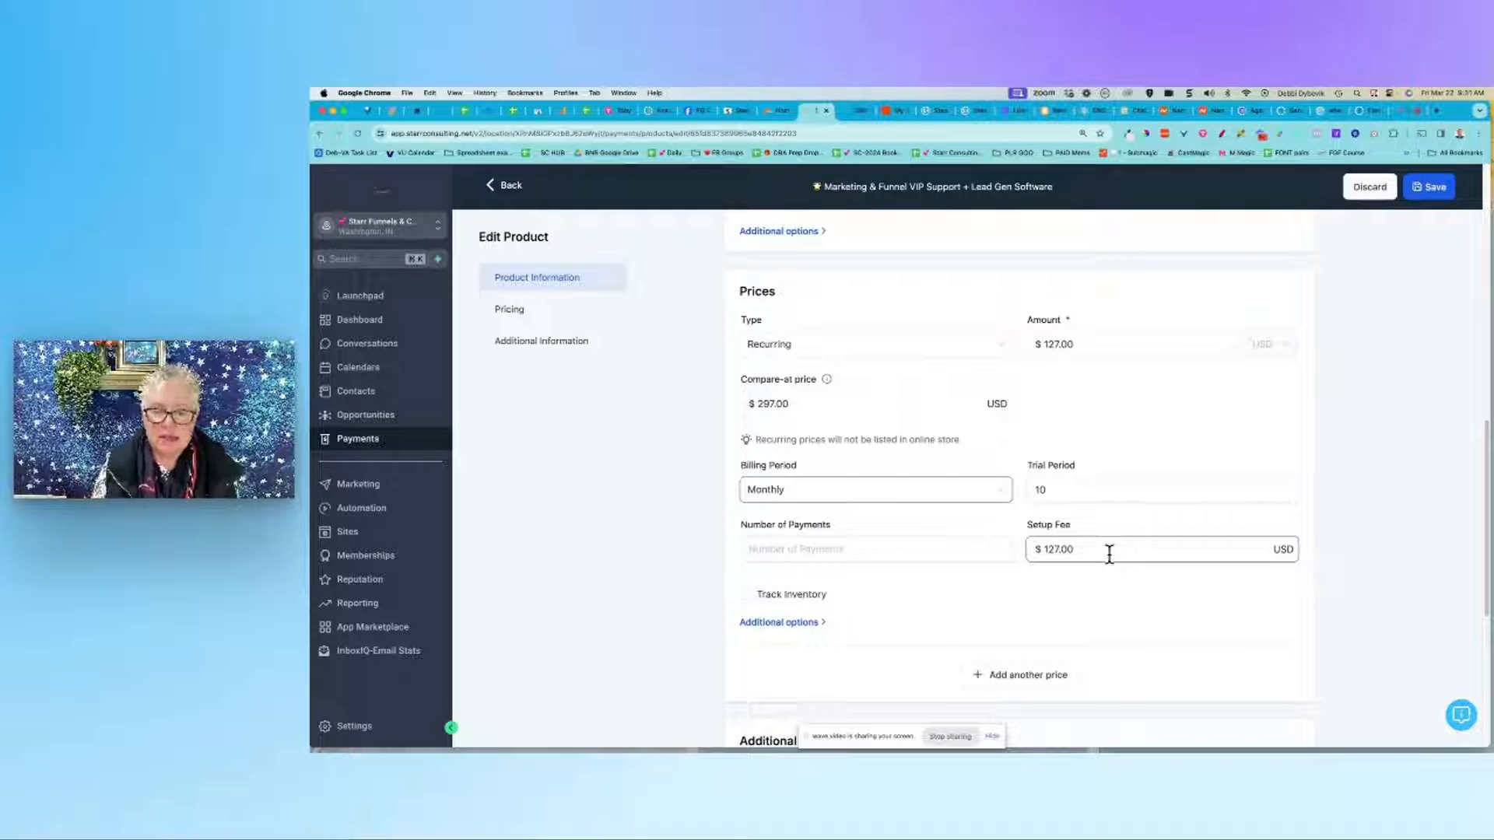
left_click(1144, 490)
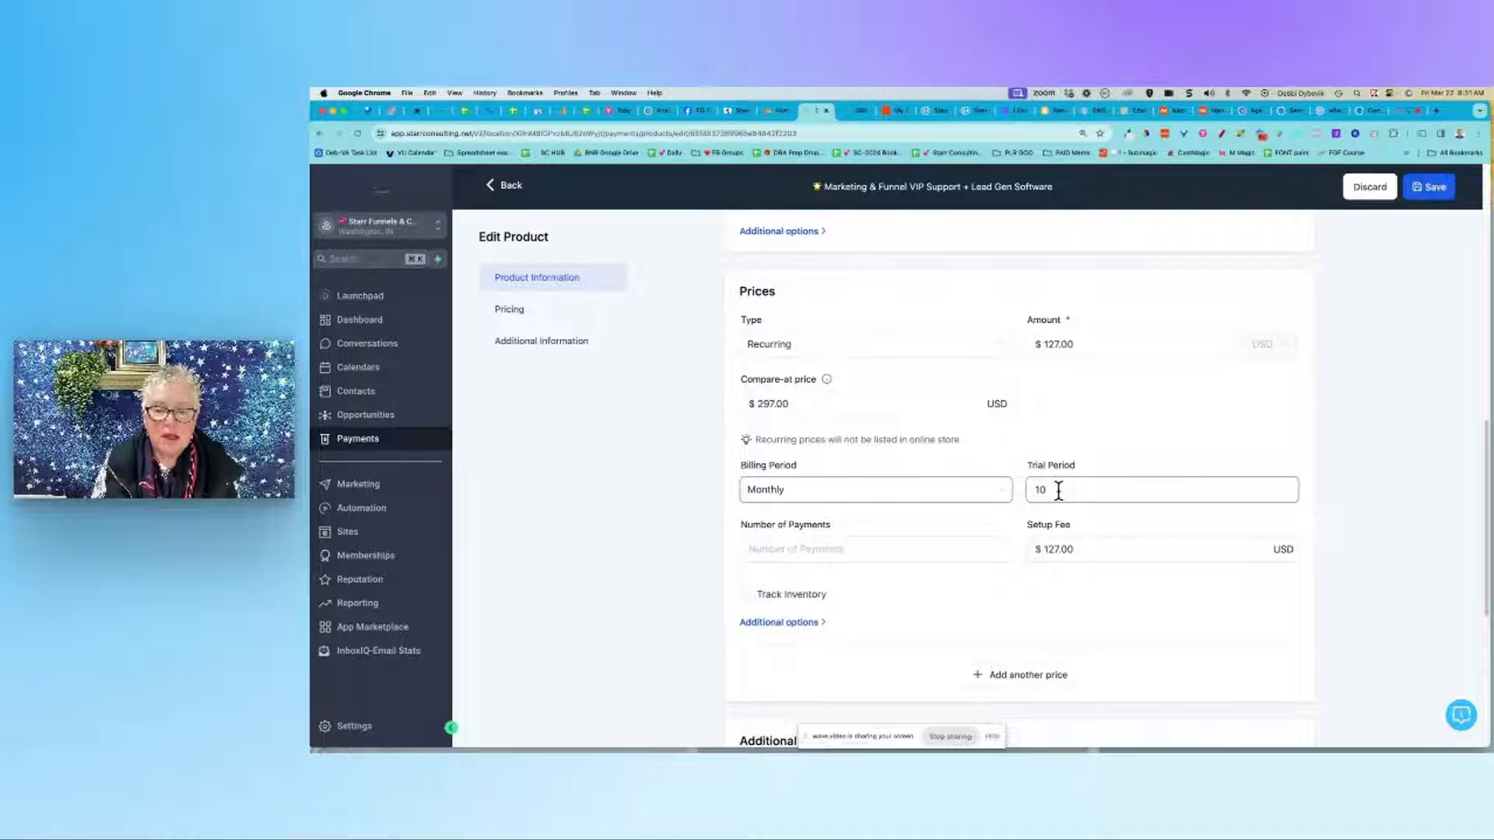
left_click(1100, 550)
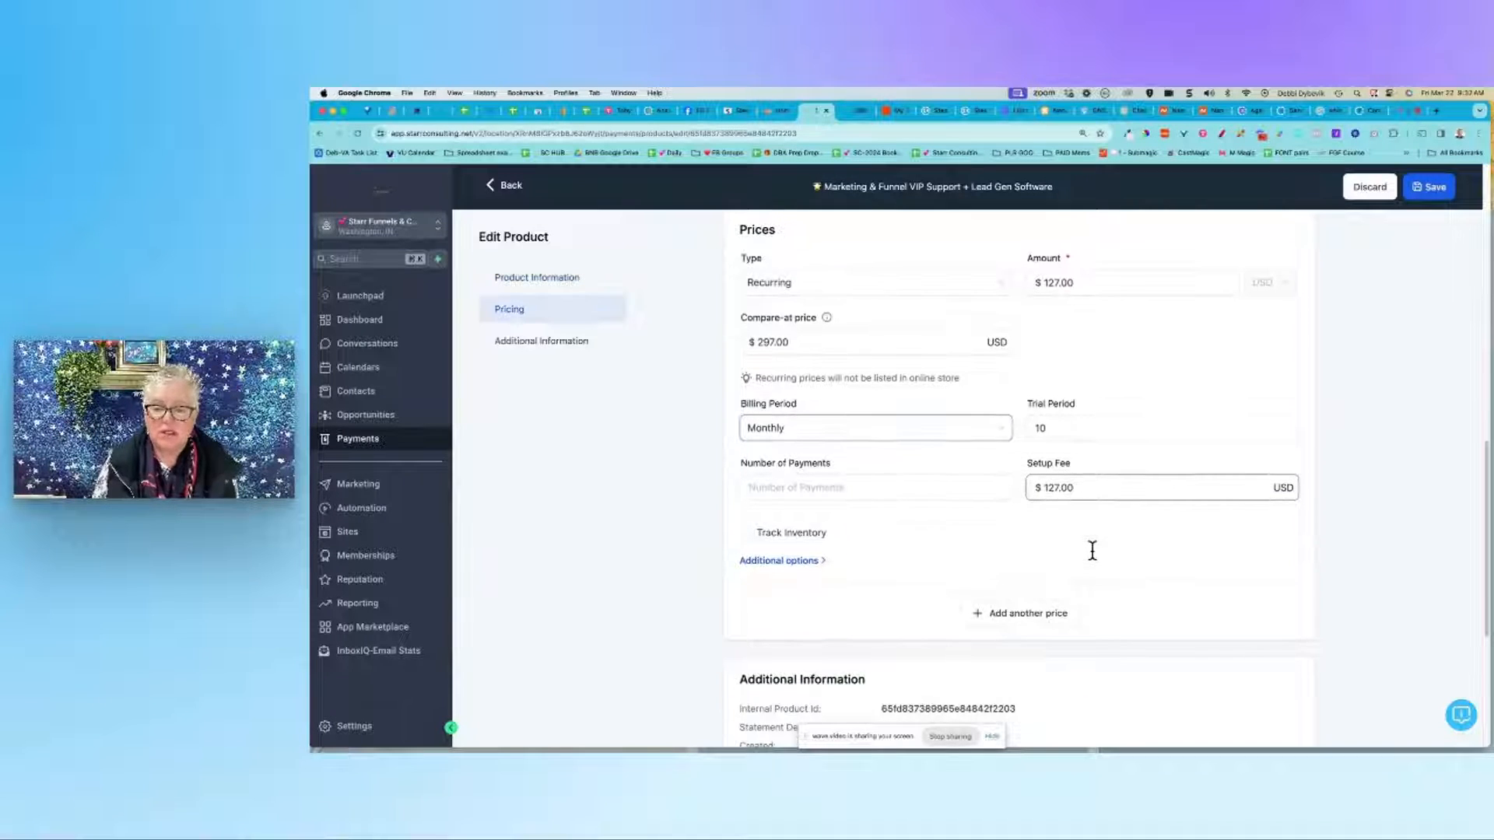
Save the product's recurring price, trial and setup fee settings.
scroll("down", 3)
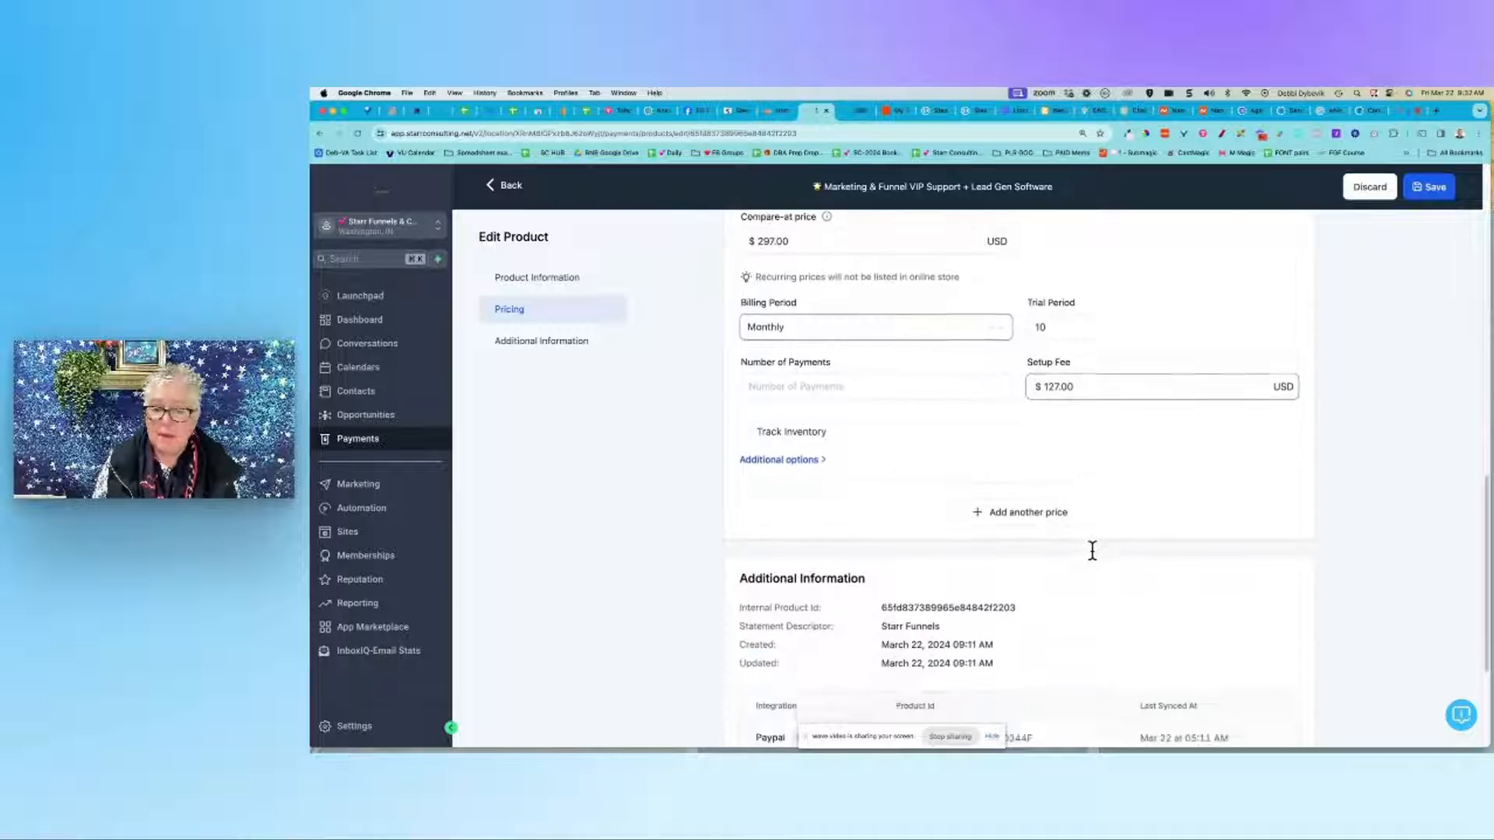
scroll("down", 3)
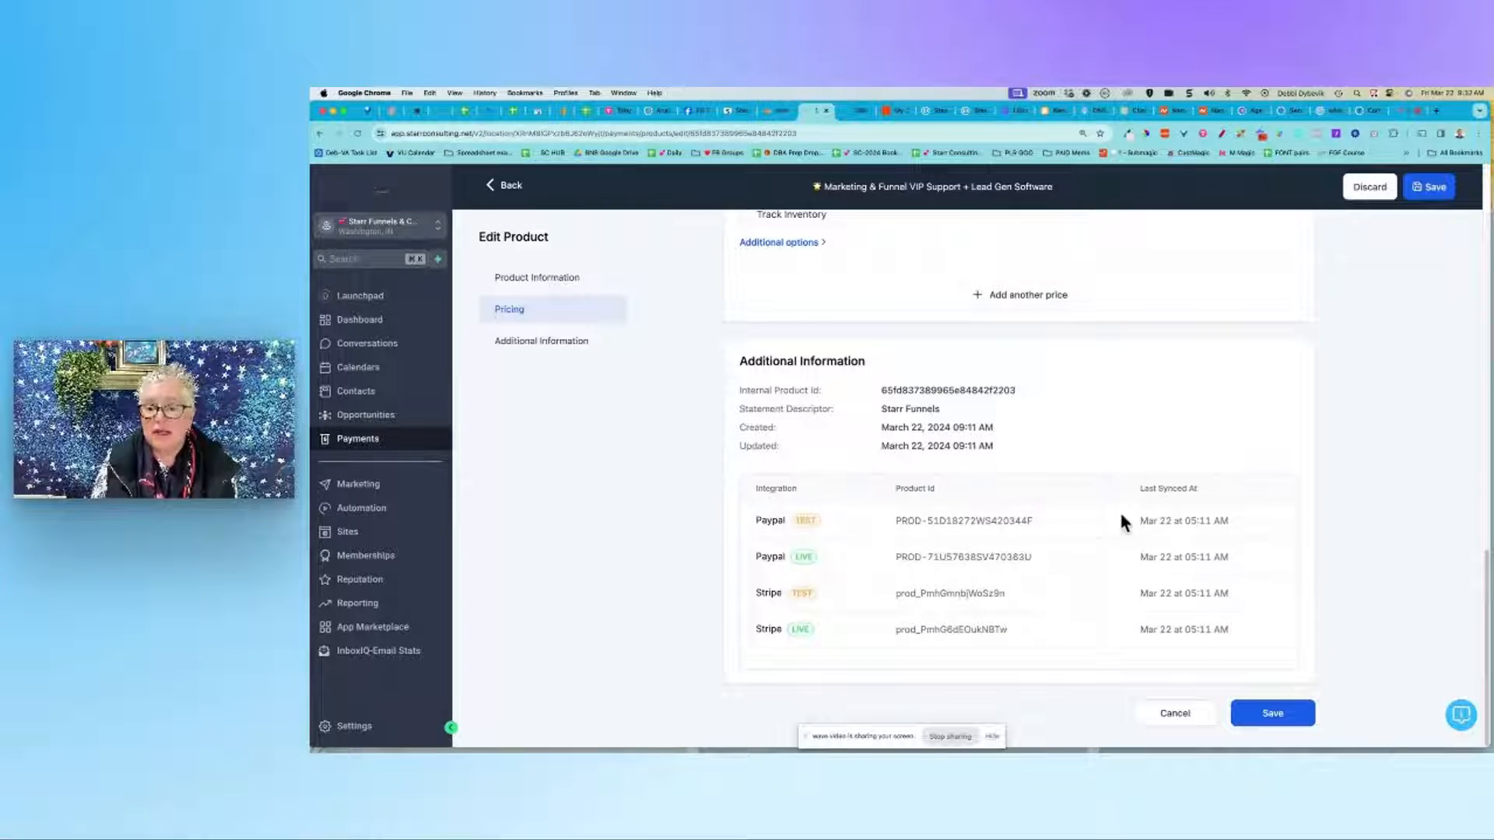
left_click(1272, 713)
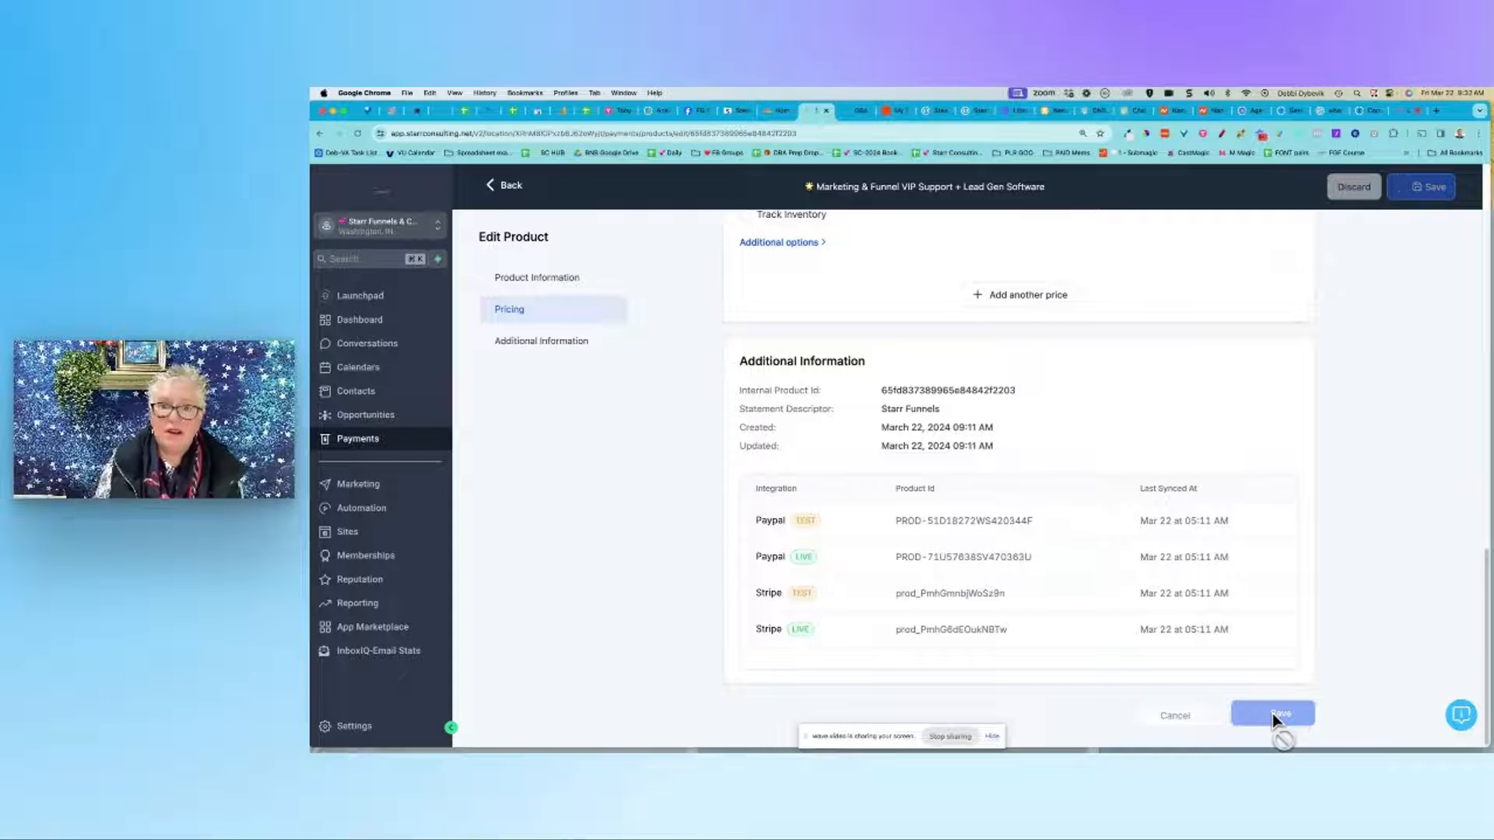
left_click(1271, 712)
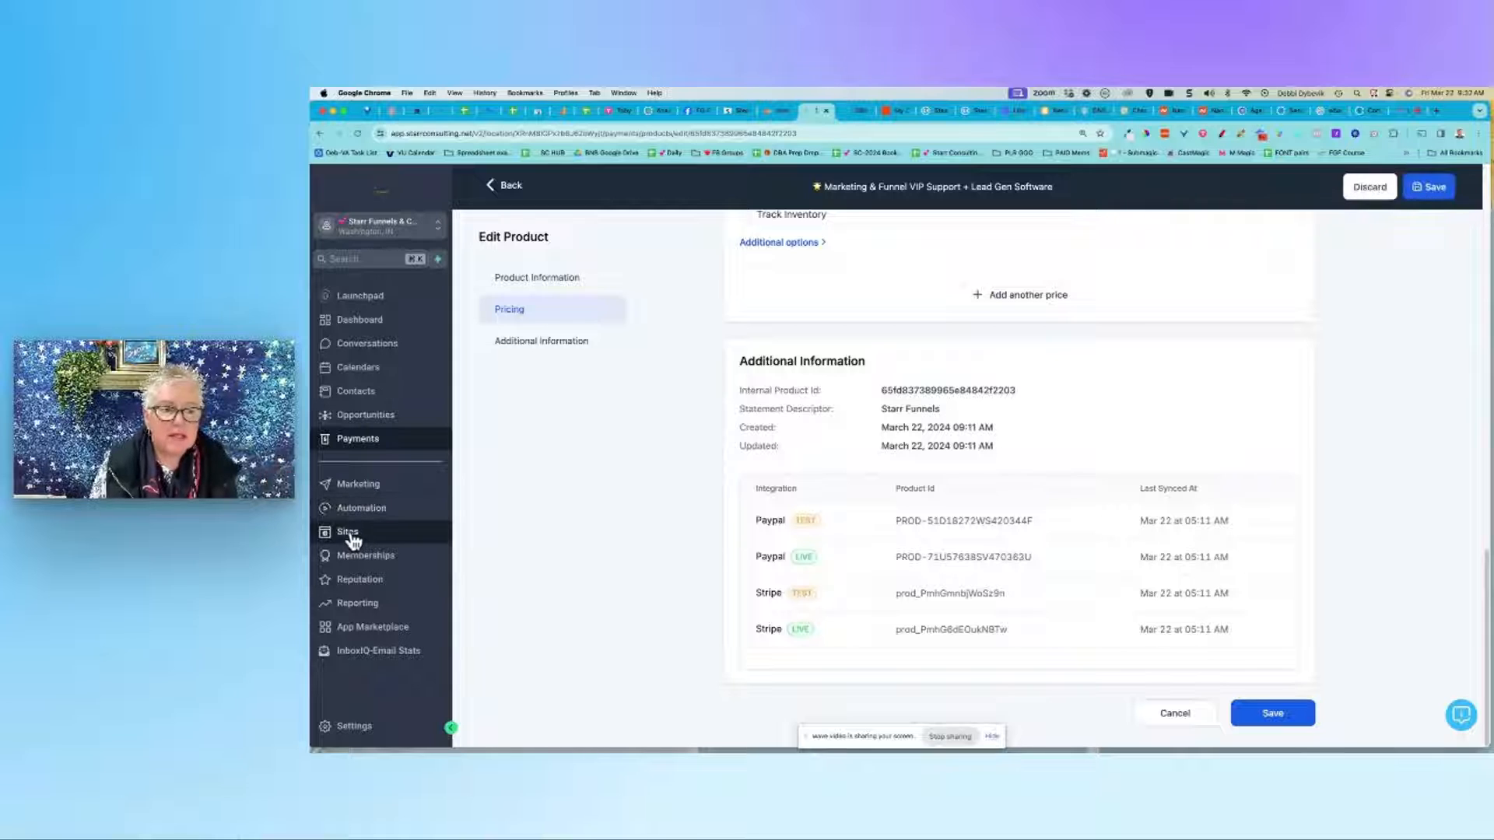
Open the VIP DBA + SaaS funnel's Check Out Page step and show its attached products.
left_click(347, 531)
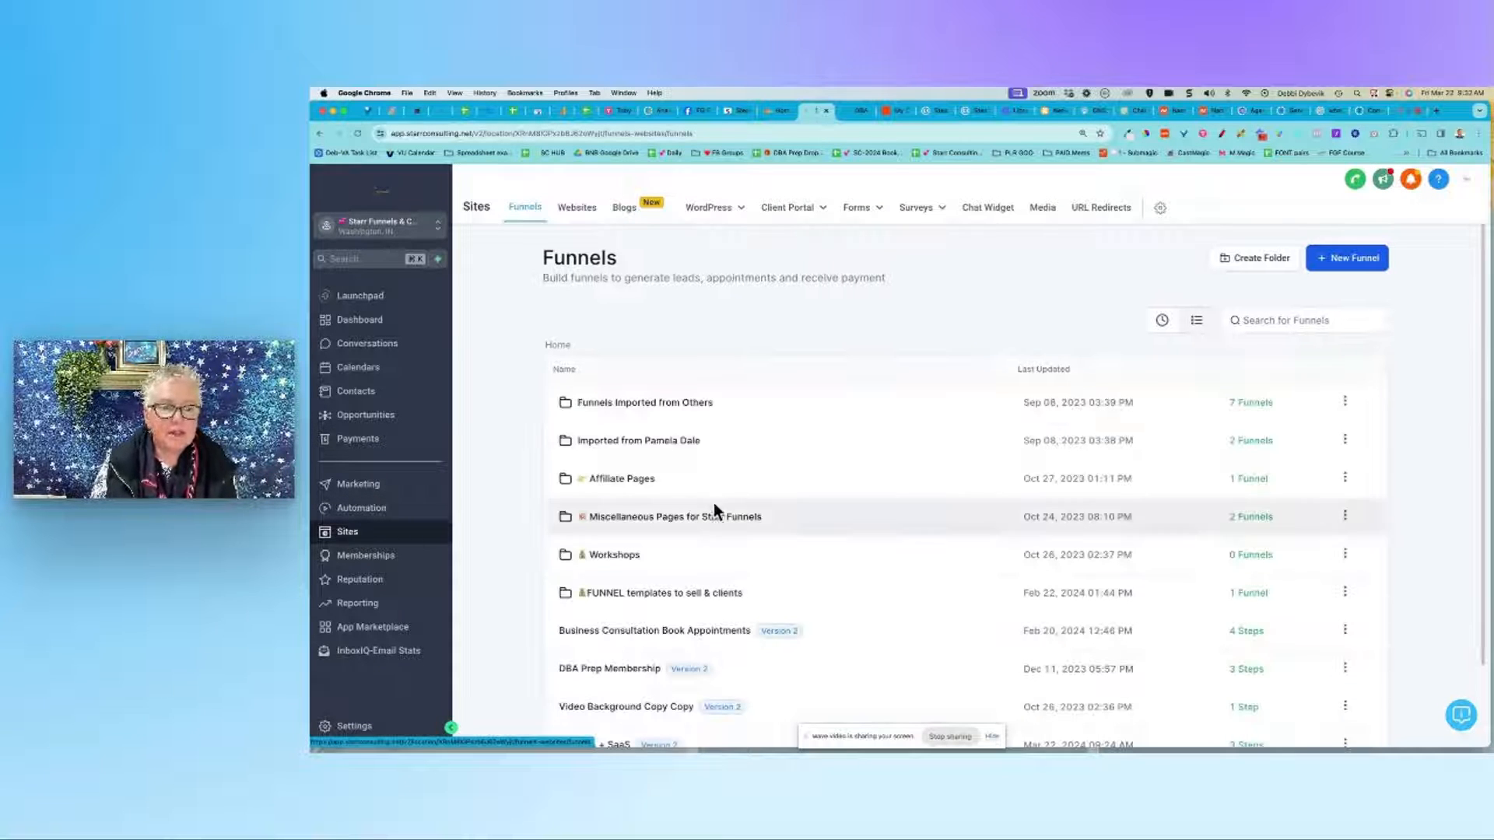
scroll("down", 3)
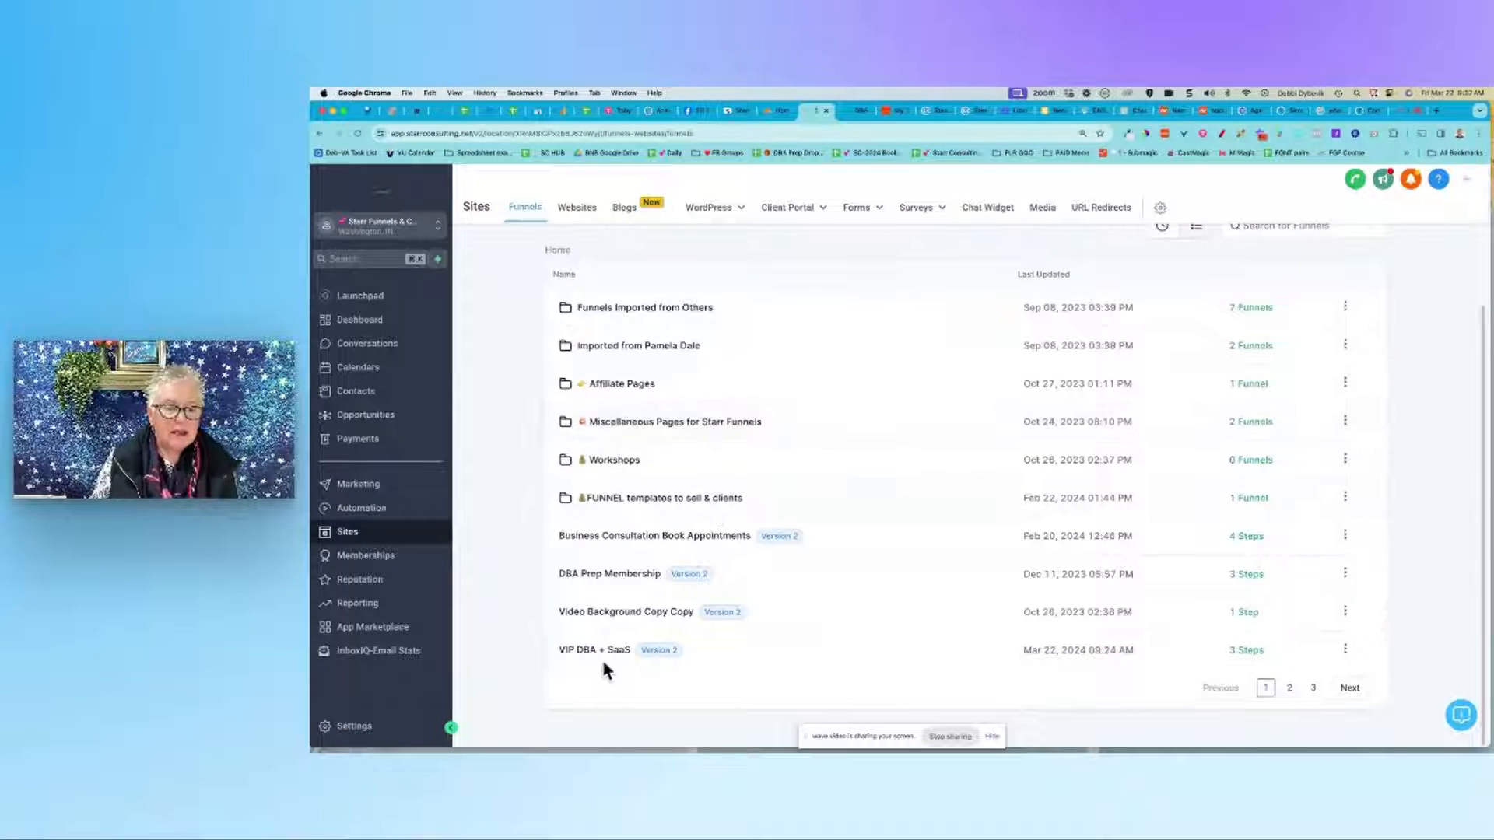
left_click(593, 651)
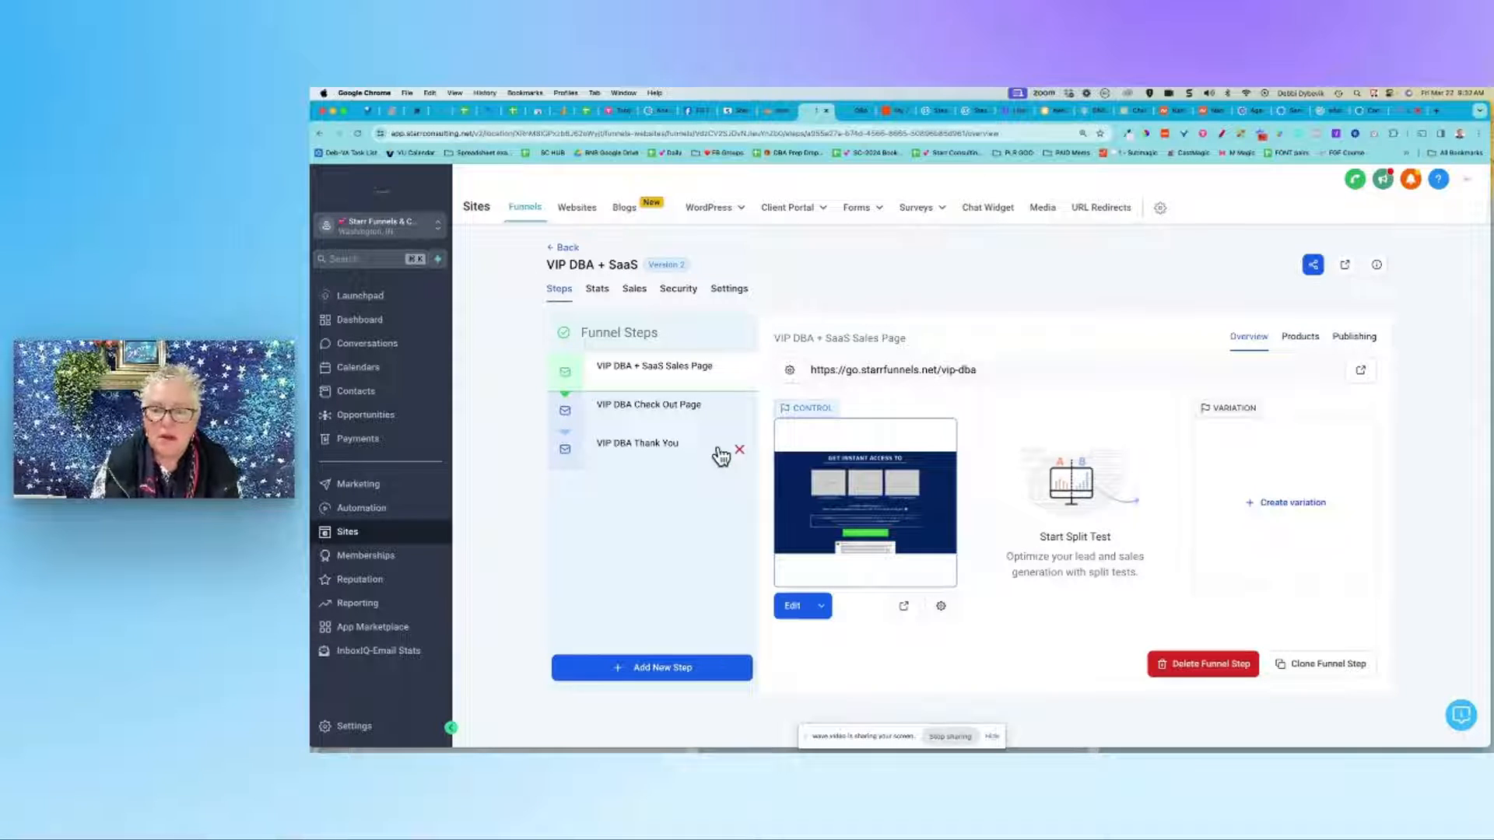
mouse_move(672, 417)
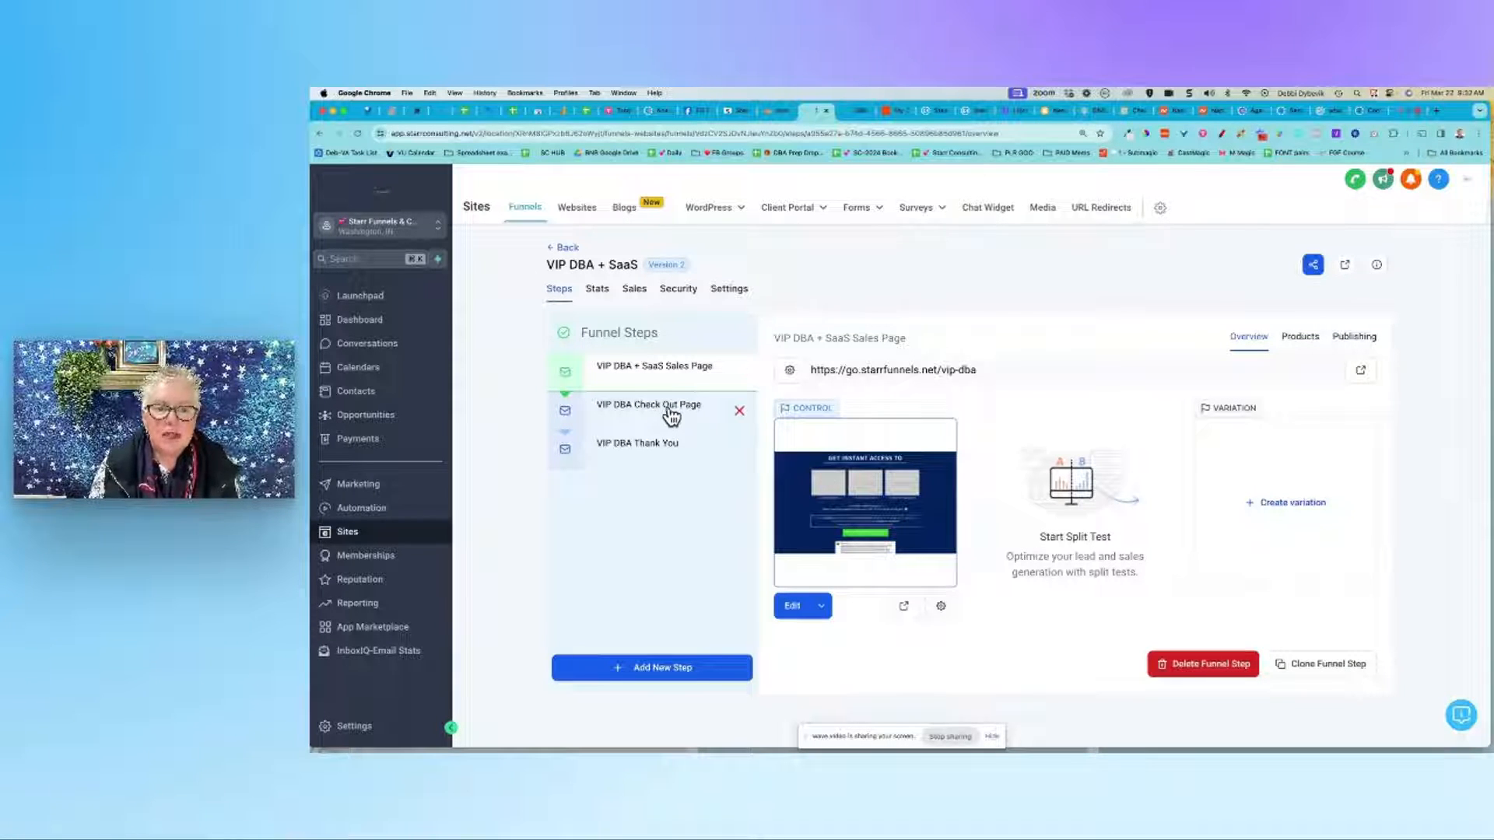
left_click(648, 405)
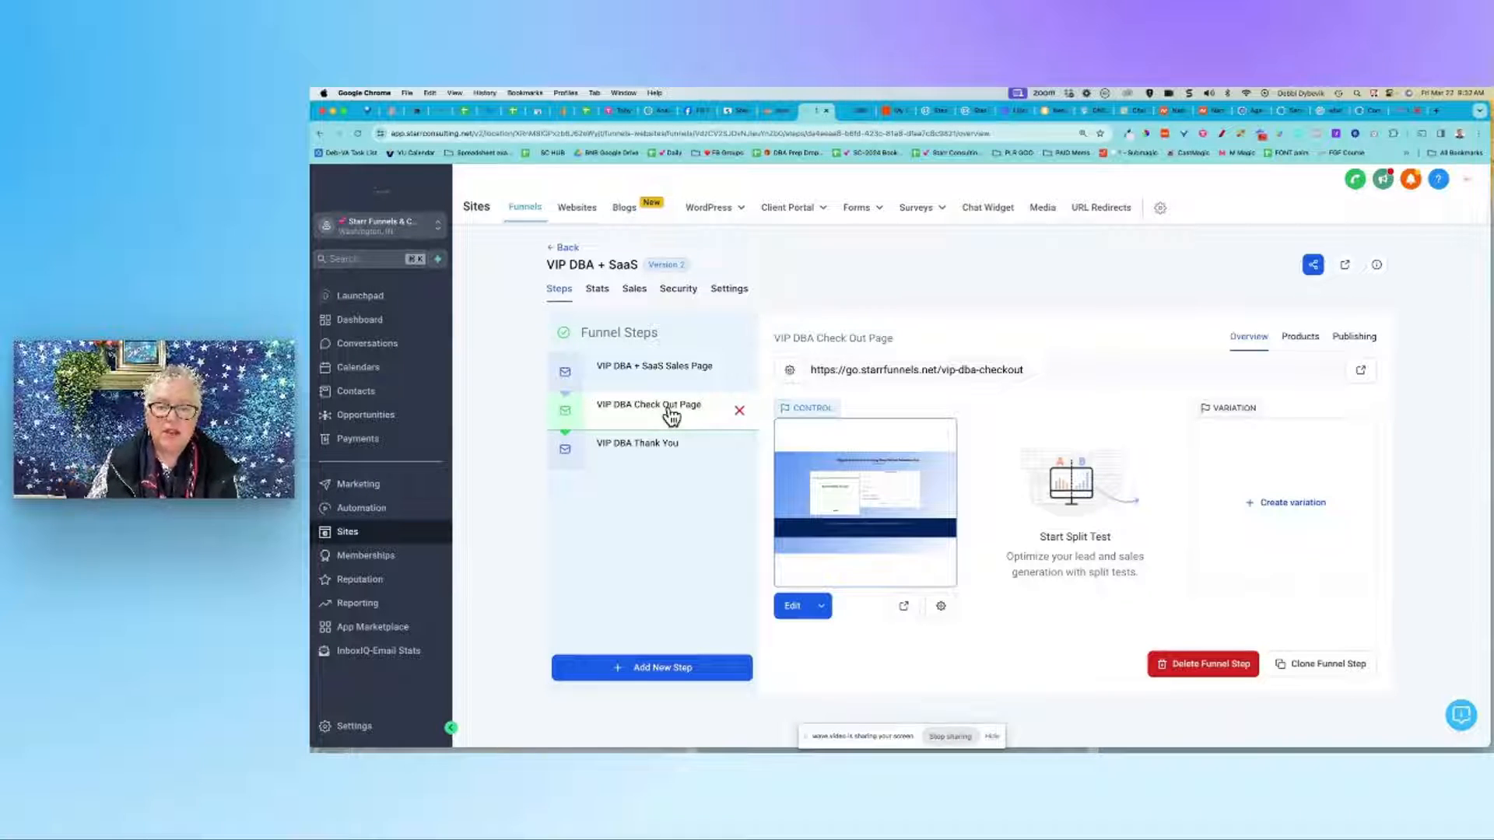
mouse_move(1262, 297)
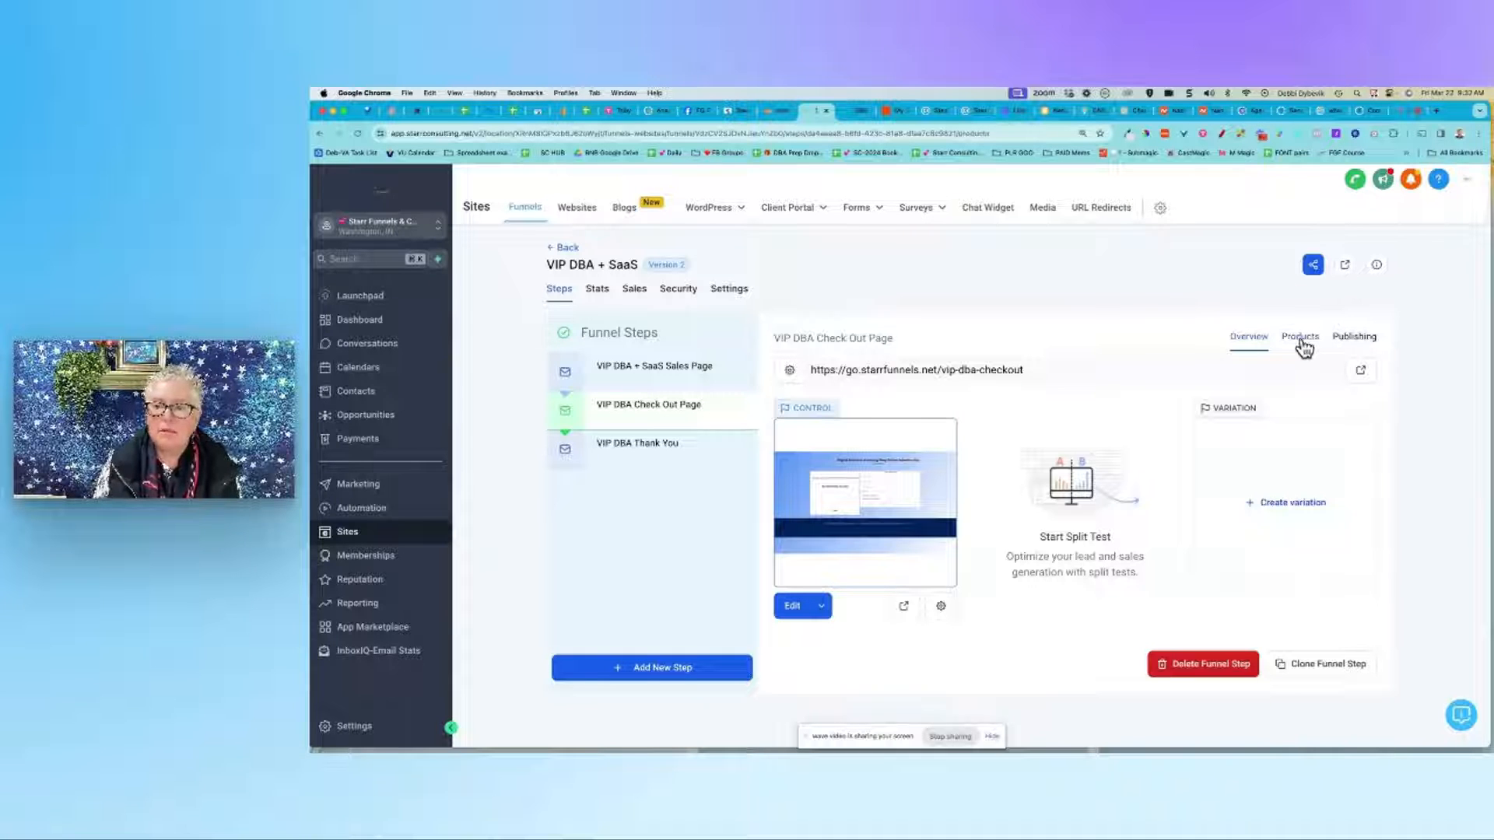
left_click(1299, 336)
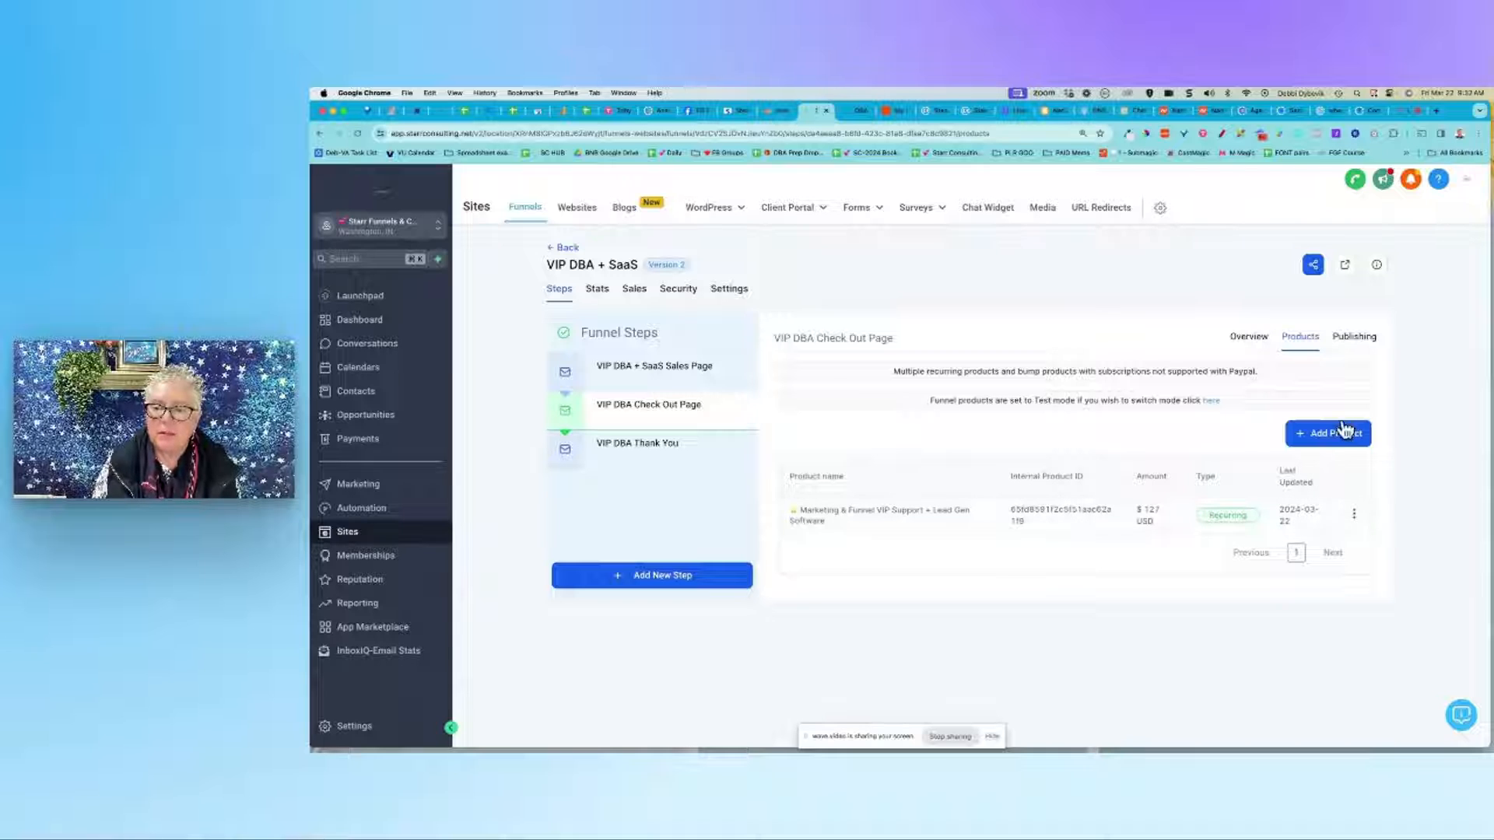
Start adding a product to the checkout page and list the existing products to choose from.
left_click(1328, 433)
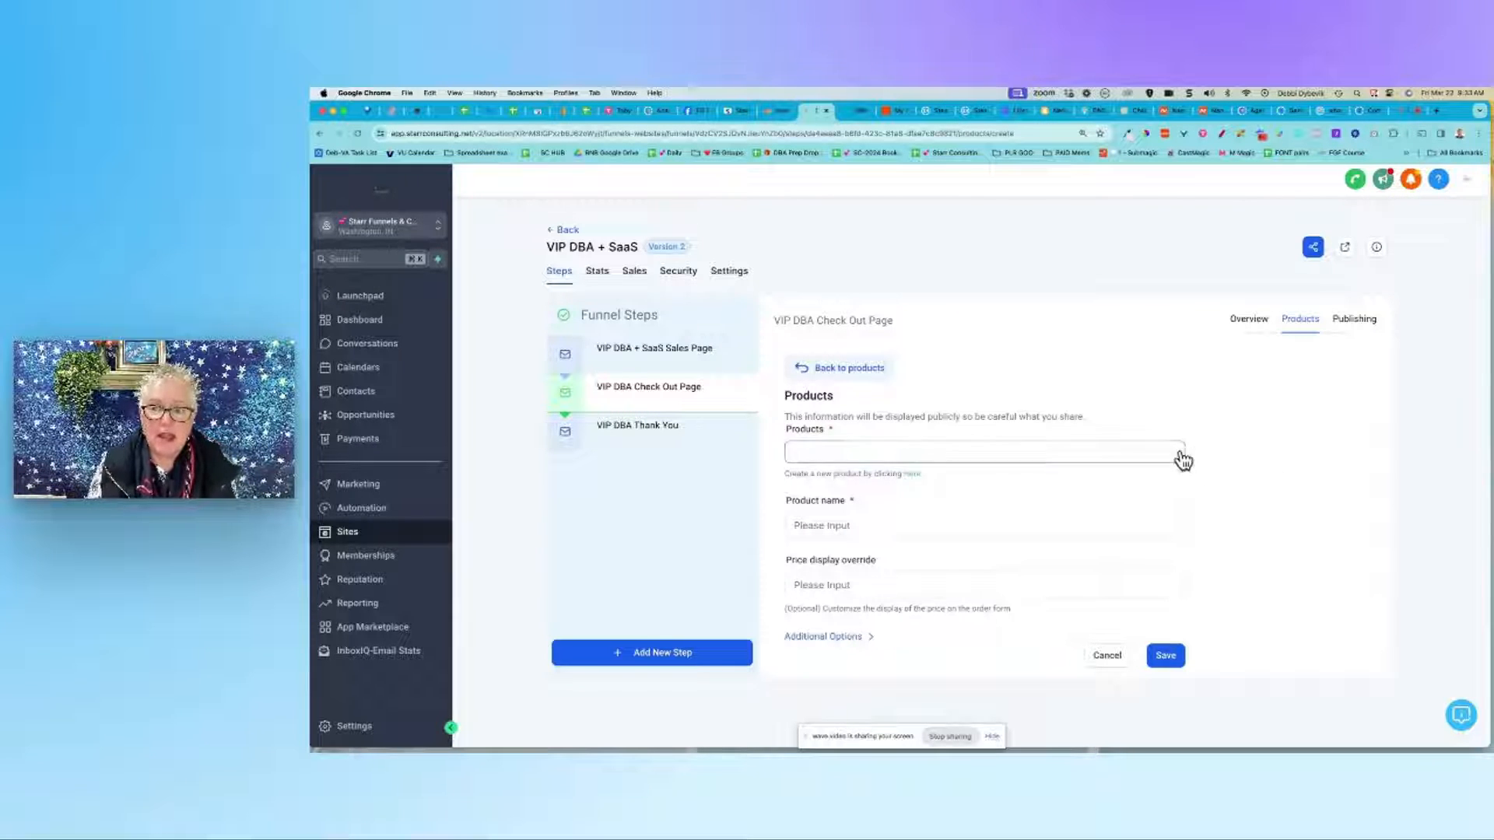
left_click(984, 452)
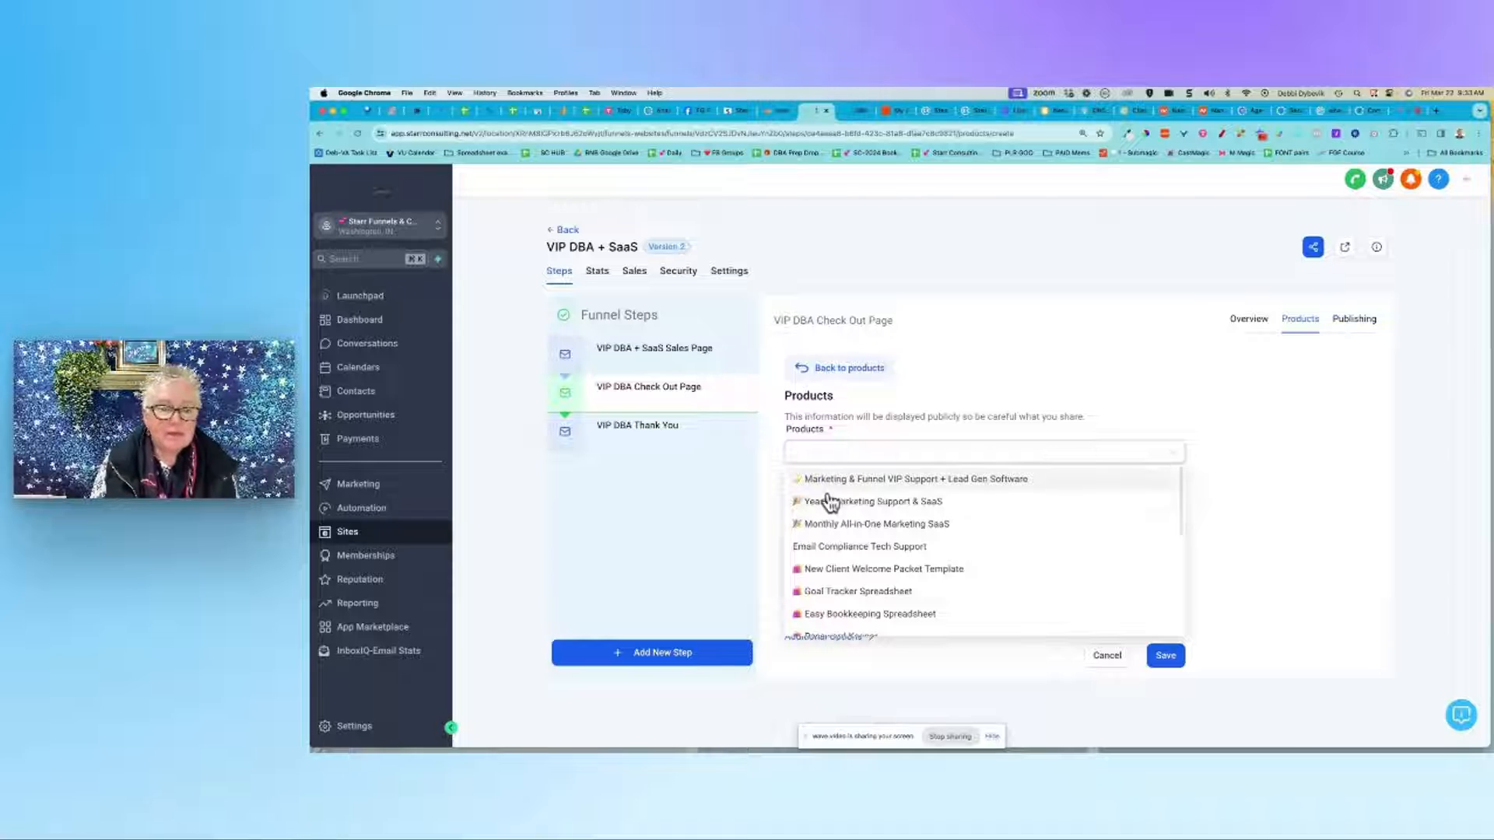
mouse_move(868, 549)
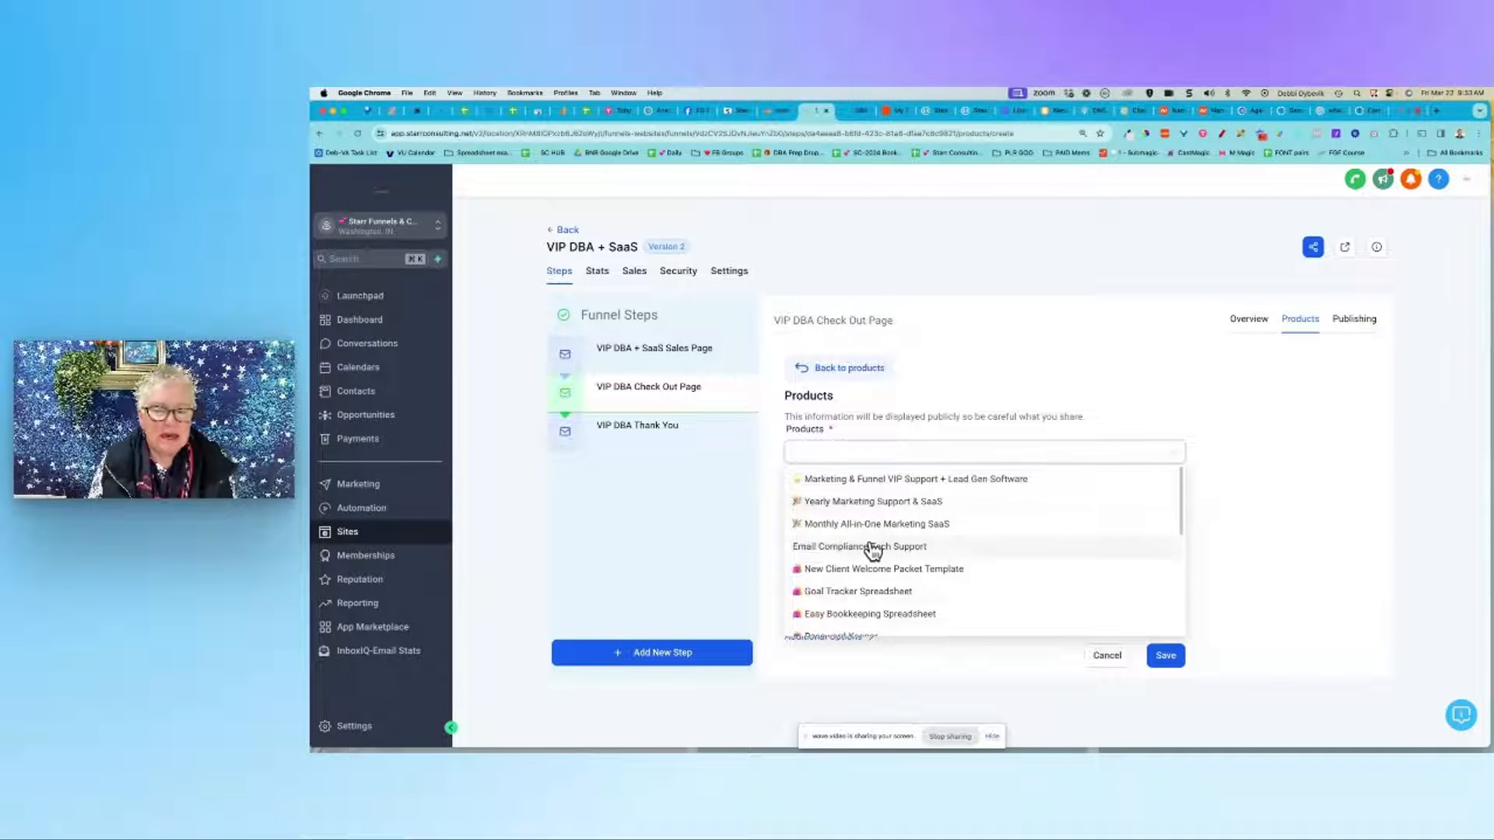
mouse_move(804, 489)
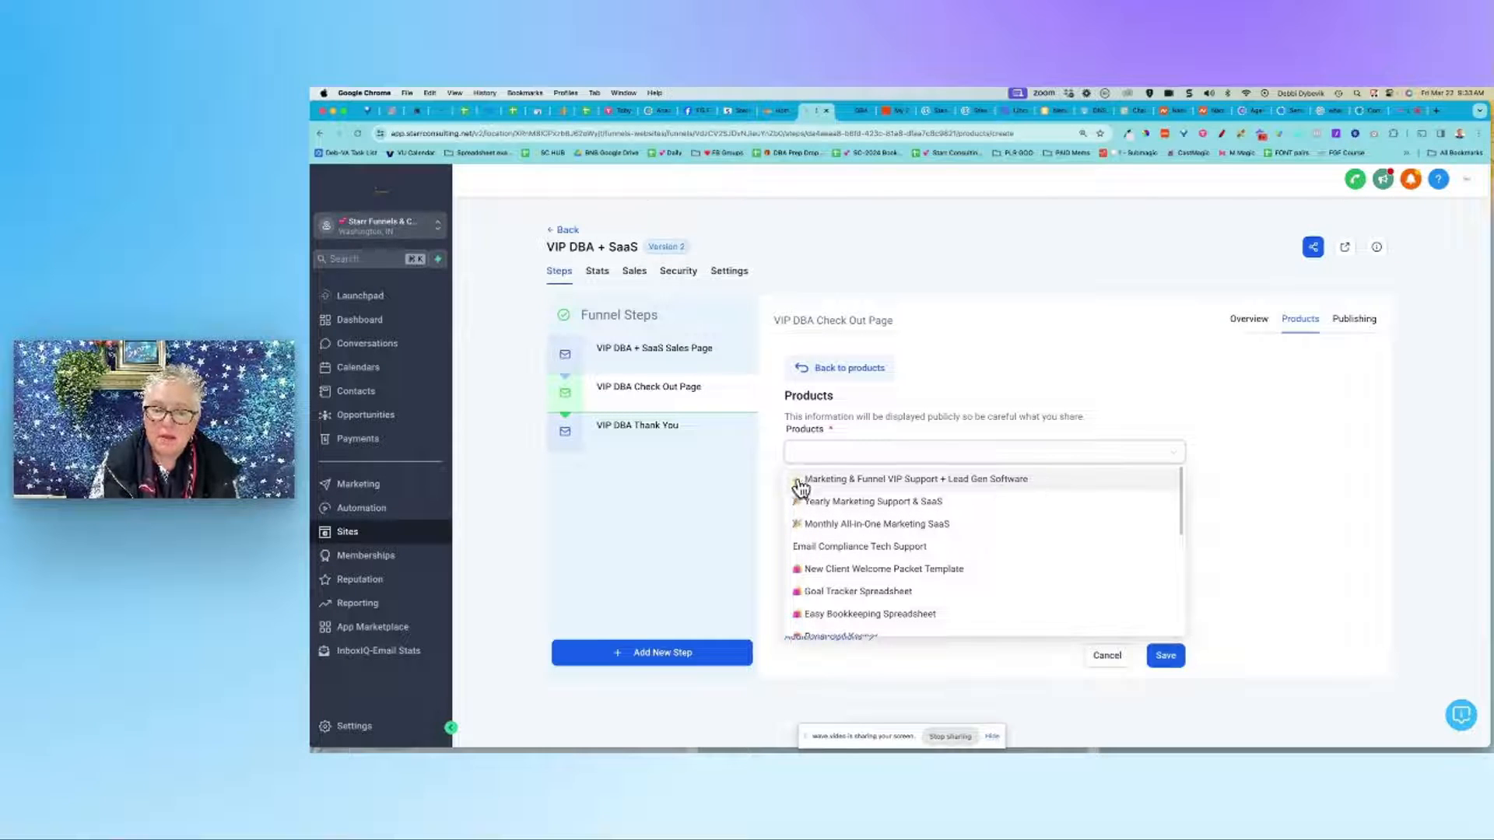
mouse_move(871, 488)
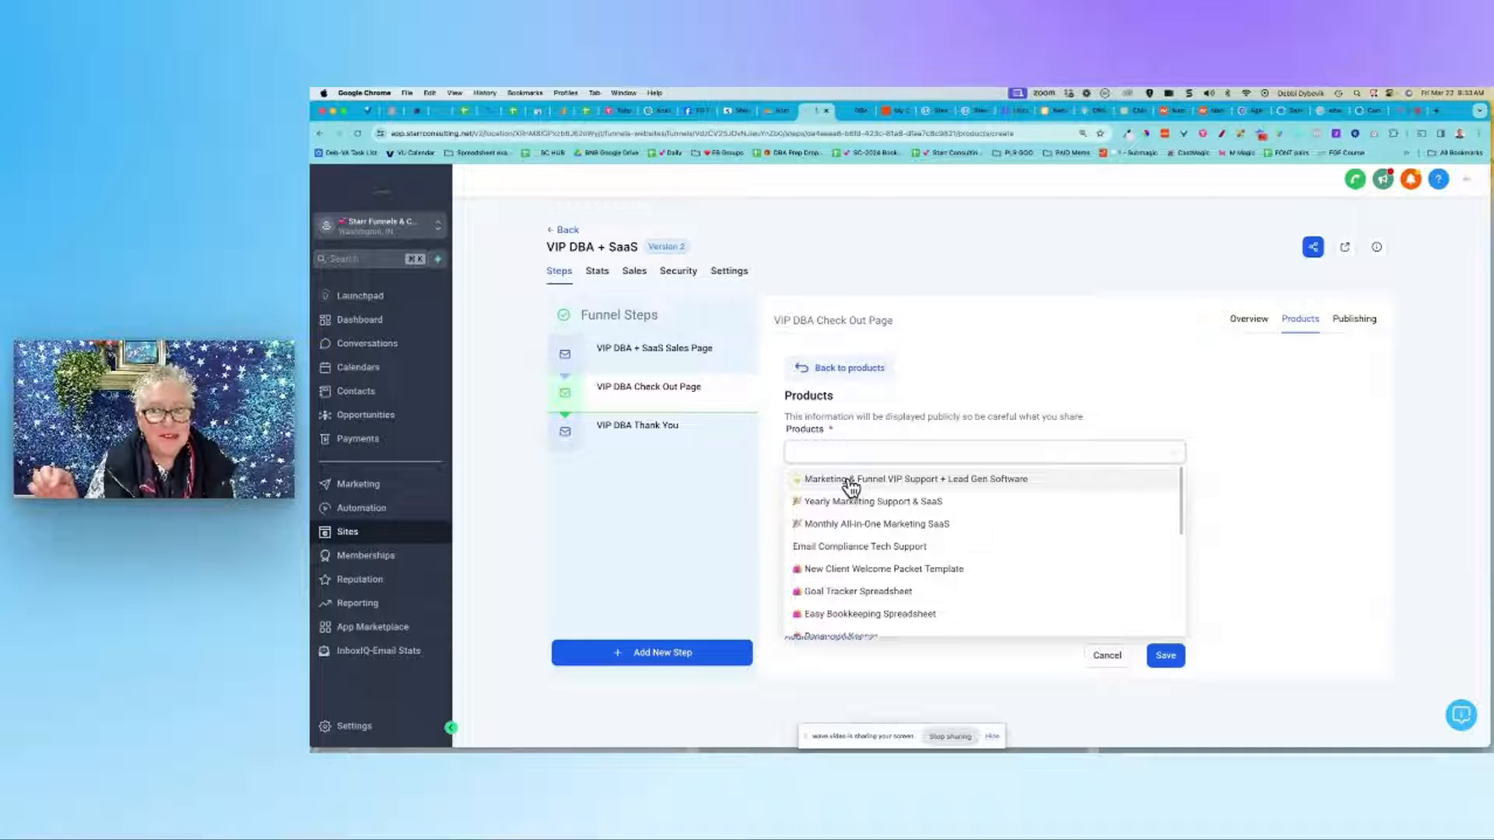
mouse_move(1037, 486)
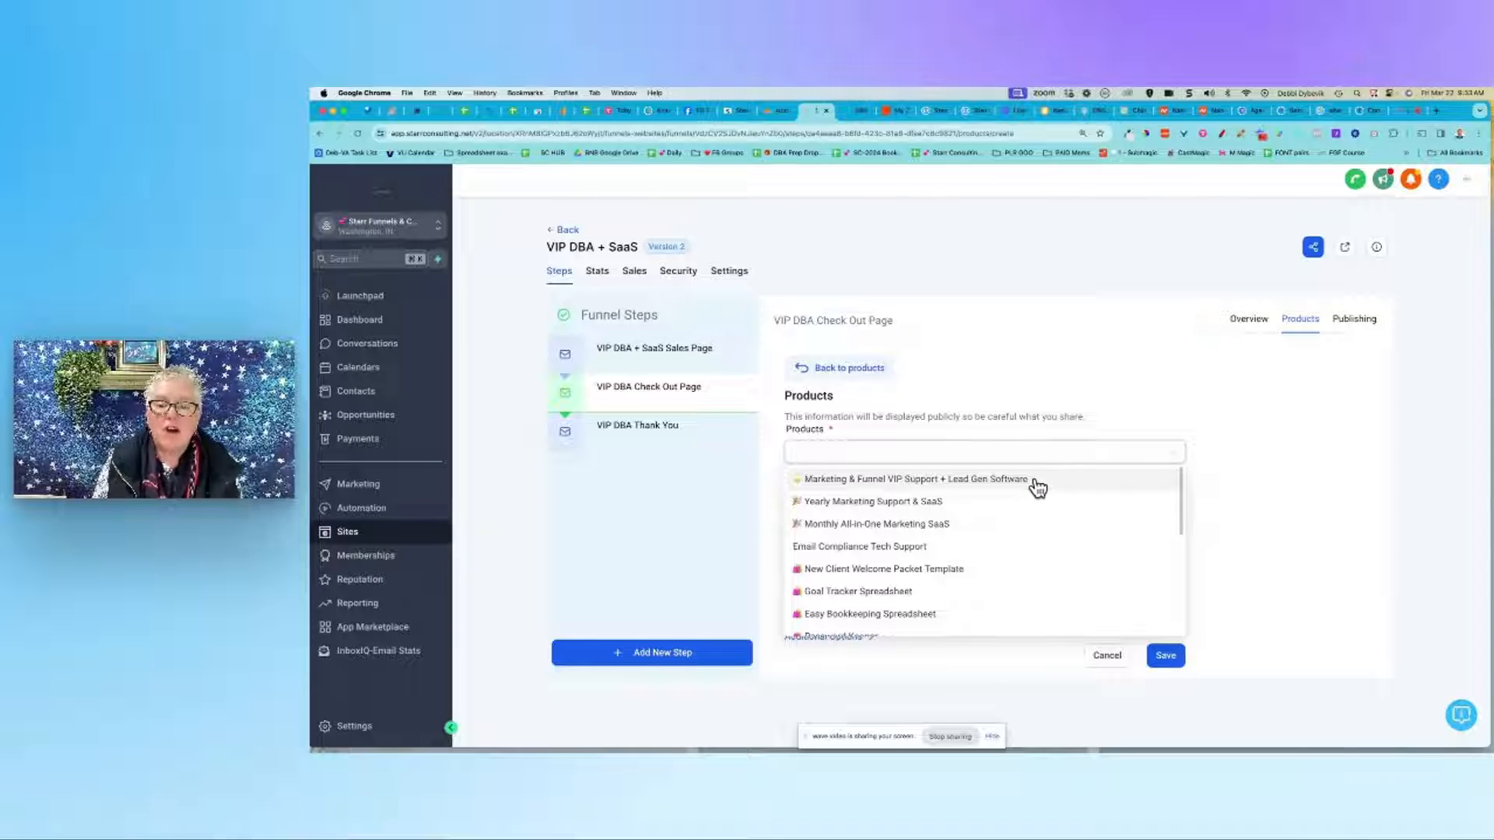
mouse_move(896, 490)
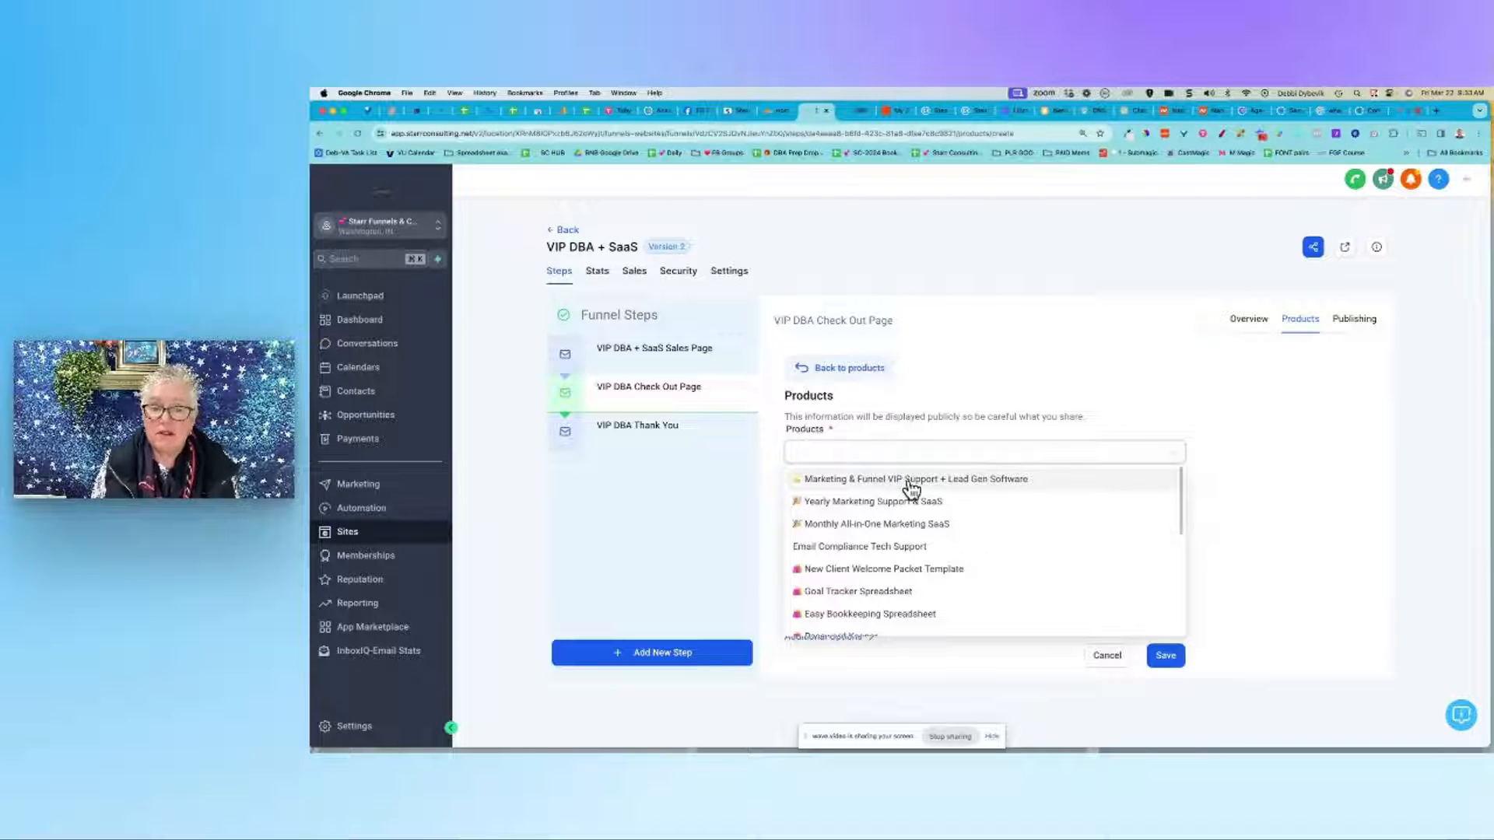
mouse_move(1058, 487)
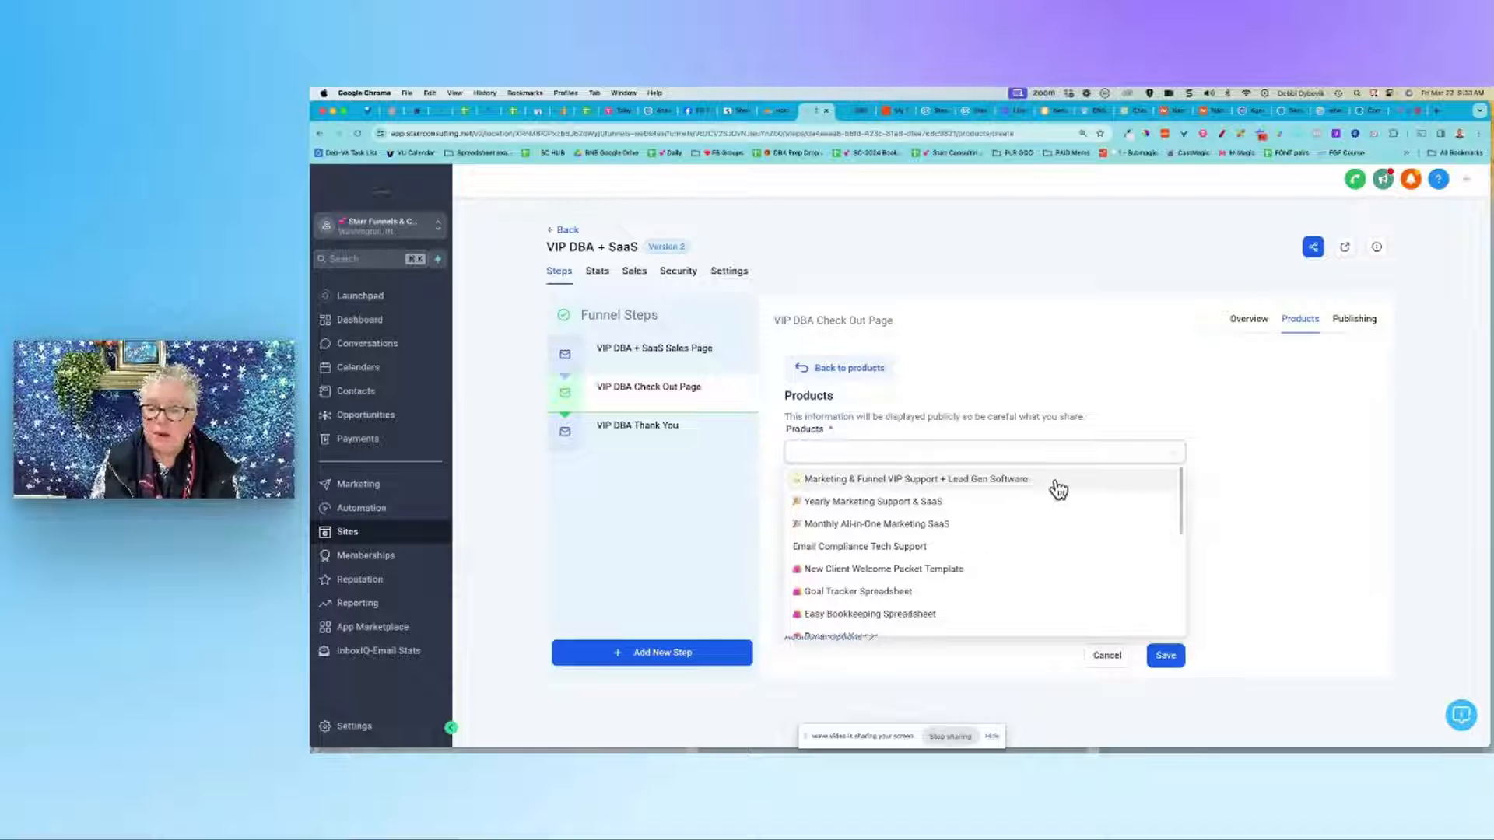
mouse_move(1045, 503)
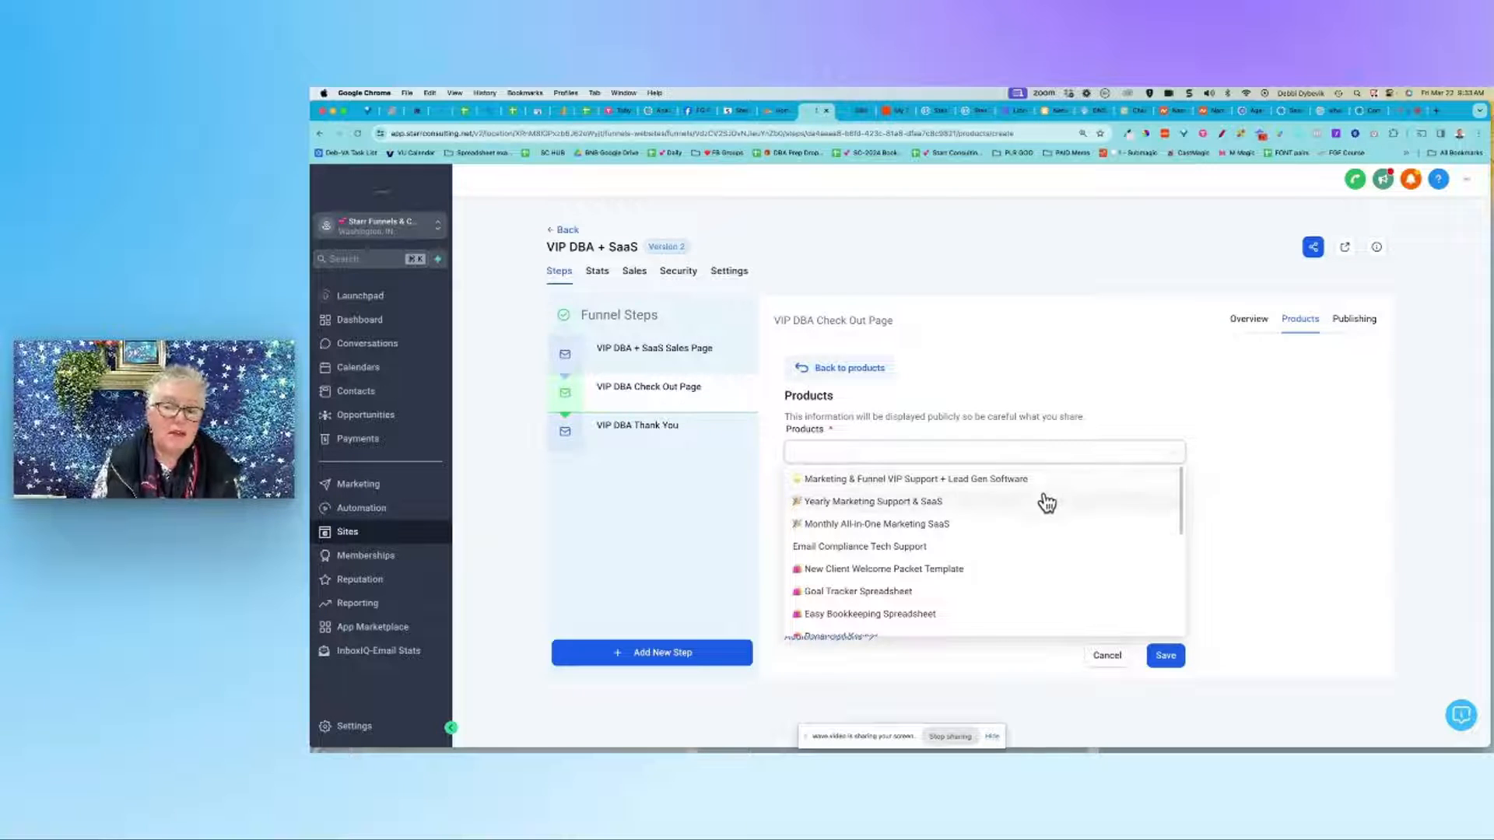
mouse_move(1033, 484)
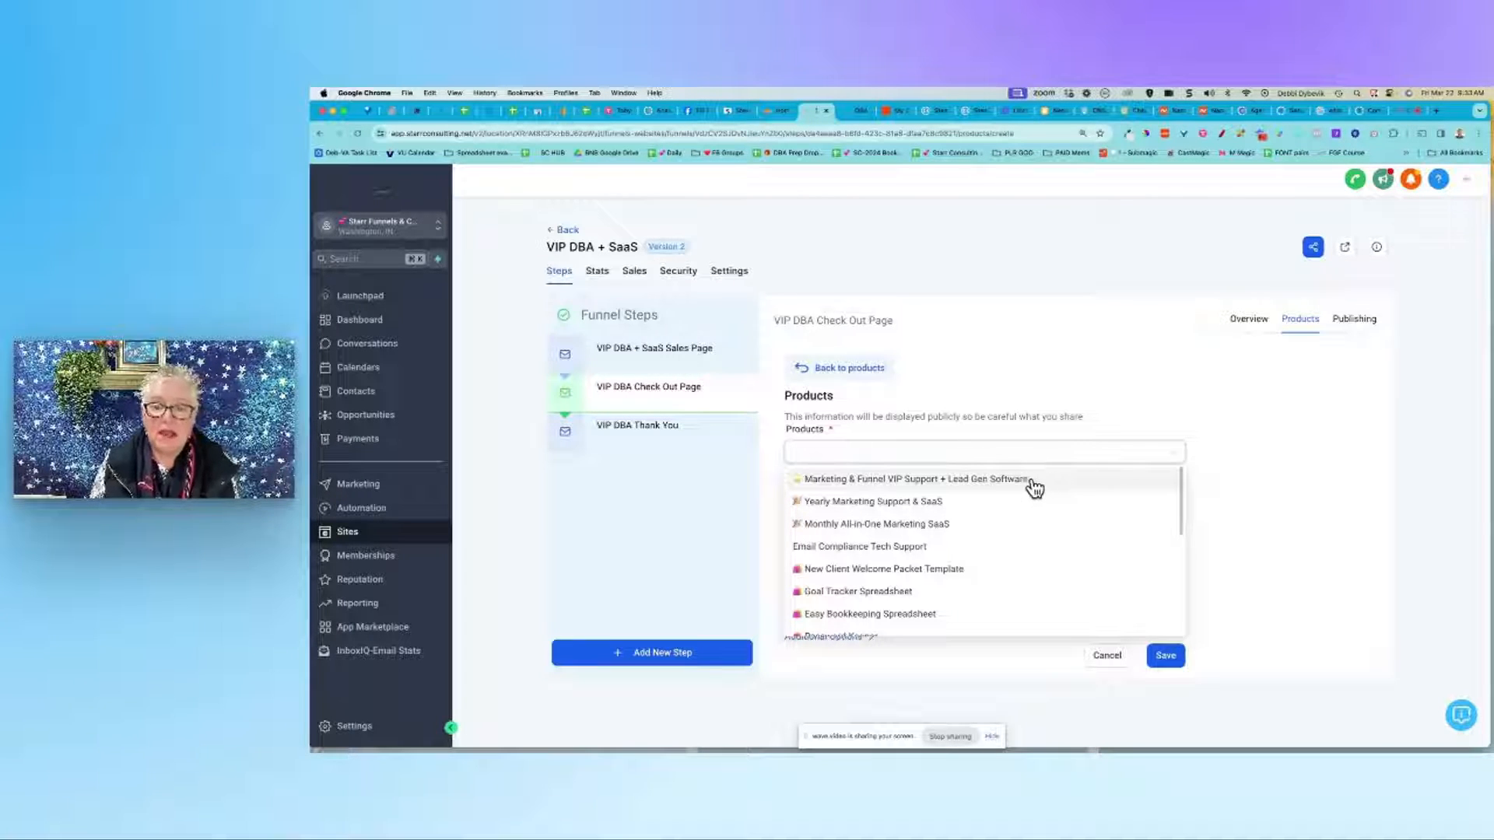
mouse_move(1275, 647)
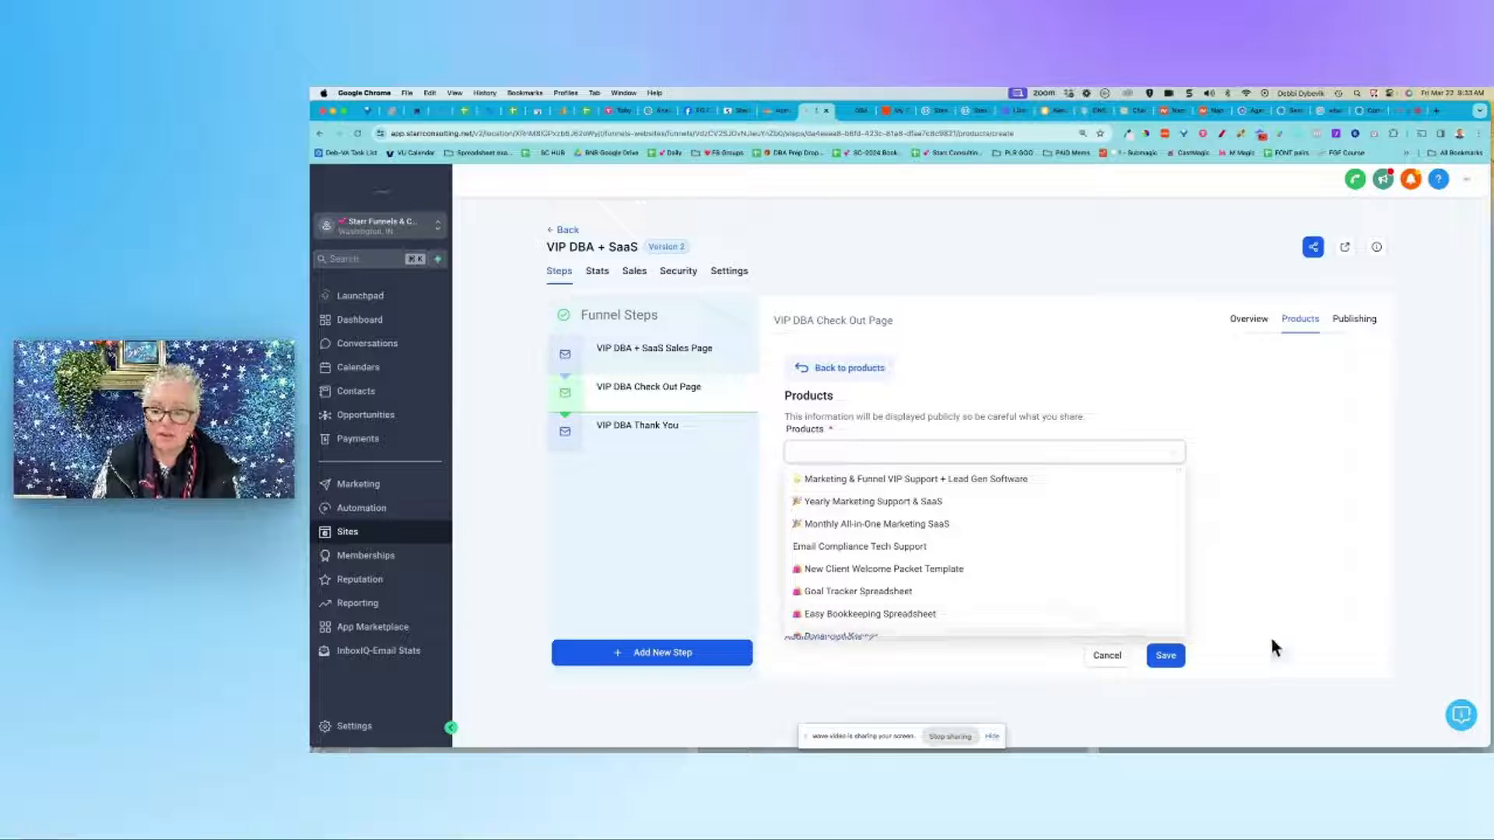
Open the live checkout page and review the $127.00 order summary for the VIP Support product.
left_click(1164, 656)
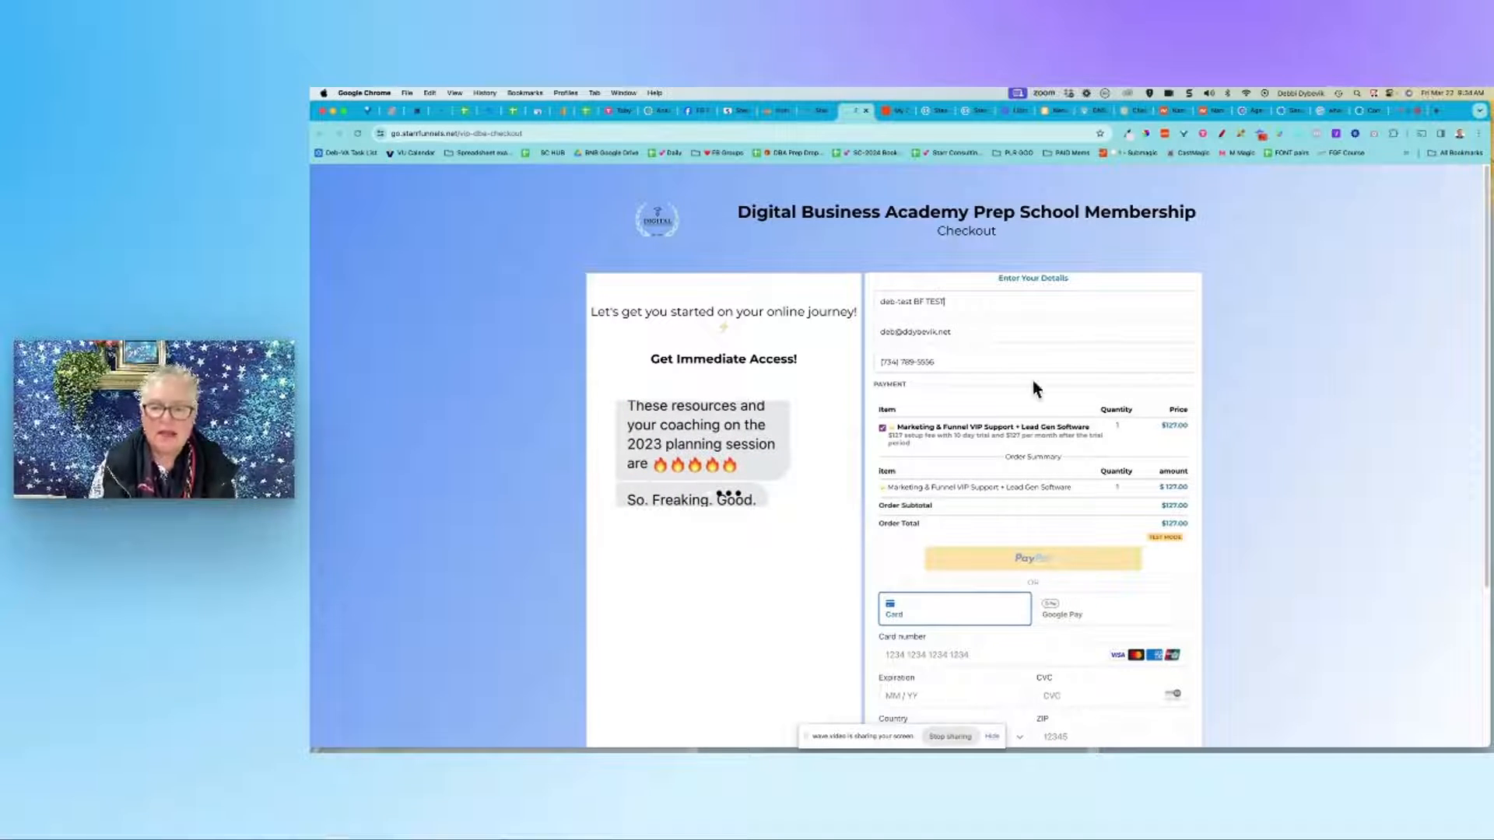
scroll("down", 3)
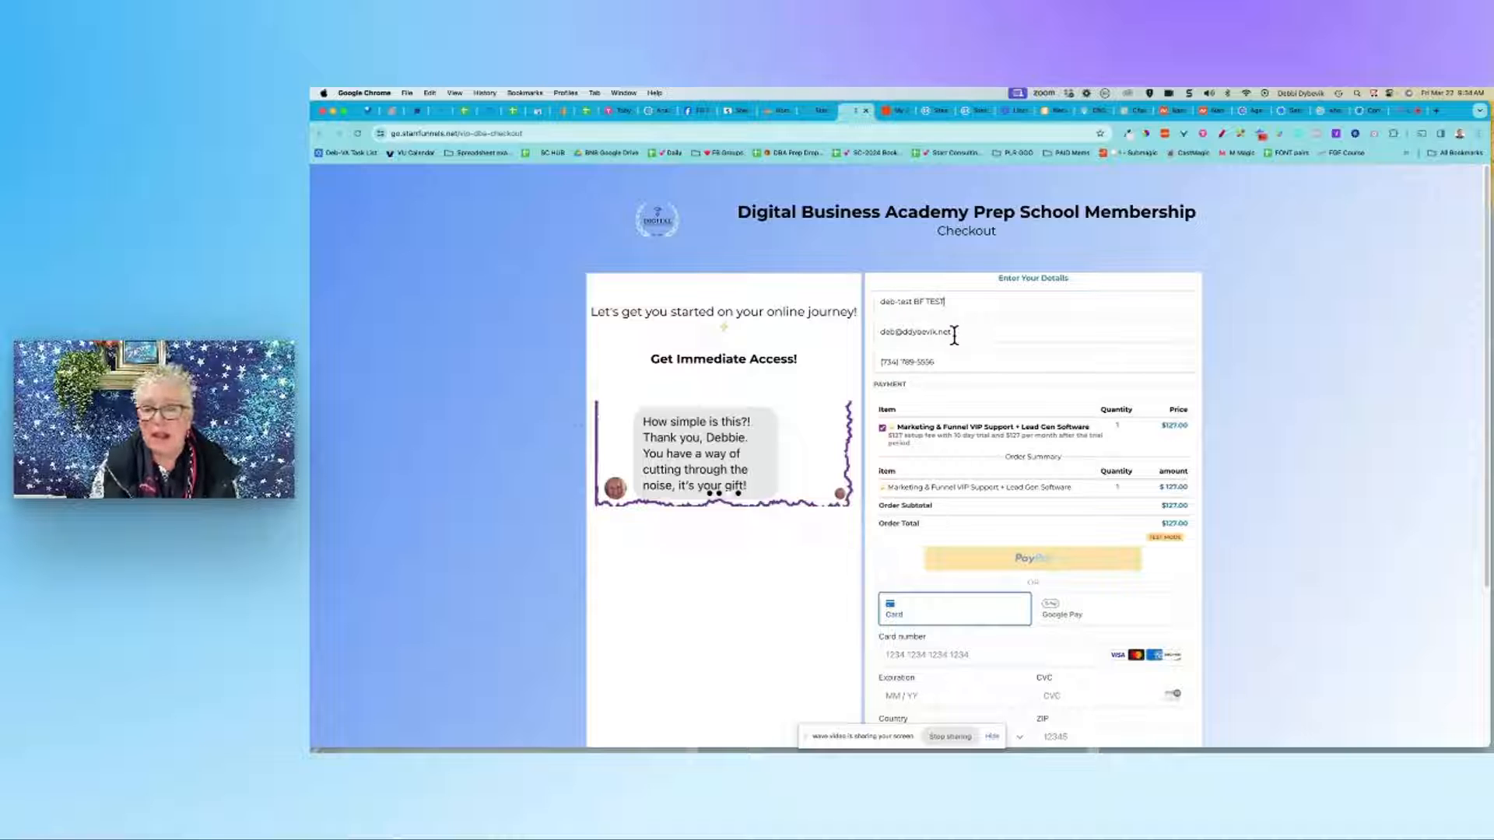
scroll("down", 3)
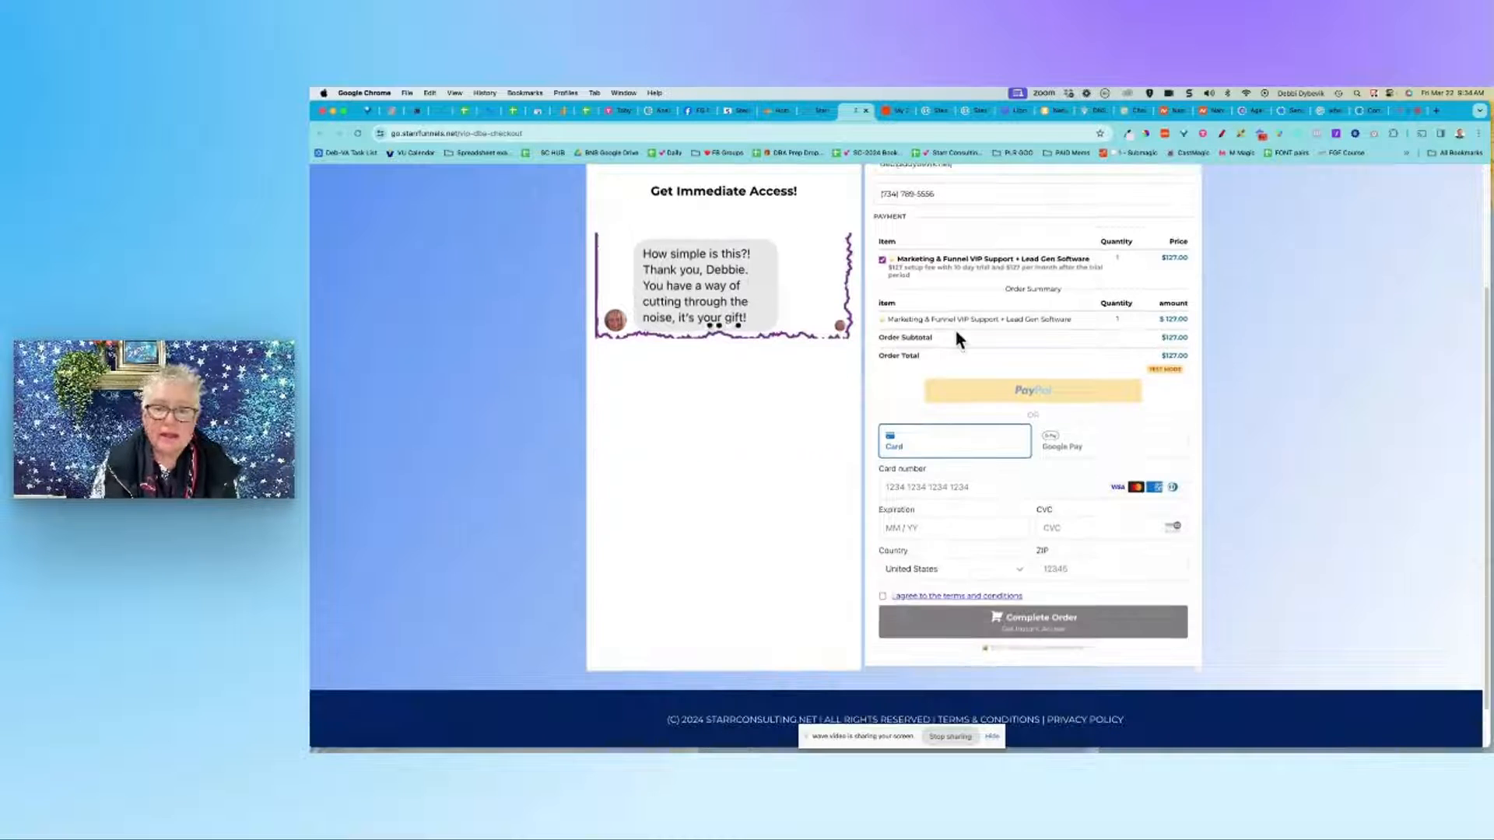
scroll("up", 3)
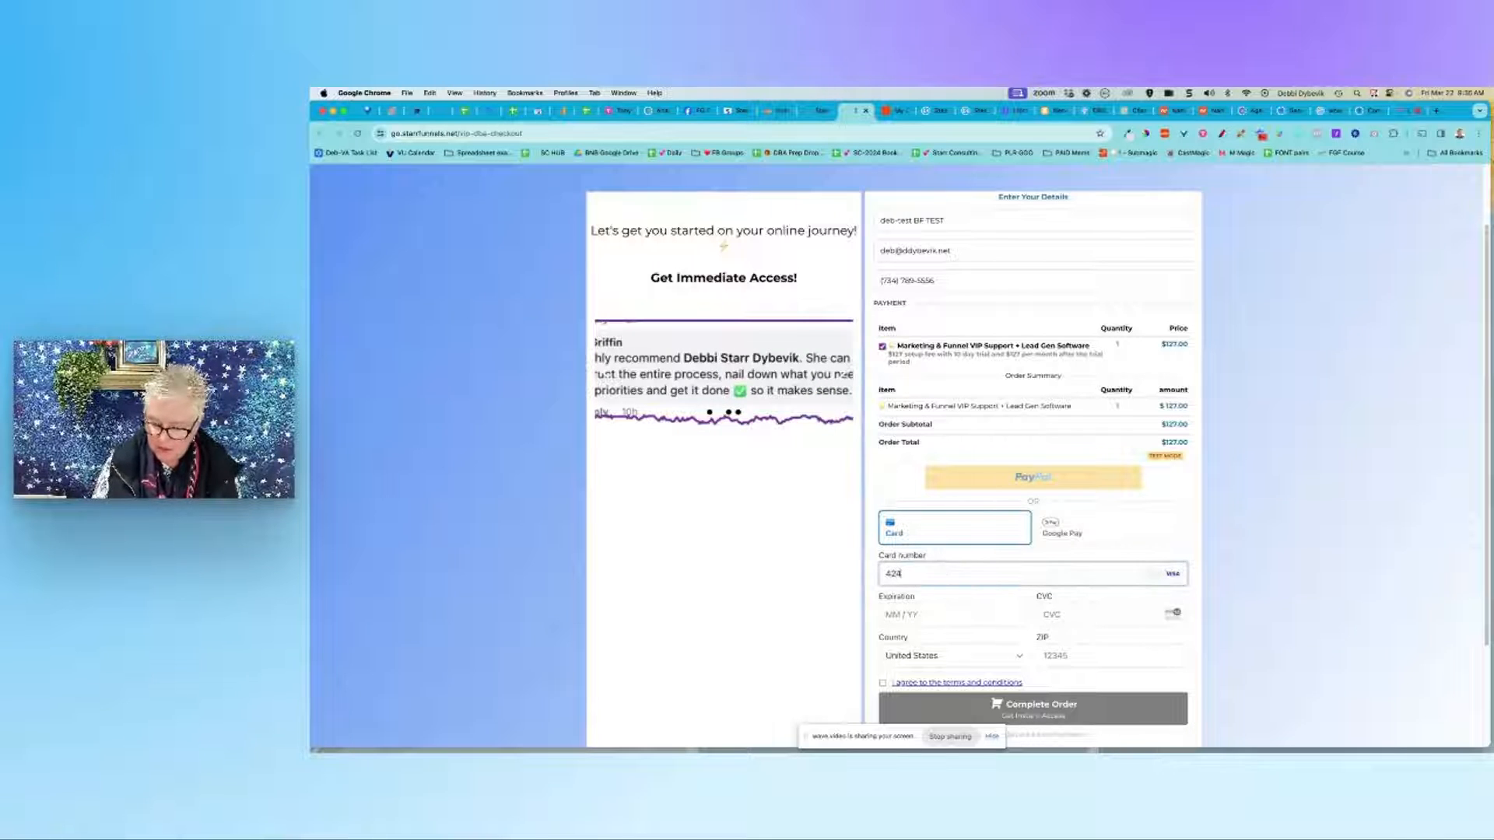
type("4242 4242 4242")
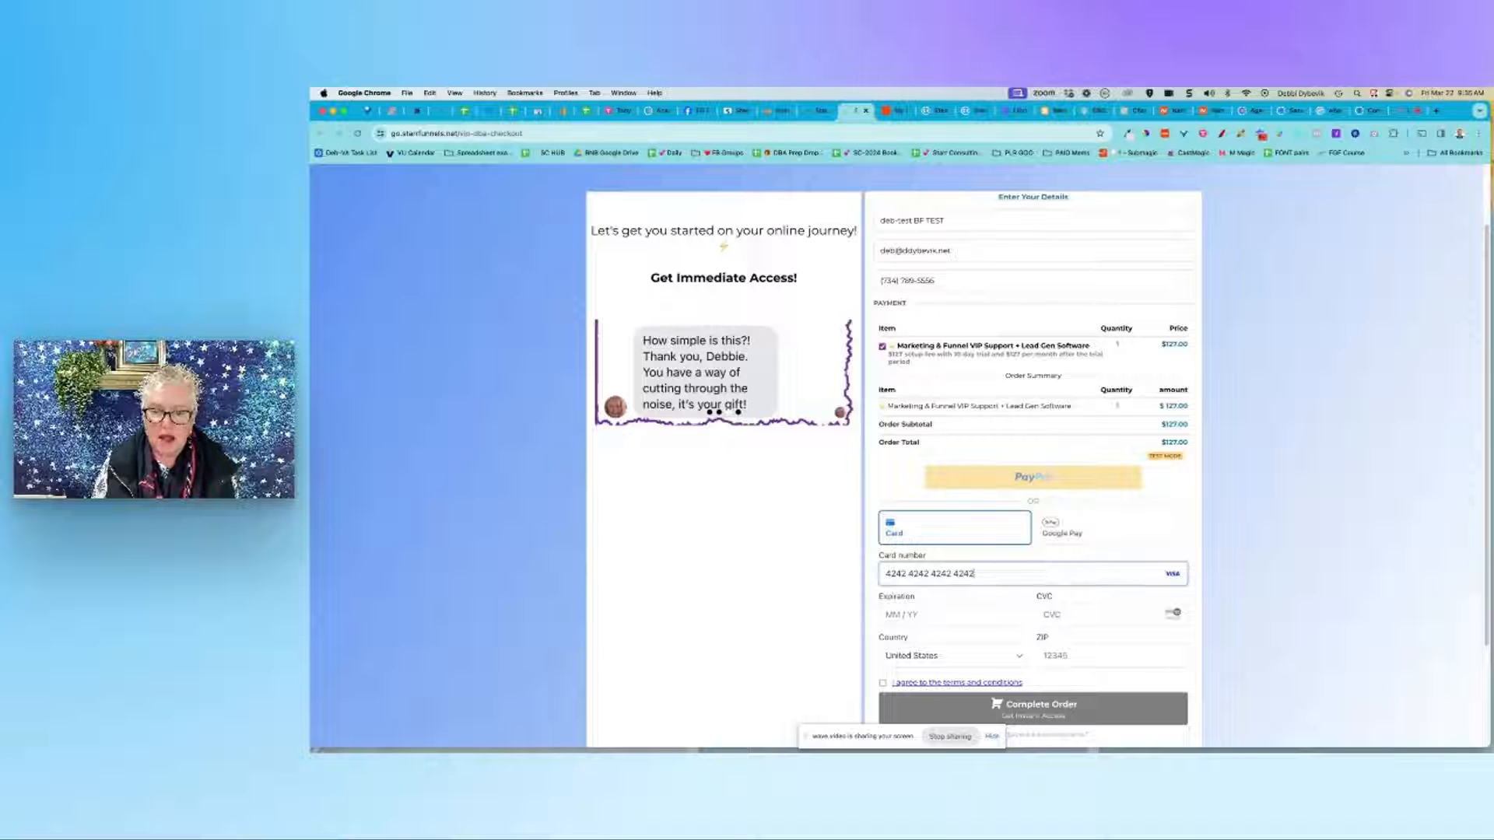
left_click(952, 613)
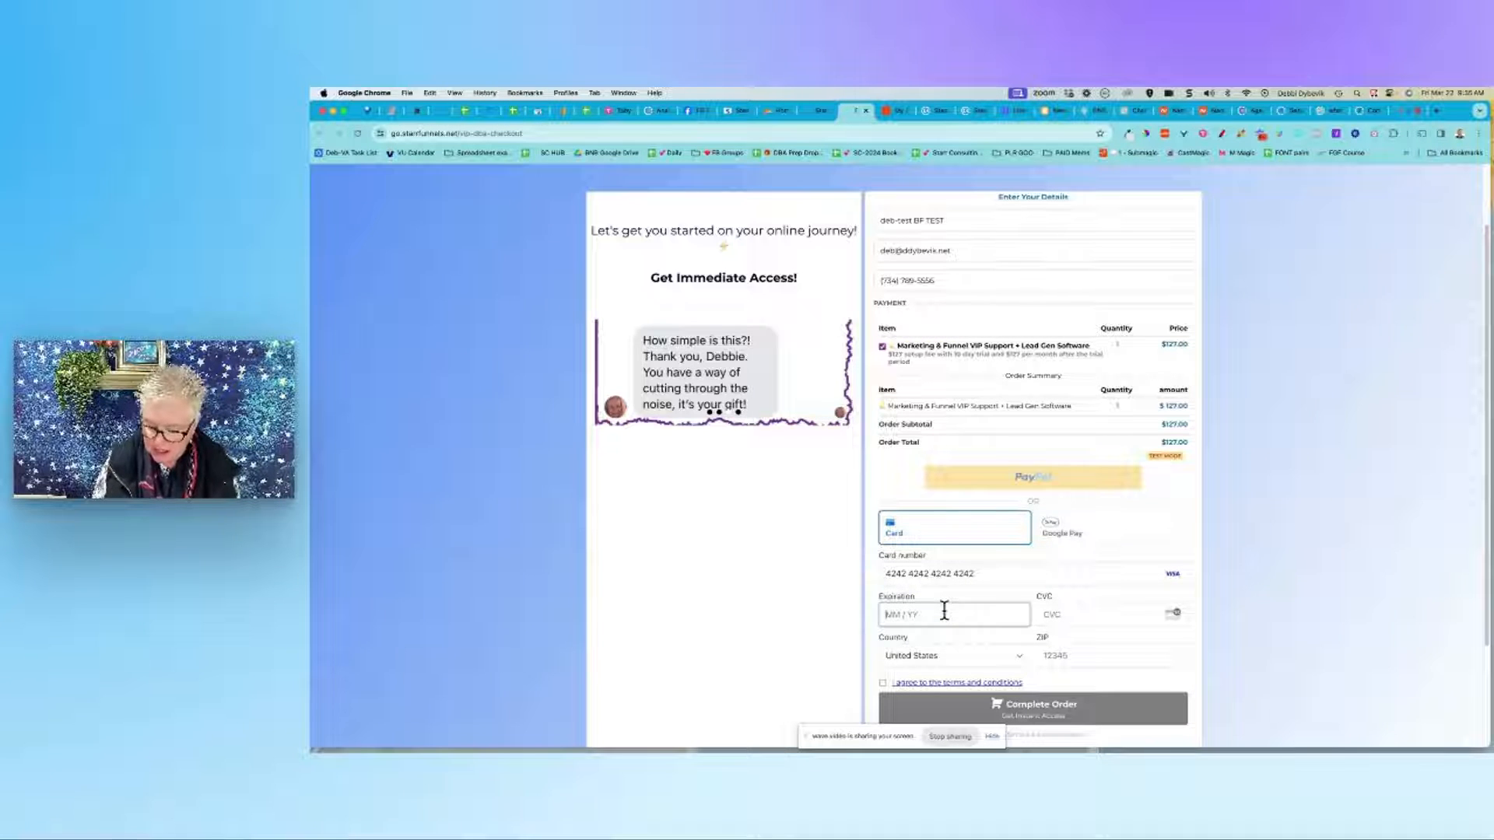
type("11/28")
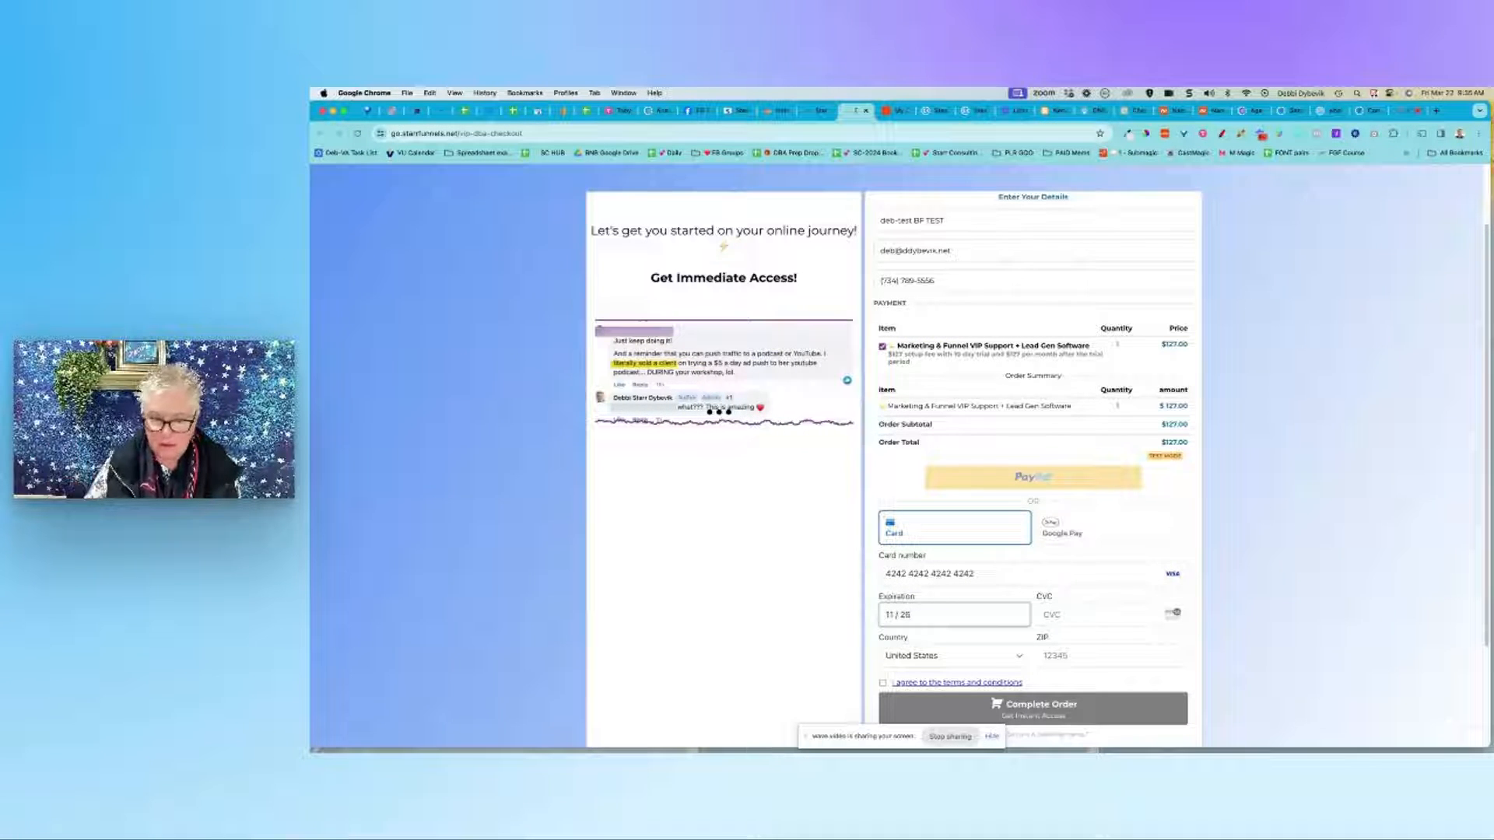
left_click(1086, 613)
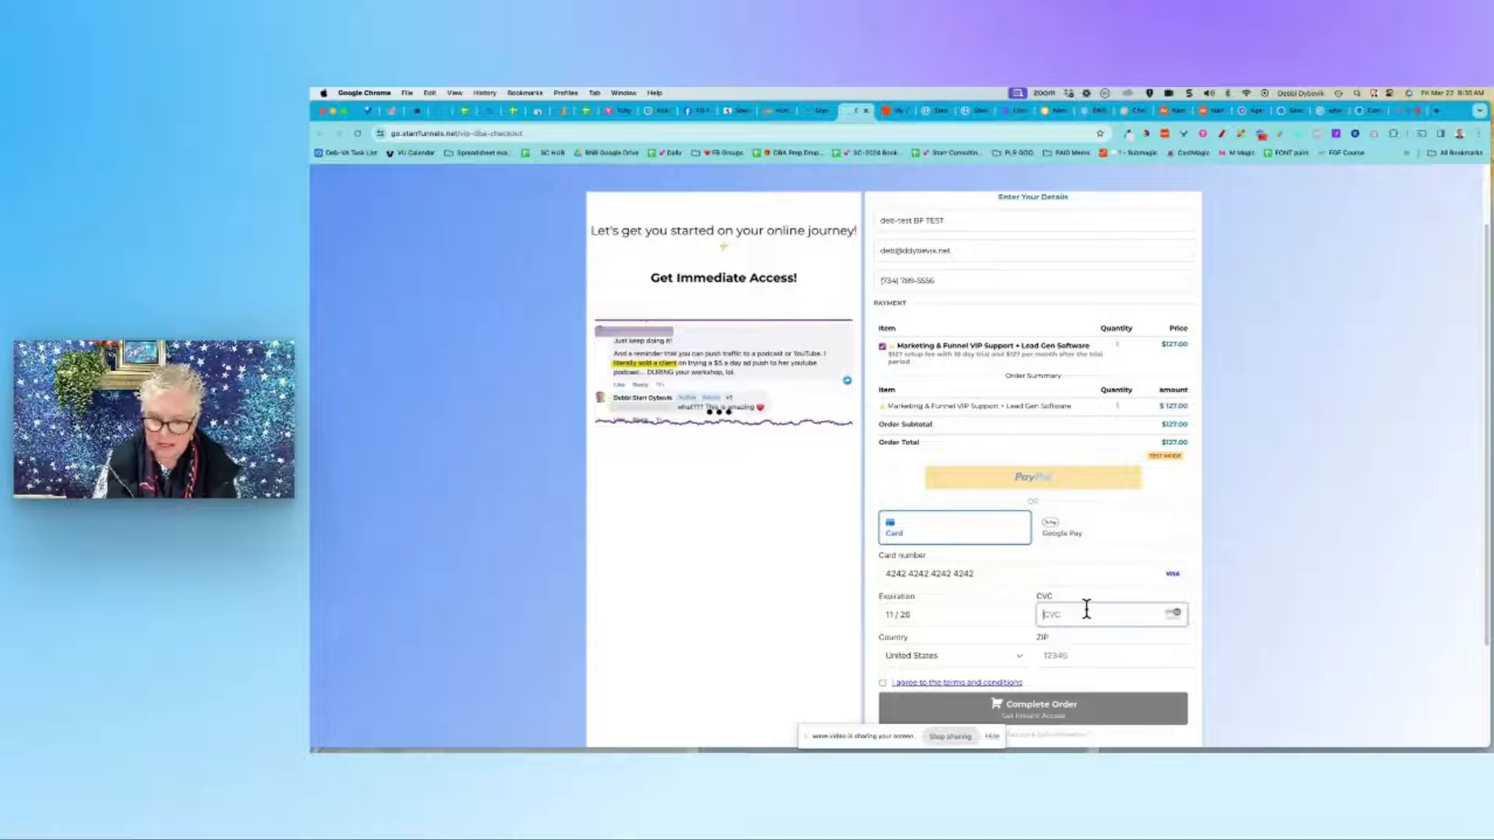
type("123")
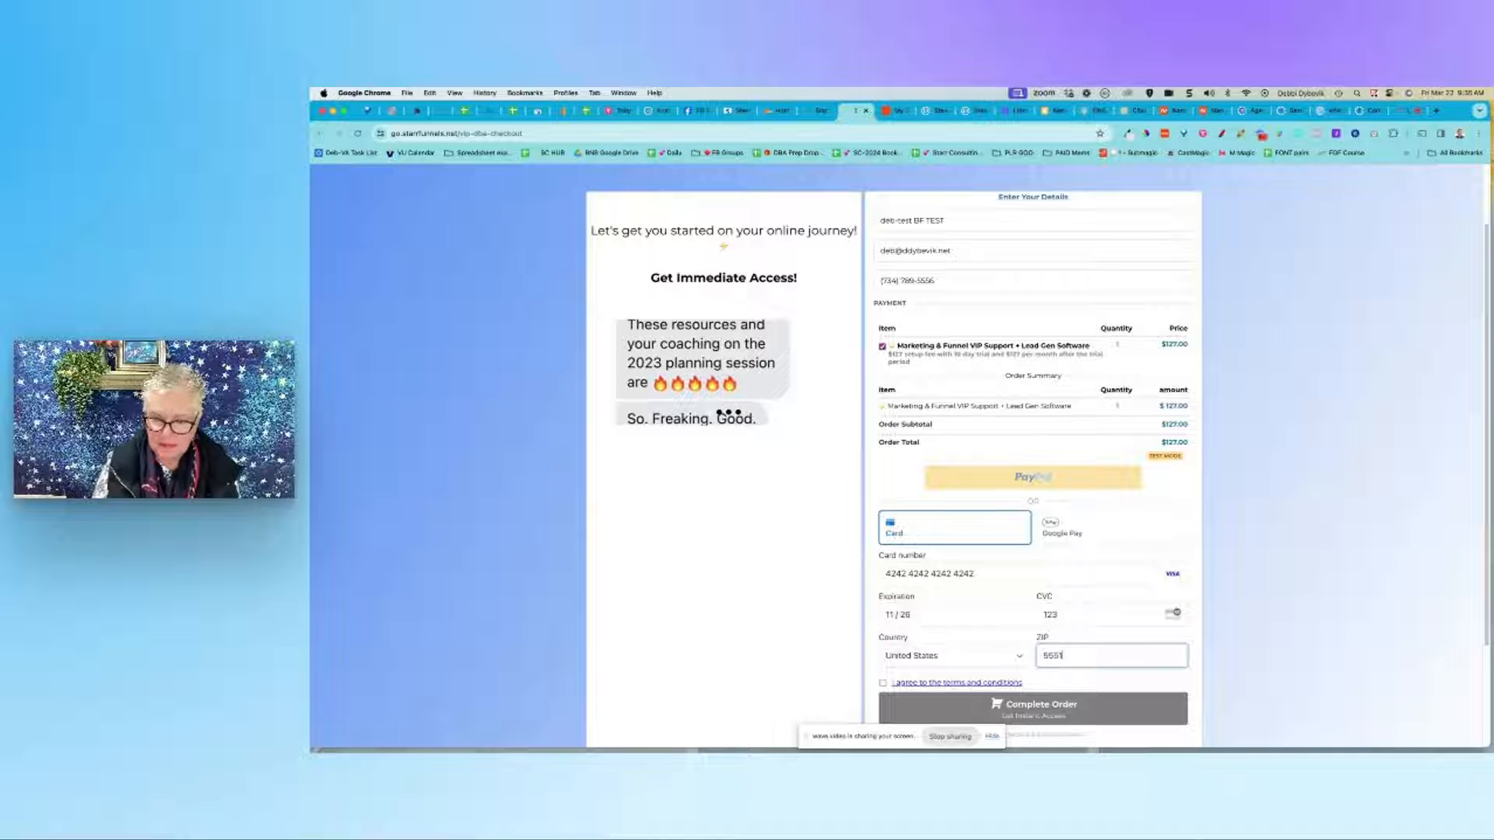
scroll("down", 3)
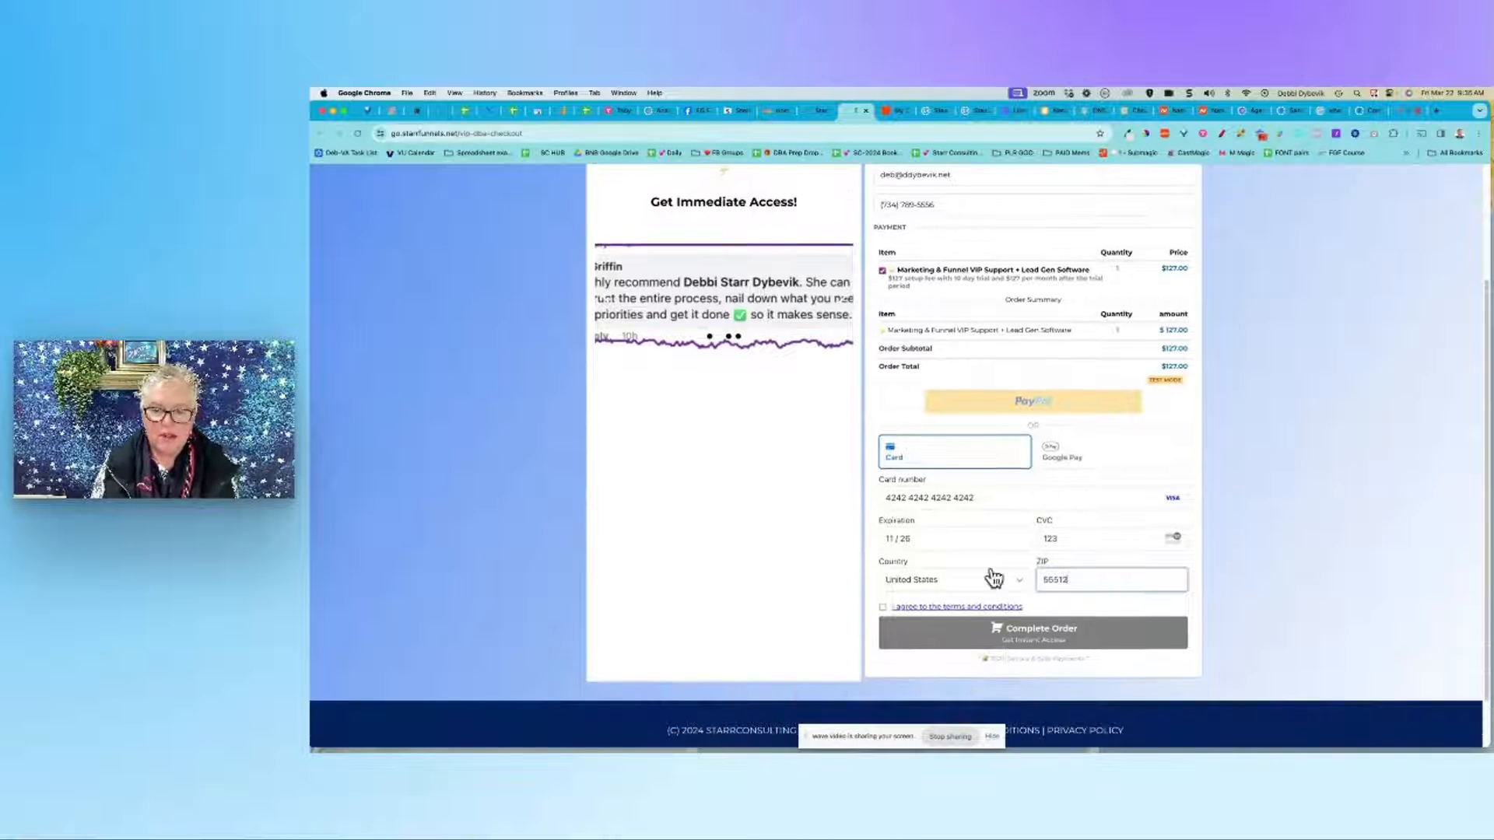
scroll("up", 3)
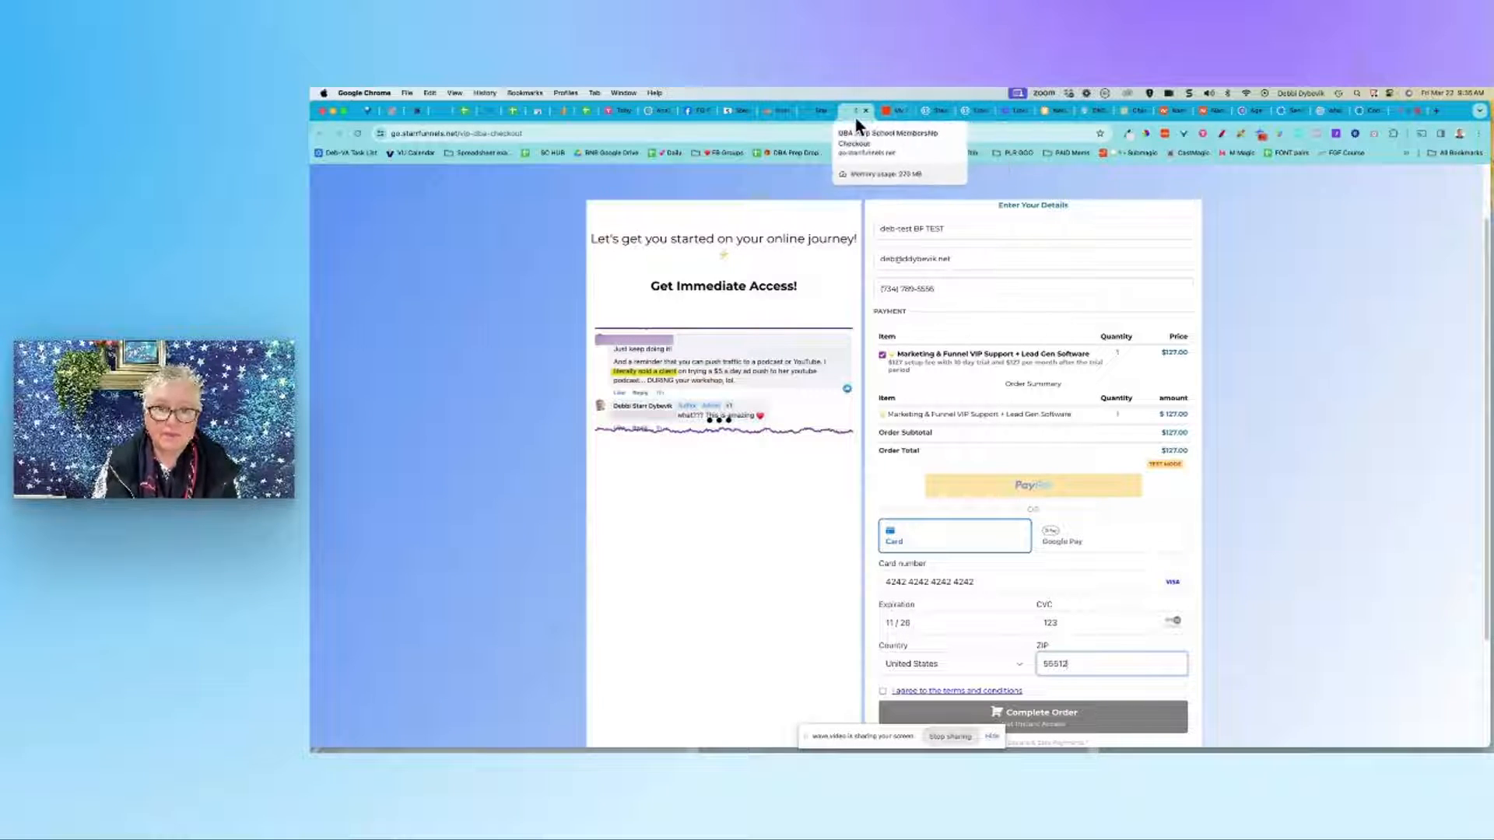
mouse_move(1024, 109)
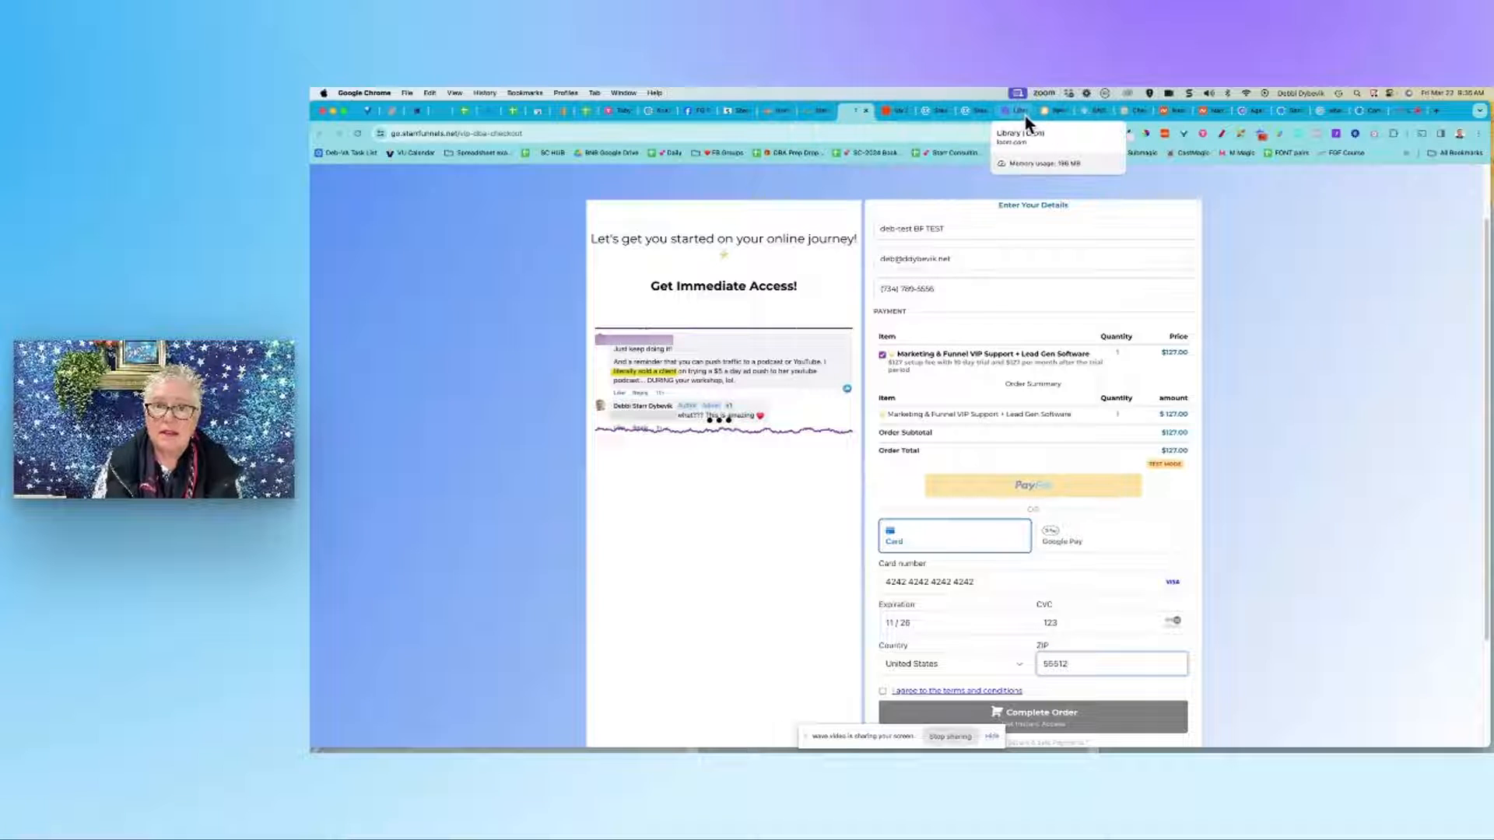
mouse_move(821, 111)
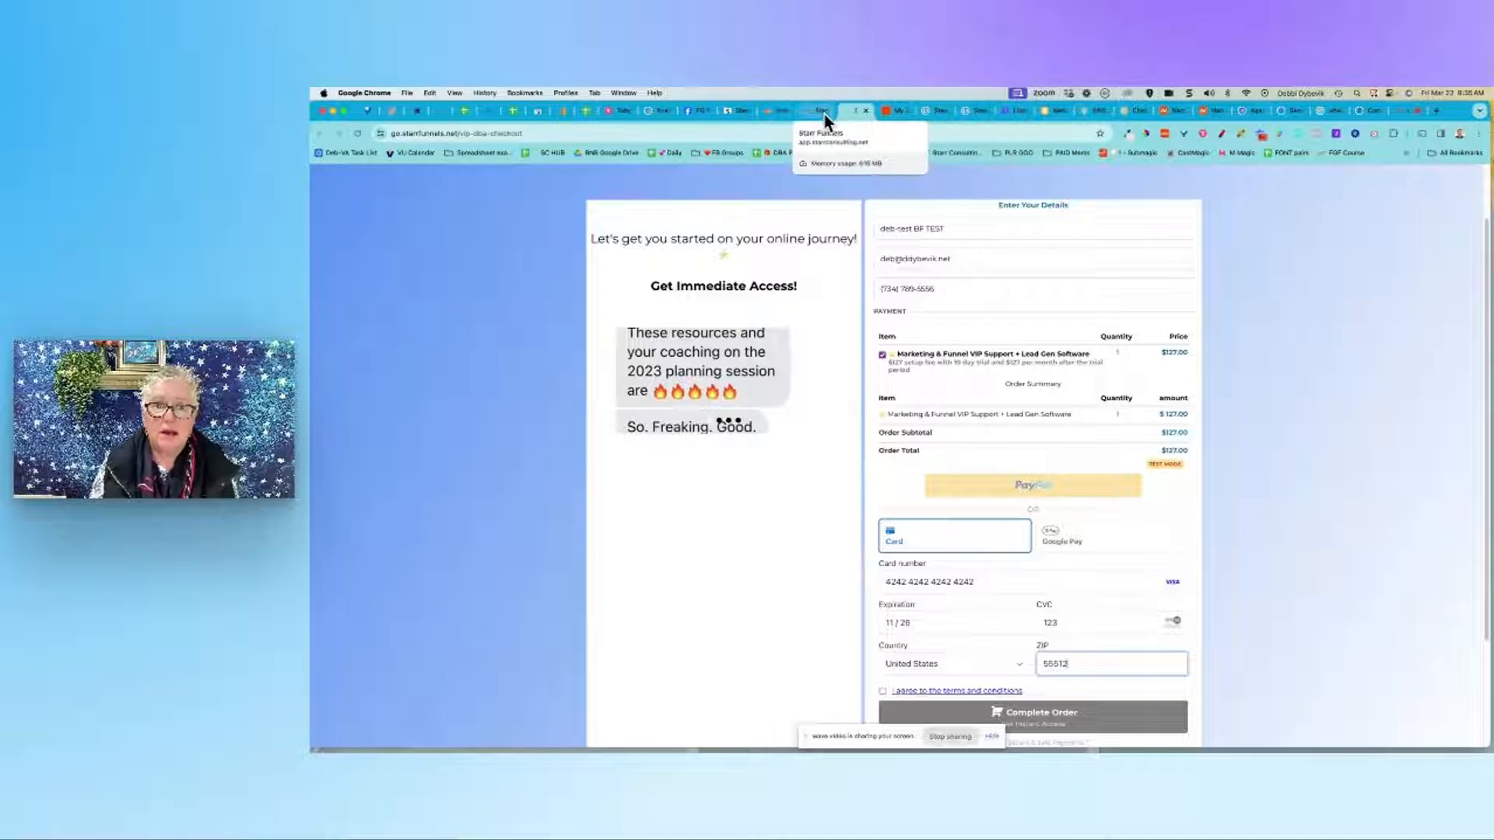
Return to the GoHighLevel tab and show the Payments > Products list.
left_click(820, 111)
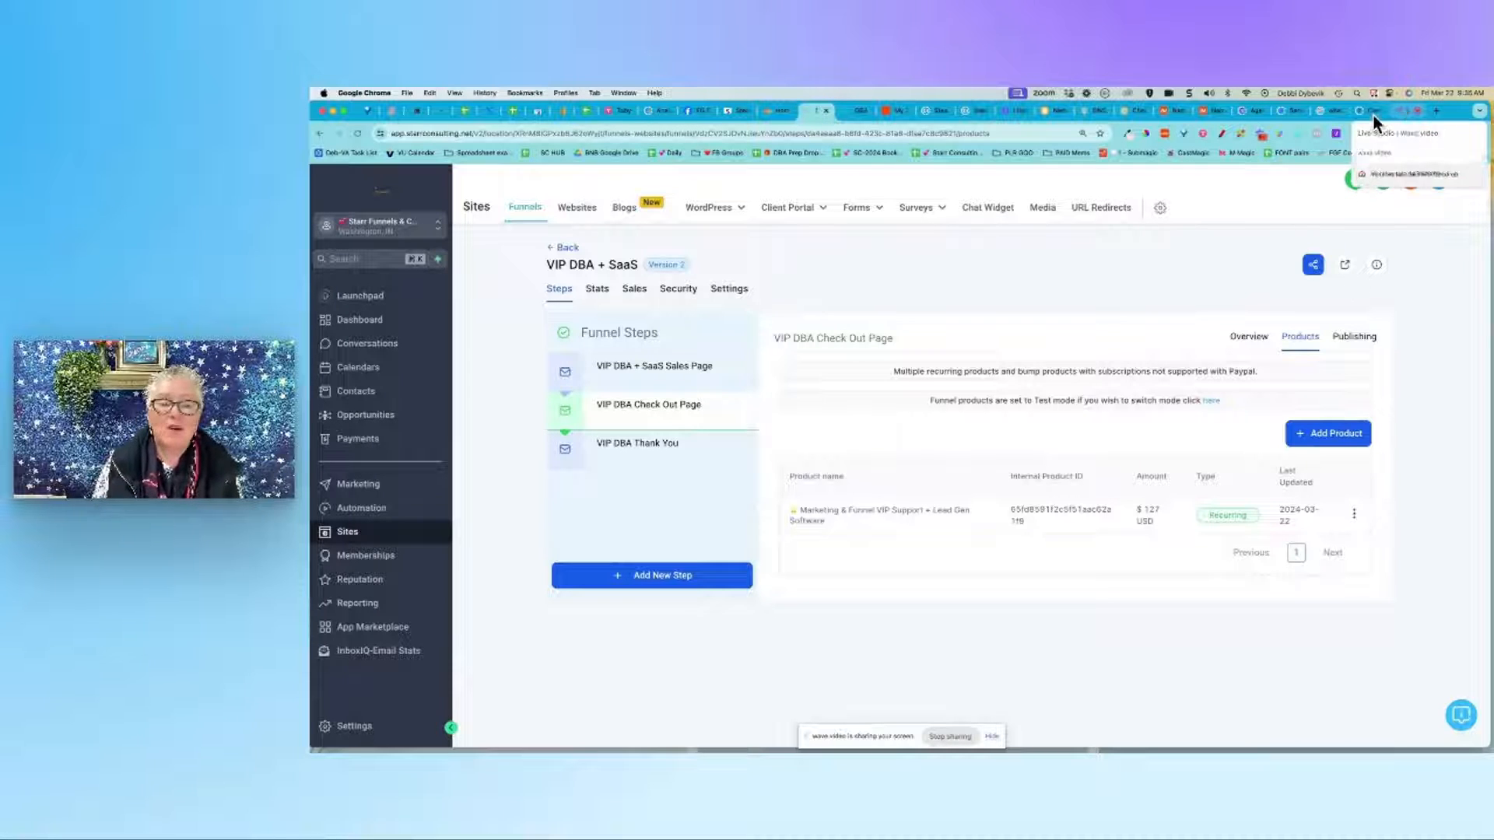
left_click(358, 439)
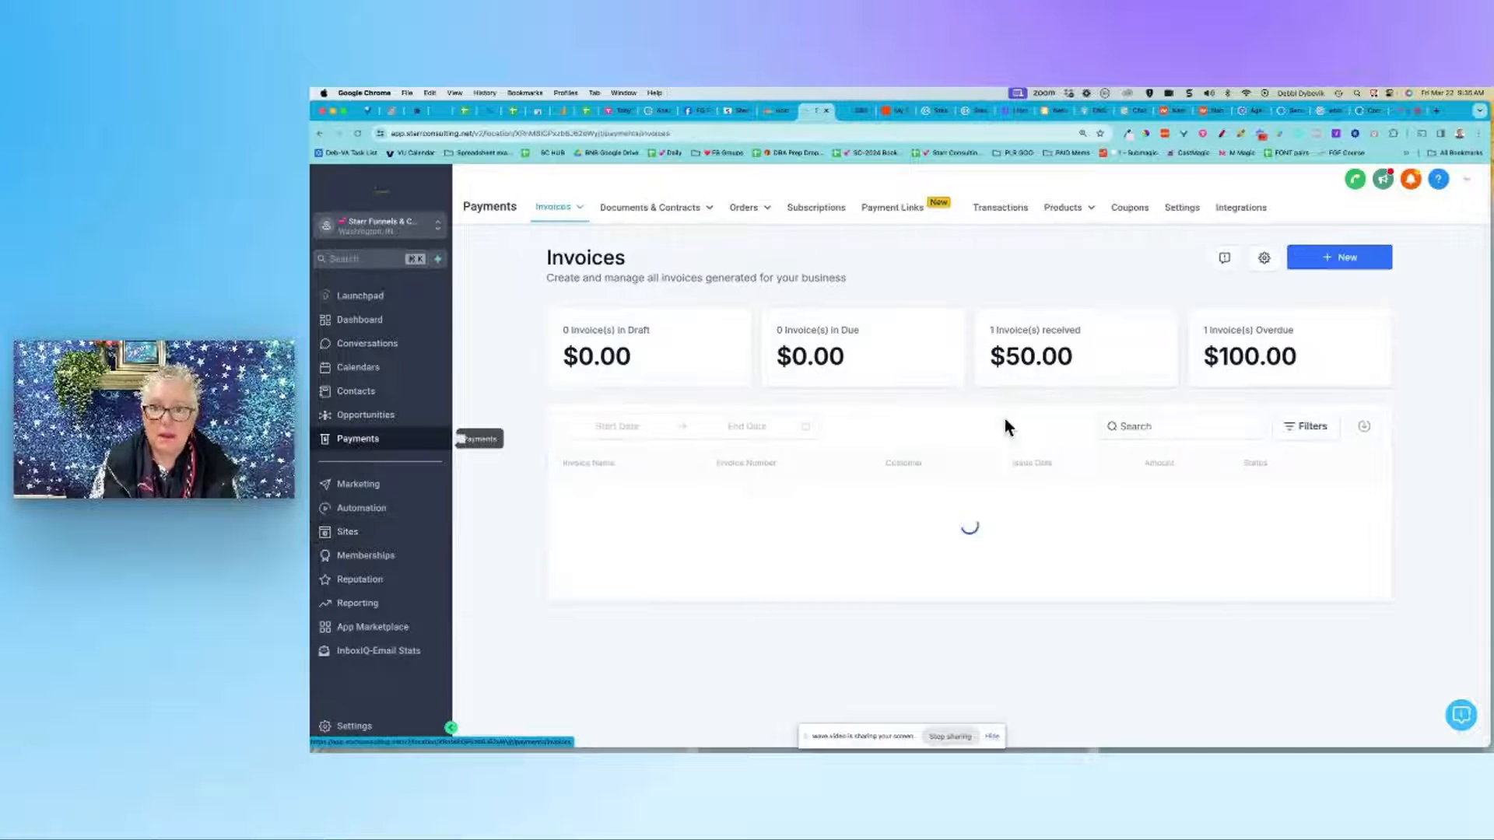
left_click(1063, 207)
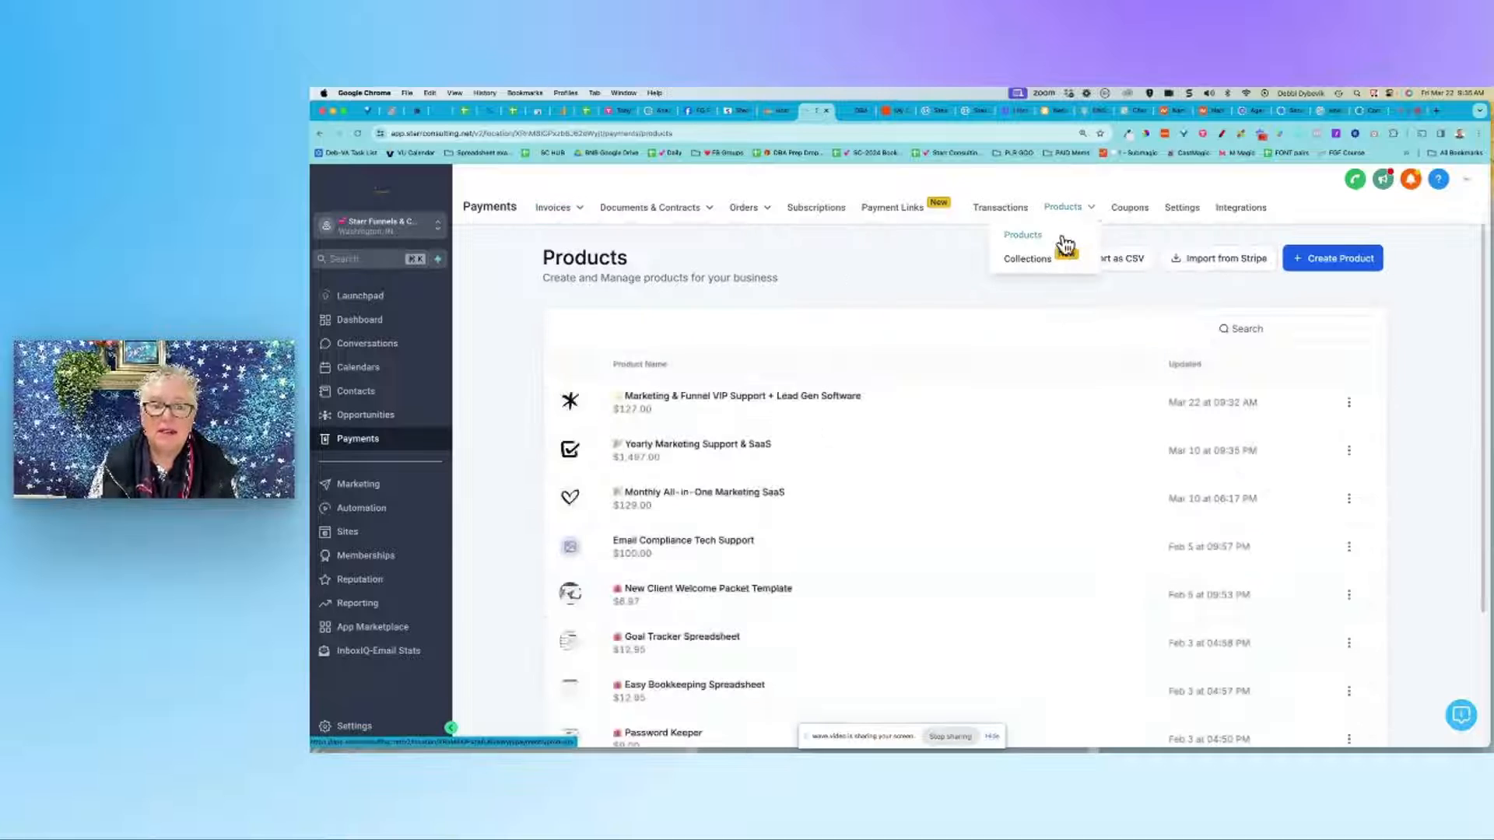
Reopen the VIP Support product, confirm $127 monthly, 10-day trial and $127 setup fee, and save.
left_click(737, 395)
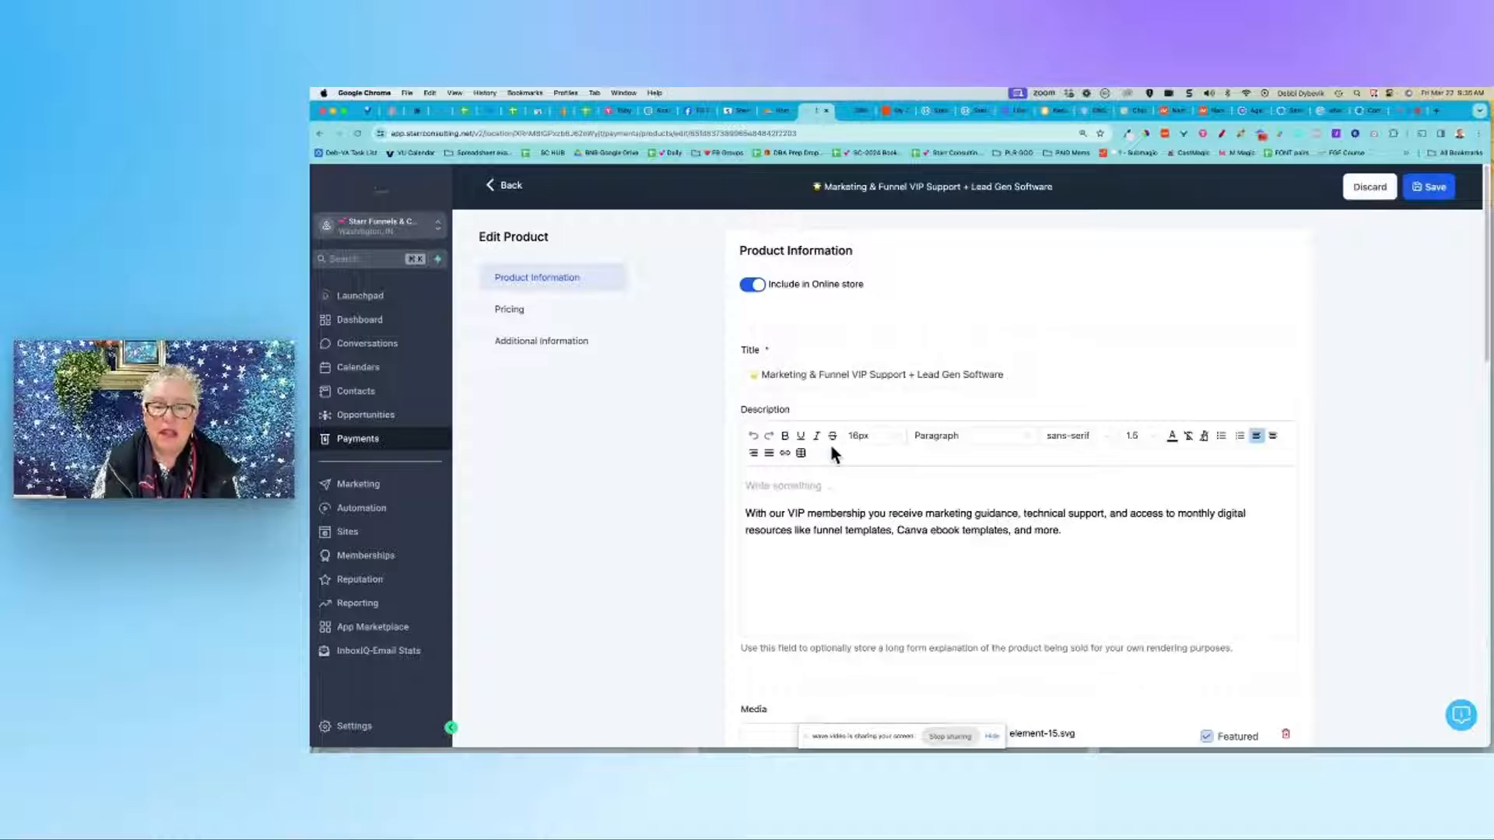
scroll("down", 3)
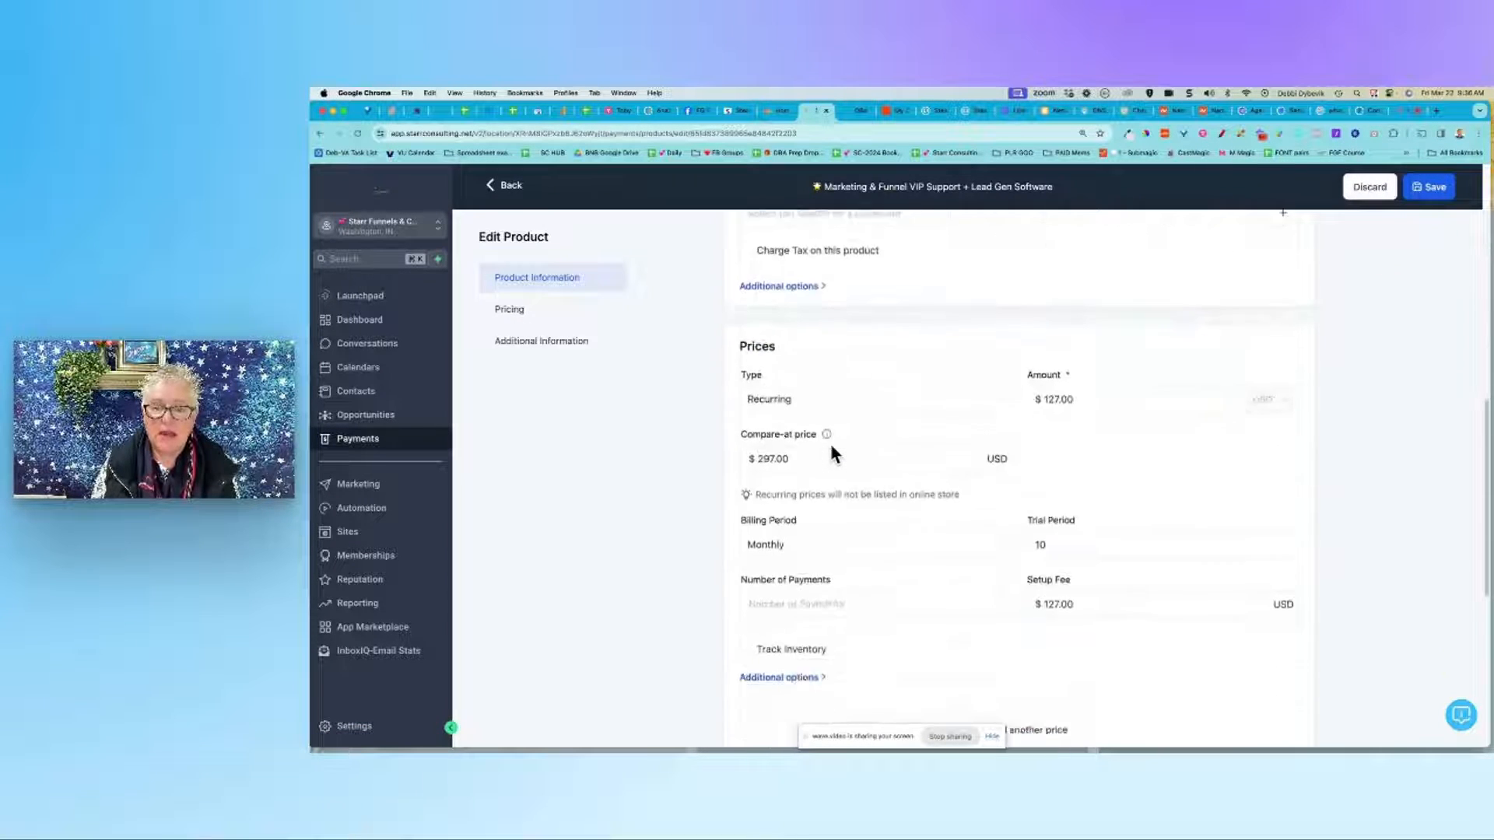
left_click(1132, 399)
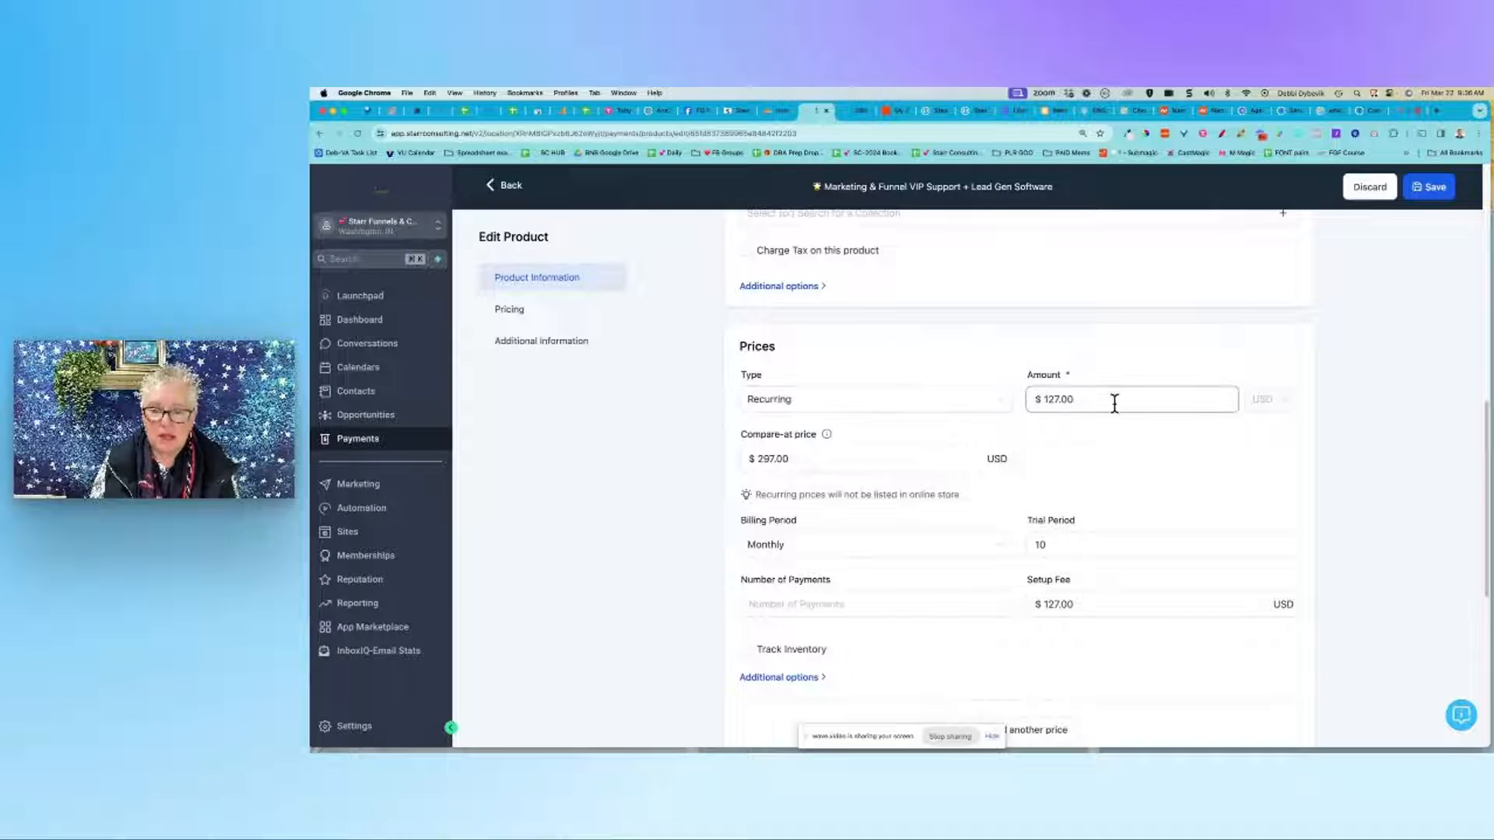
scroll("down", 3)
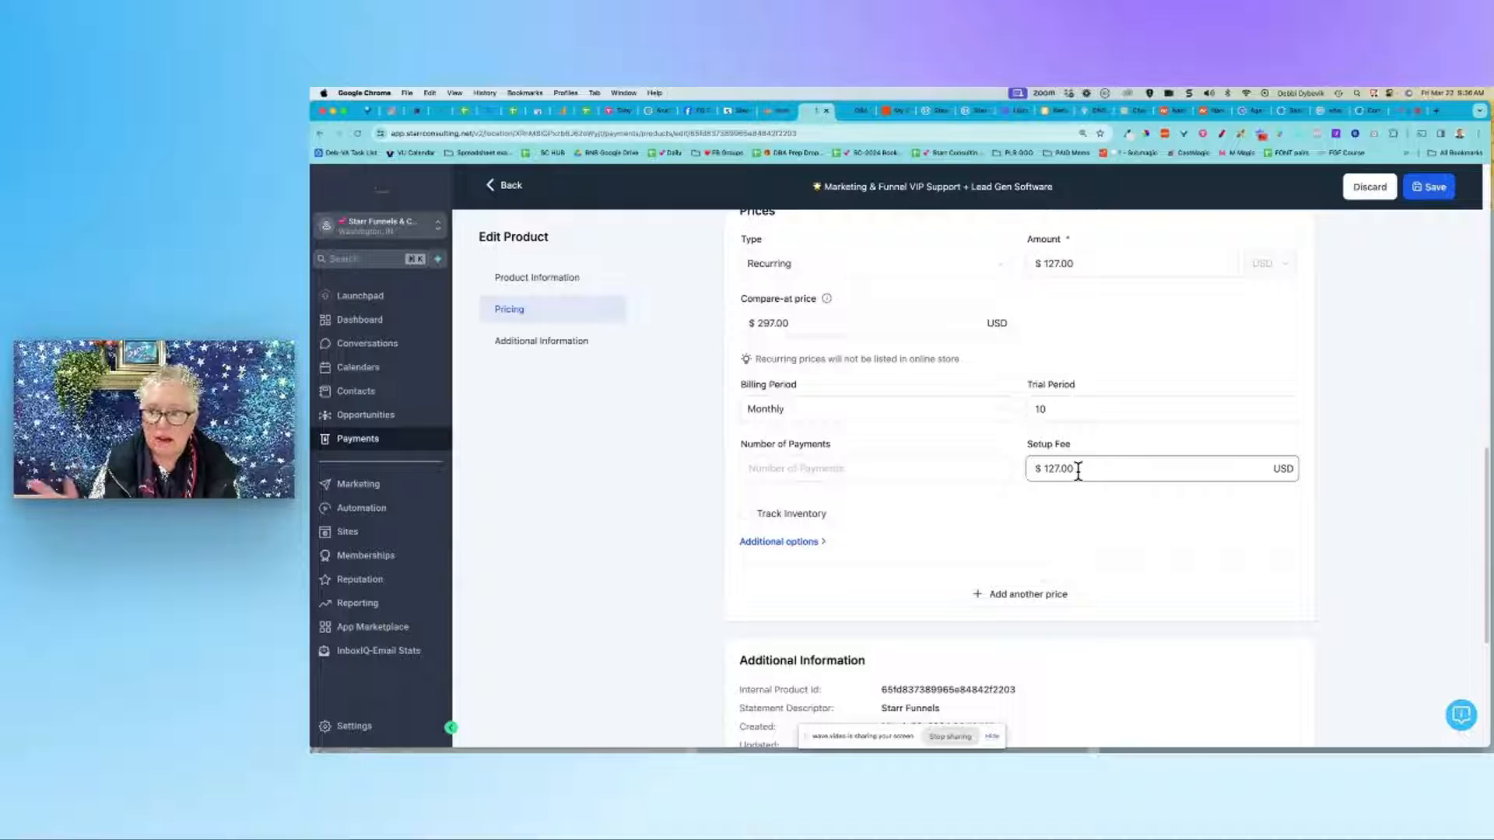
left_click(1429, 185)
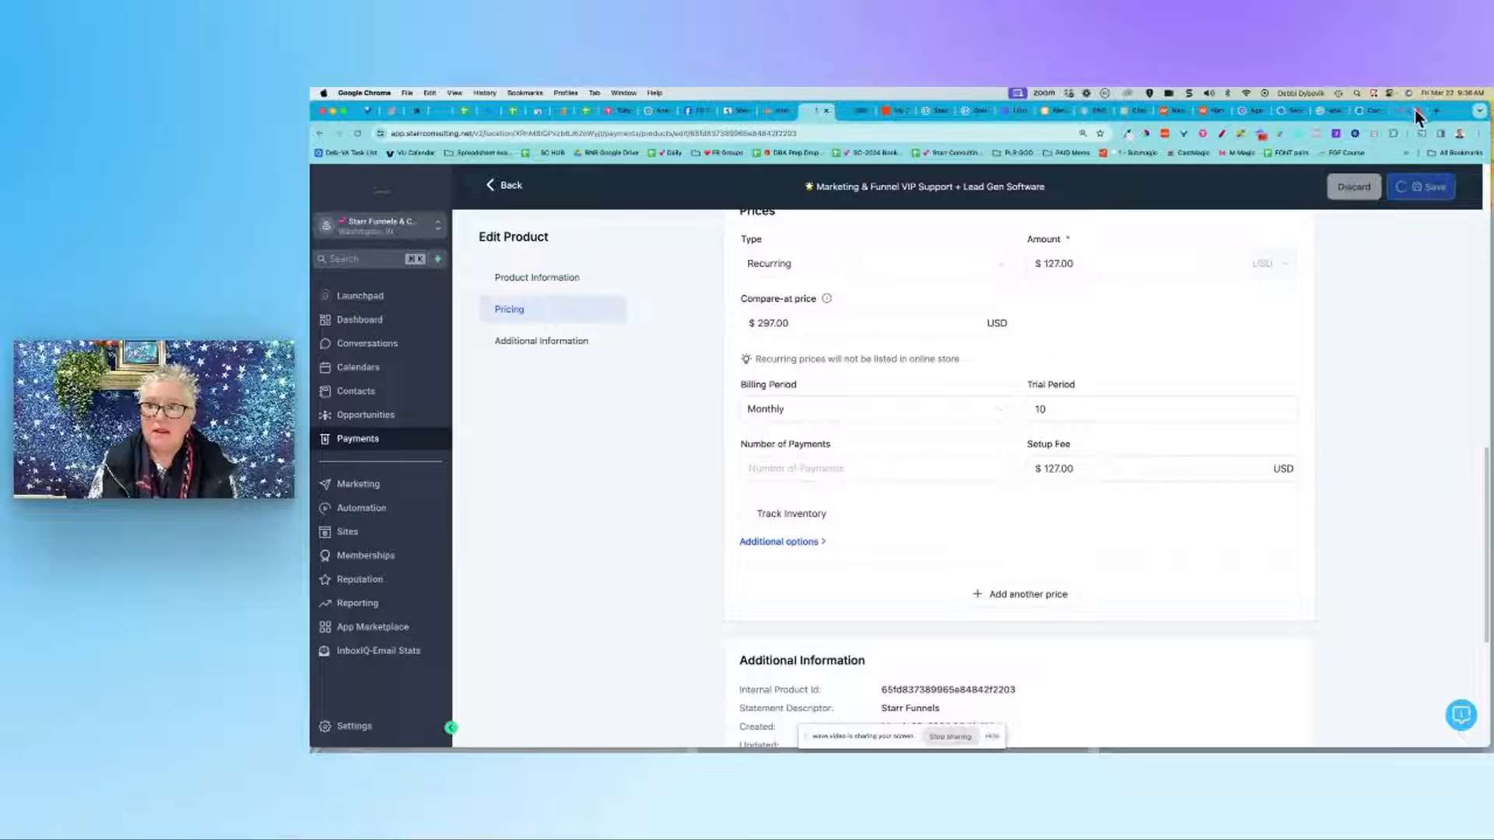